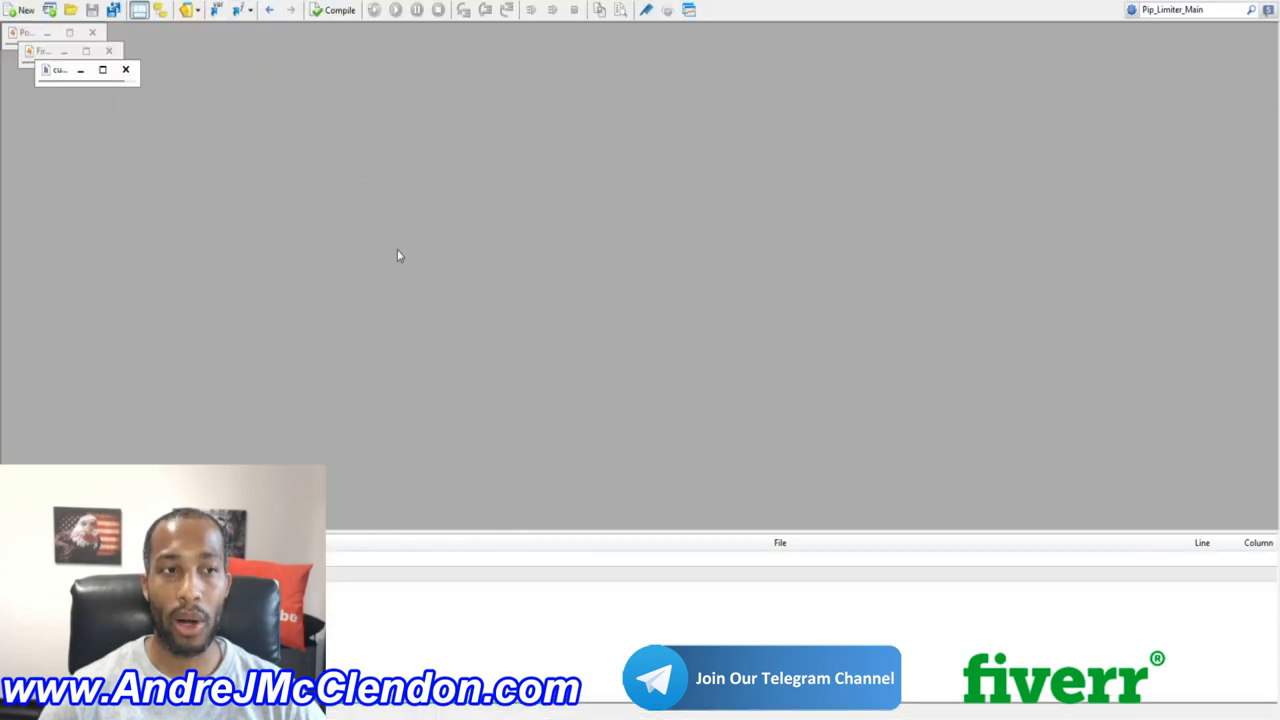
mouse_move(20, 12)
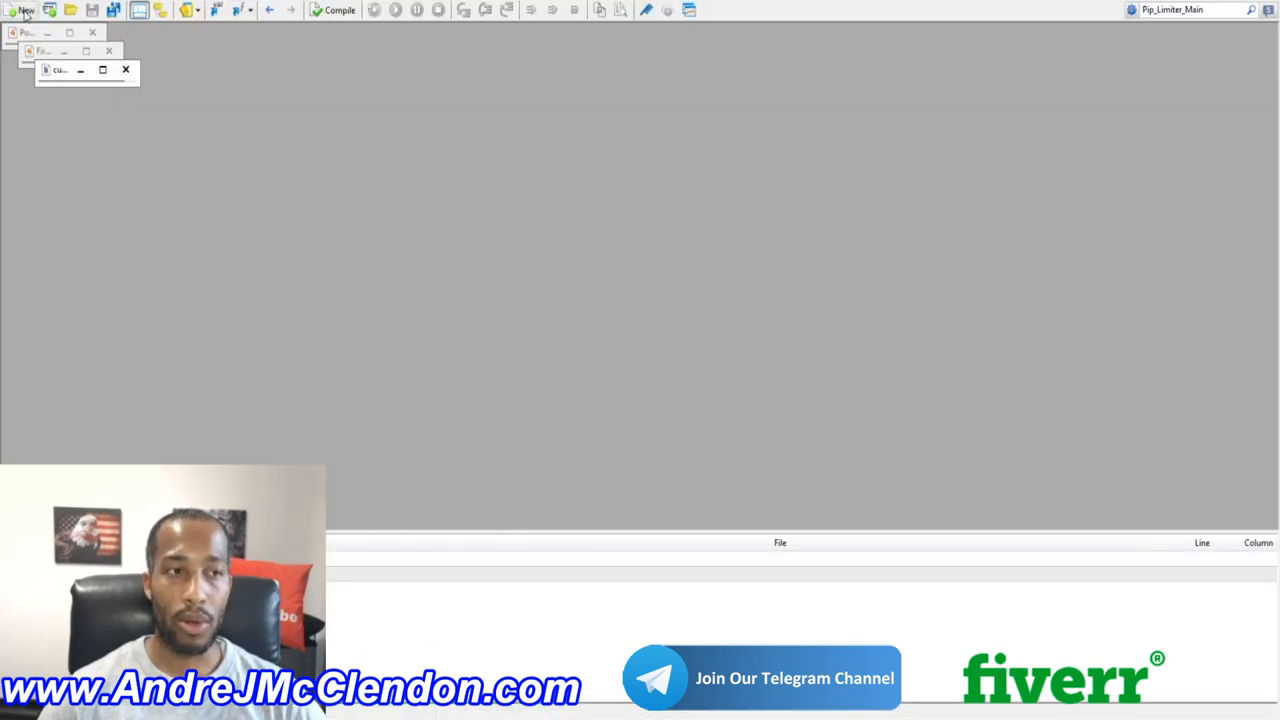
Step: Create a new Expert Advisor from the template and name it 'the basics'
click(14, 12)
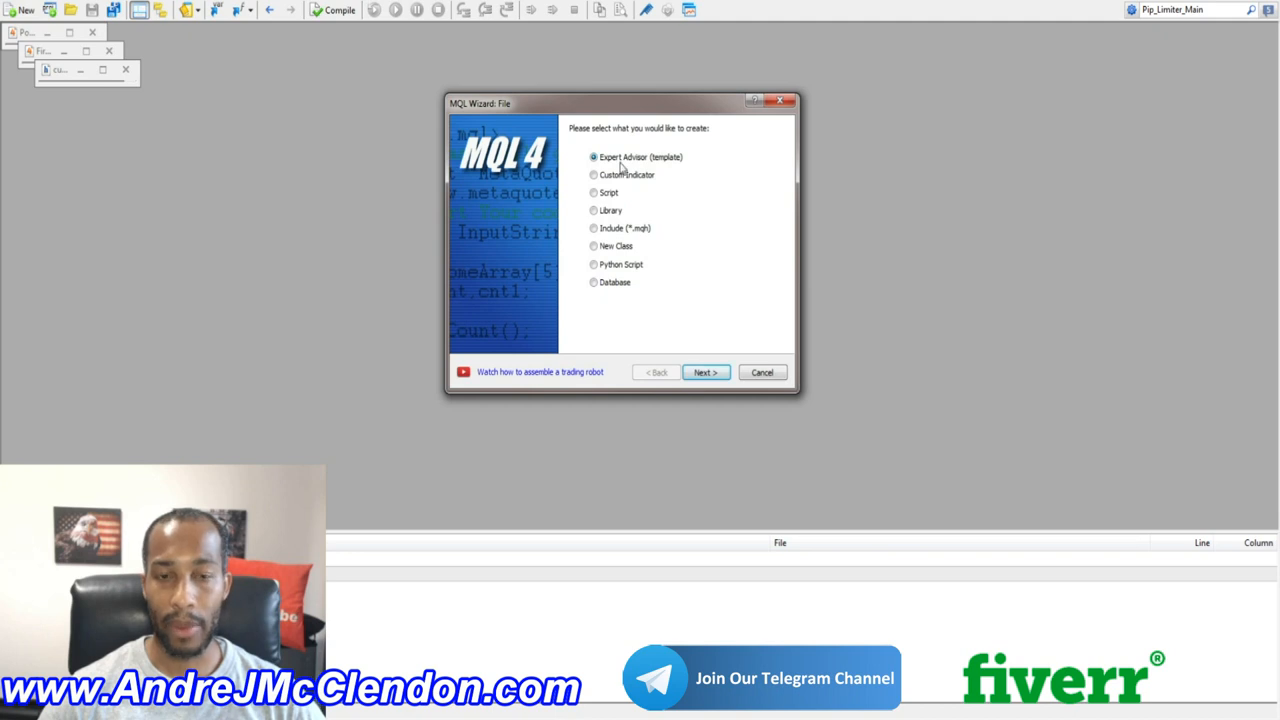
click(704, 372)
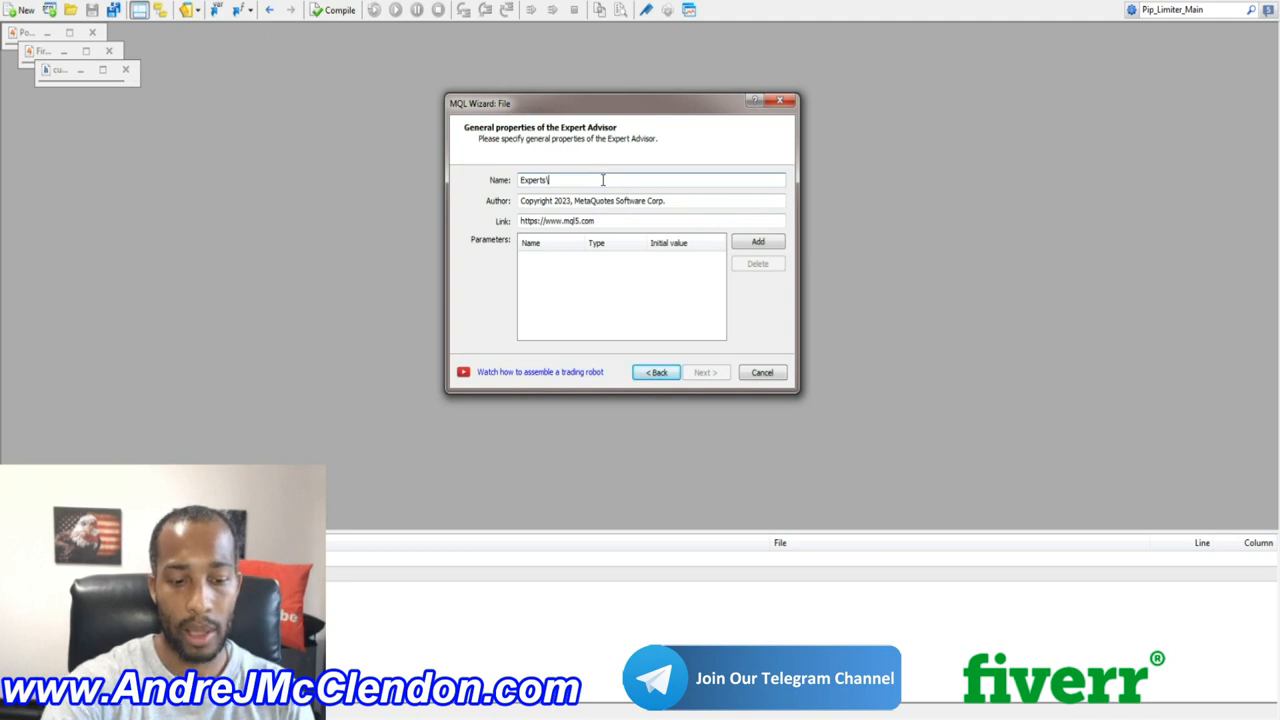
text(the basics)
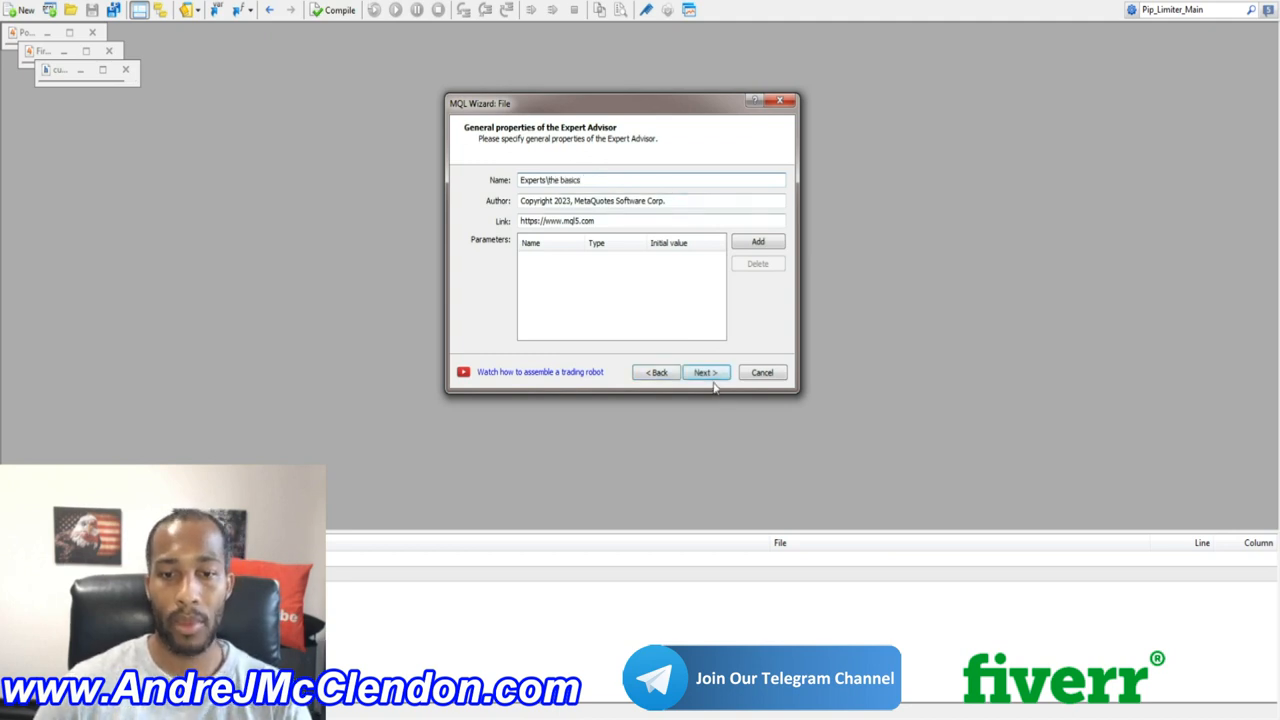
click(704, 372)
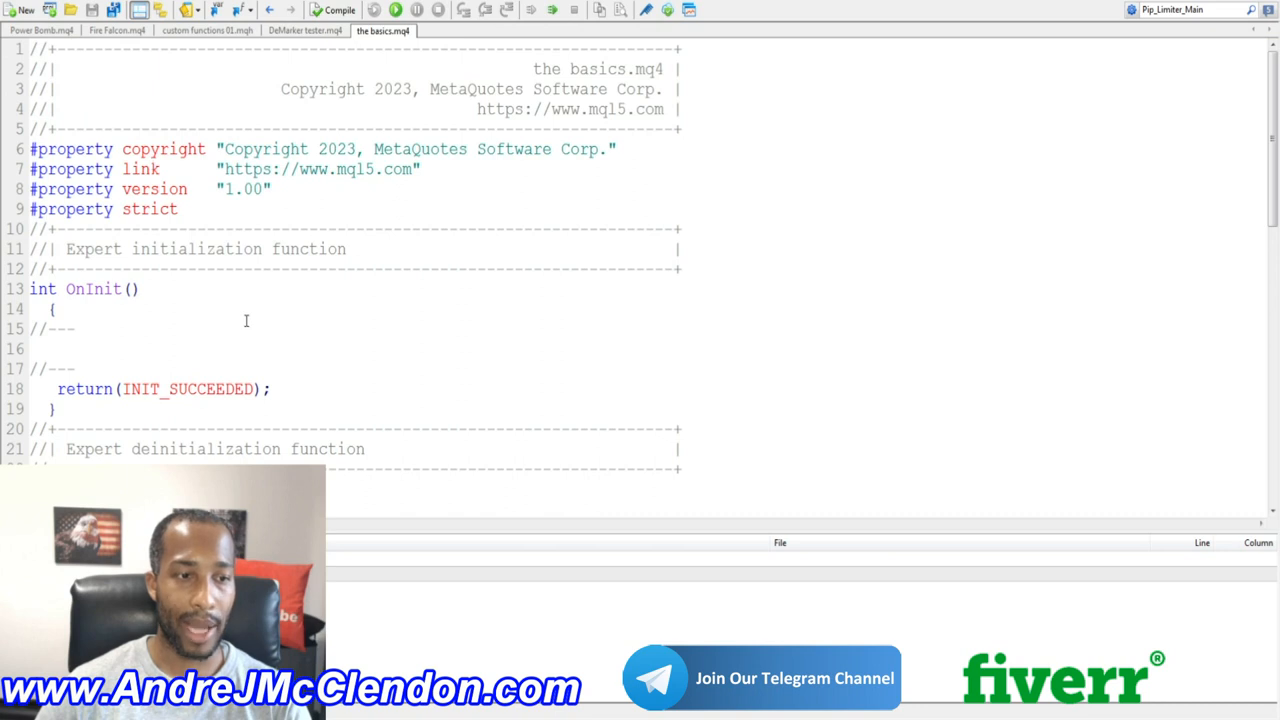
Step: Declare bool a = (10==5); inside OnTick
scroll(down, 3)
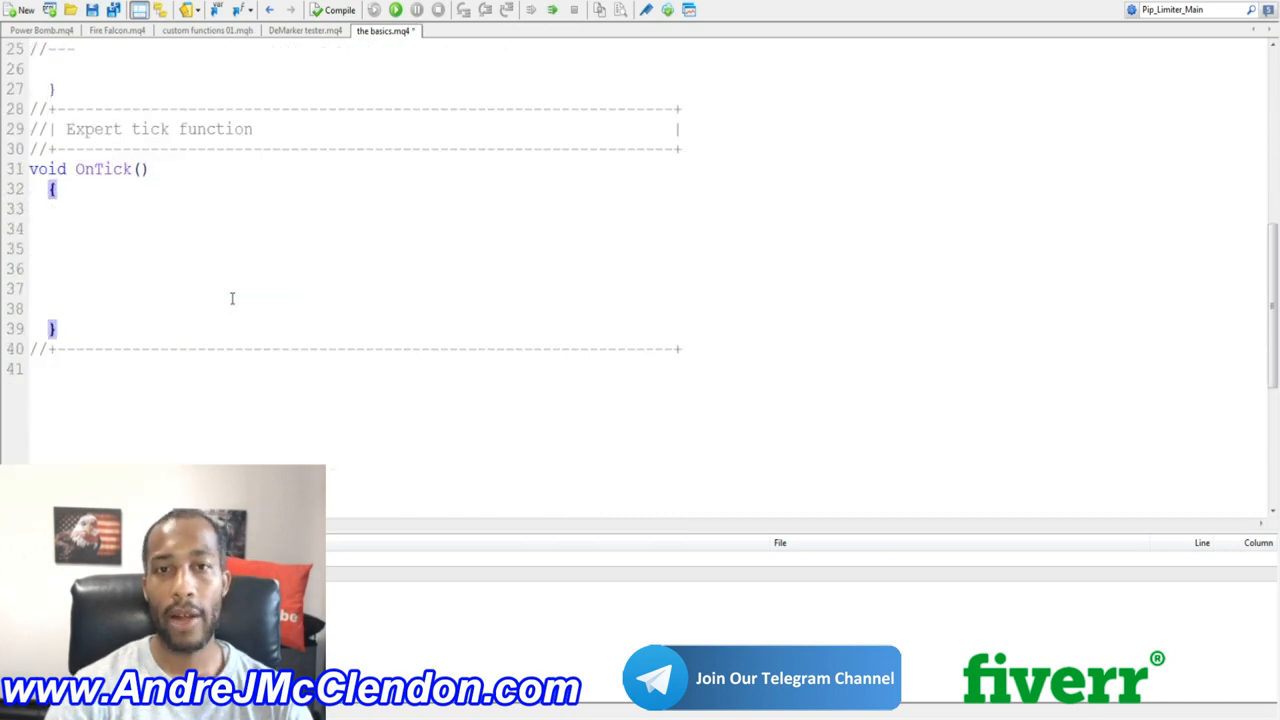
text(b)
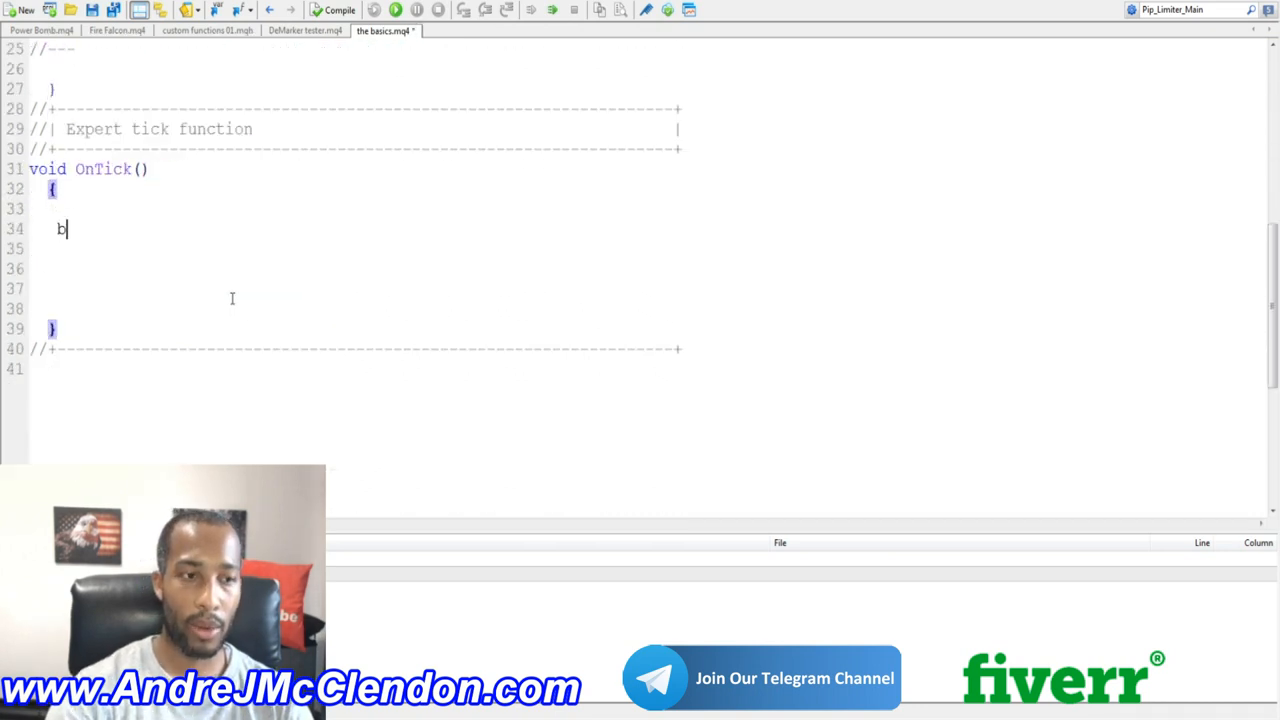
text(ool)
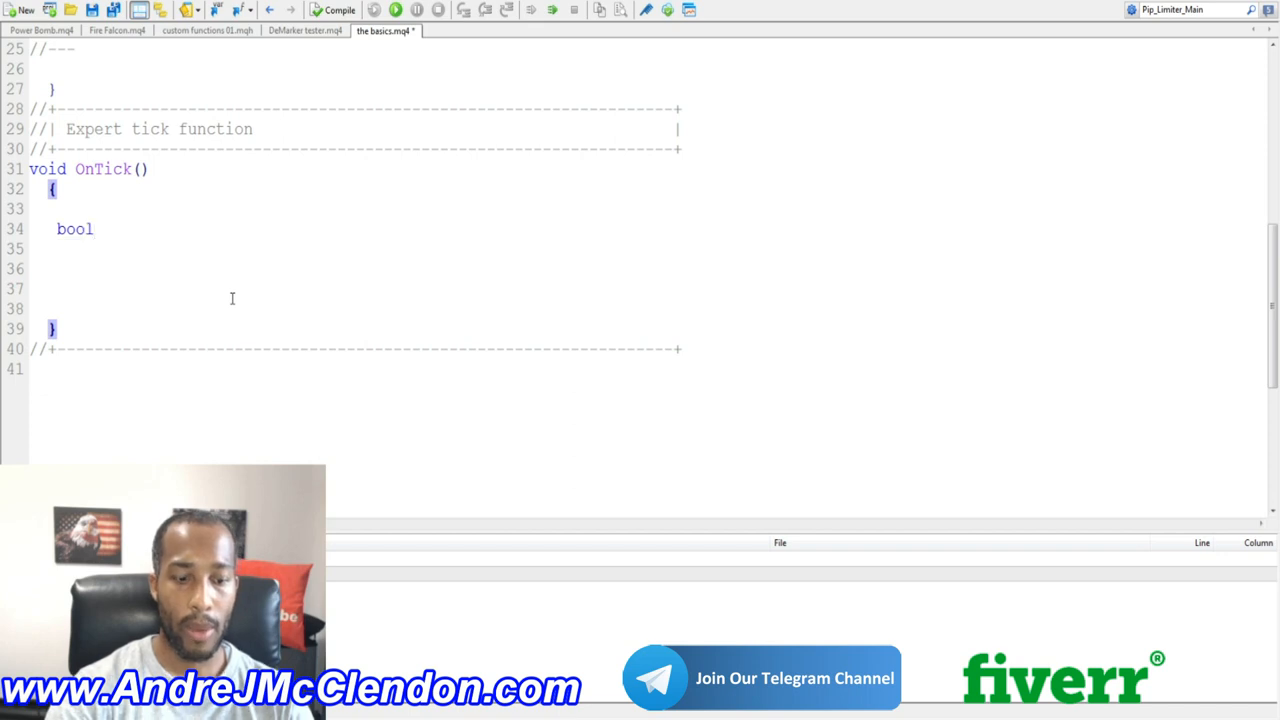
text(a)
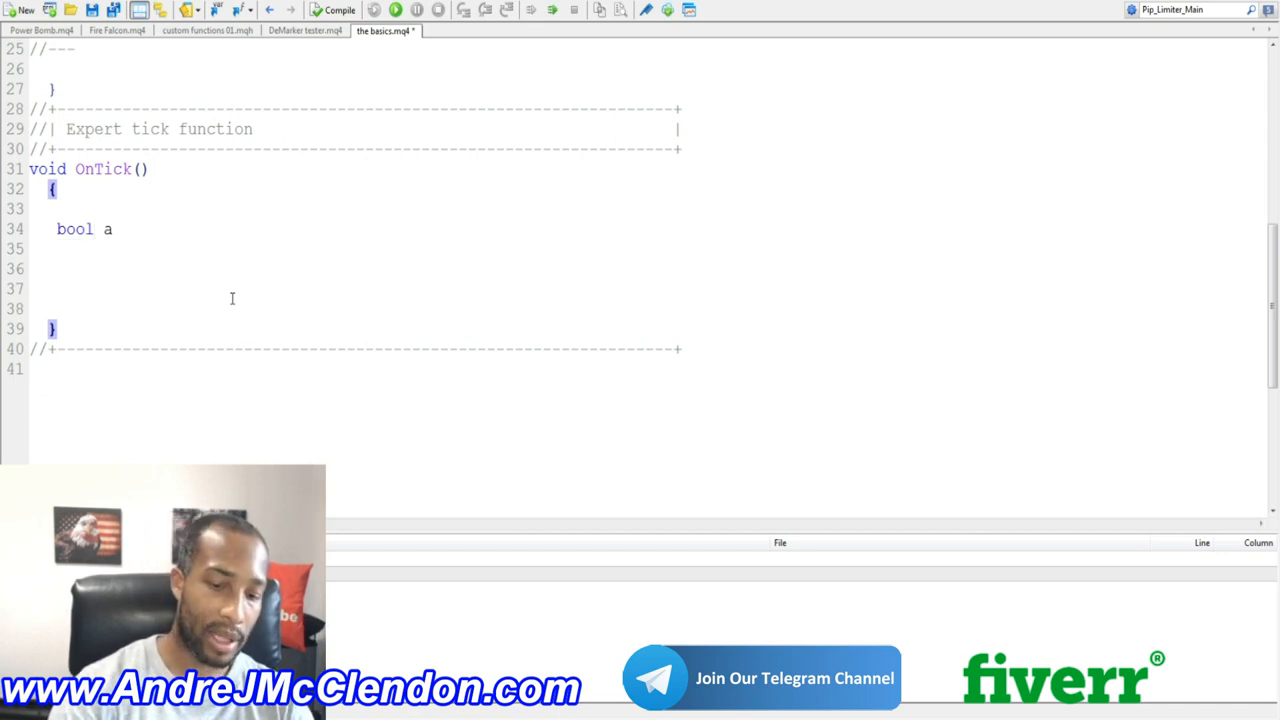
text(= ()
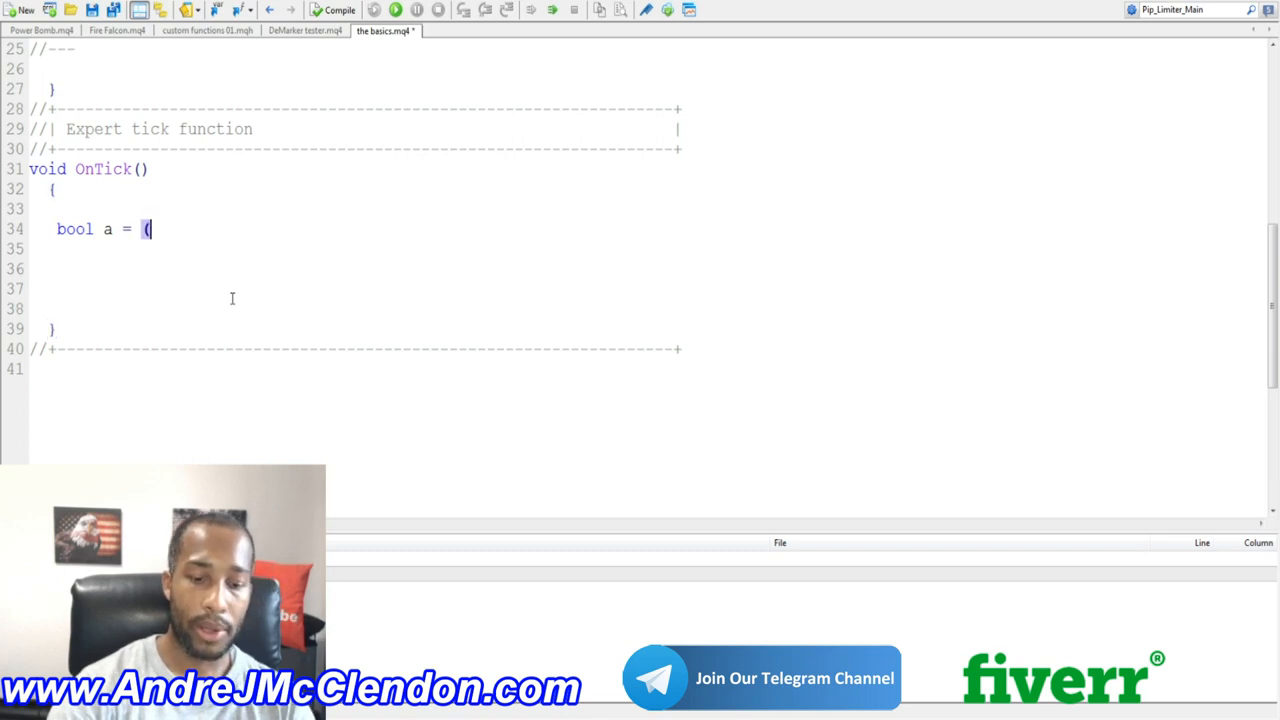
text(10)
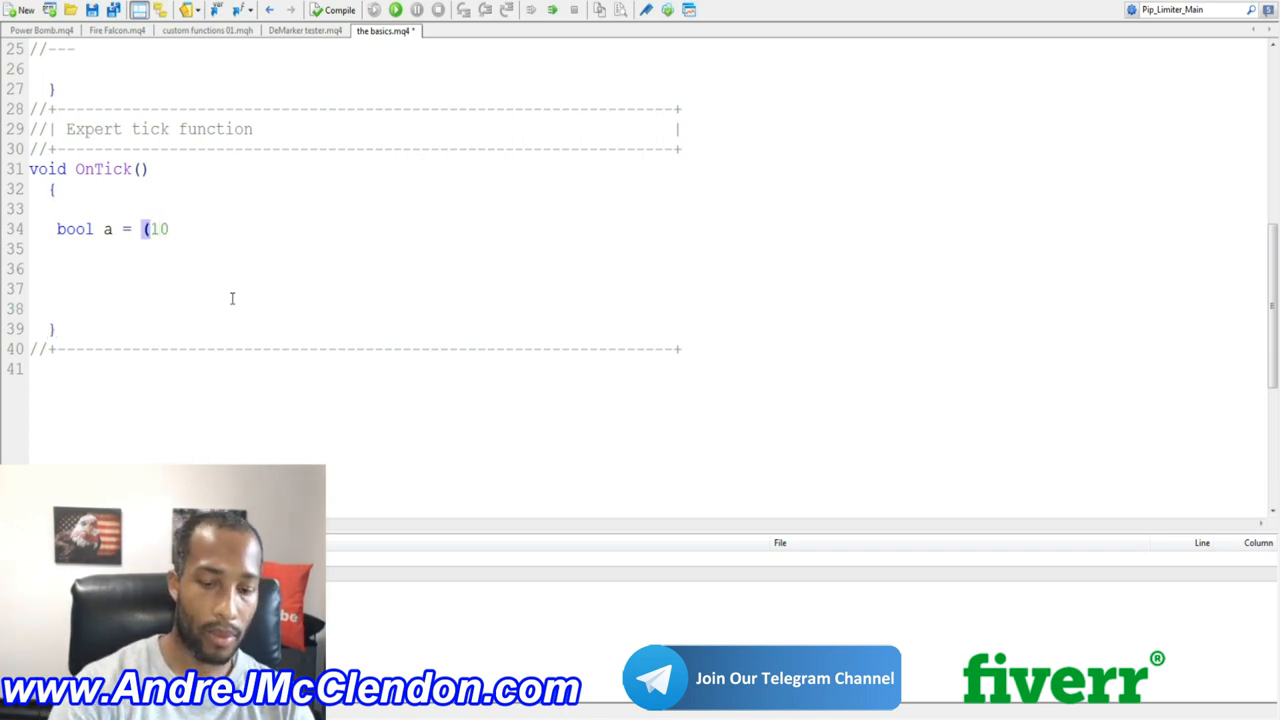
text(==5)
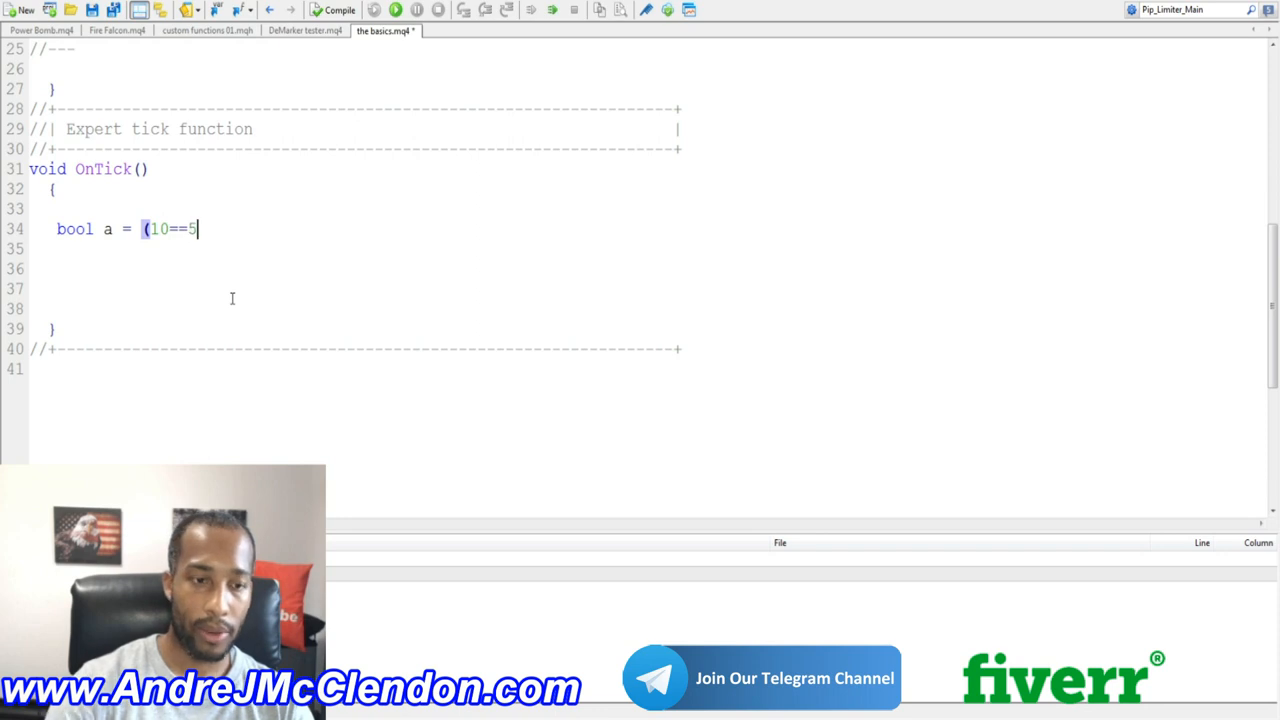
text();)
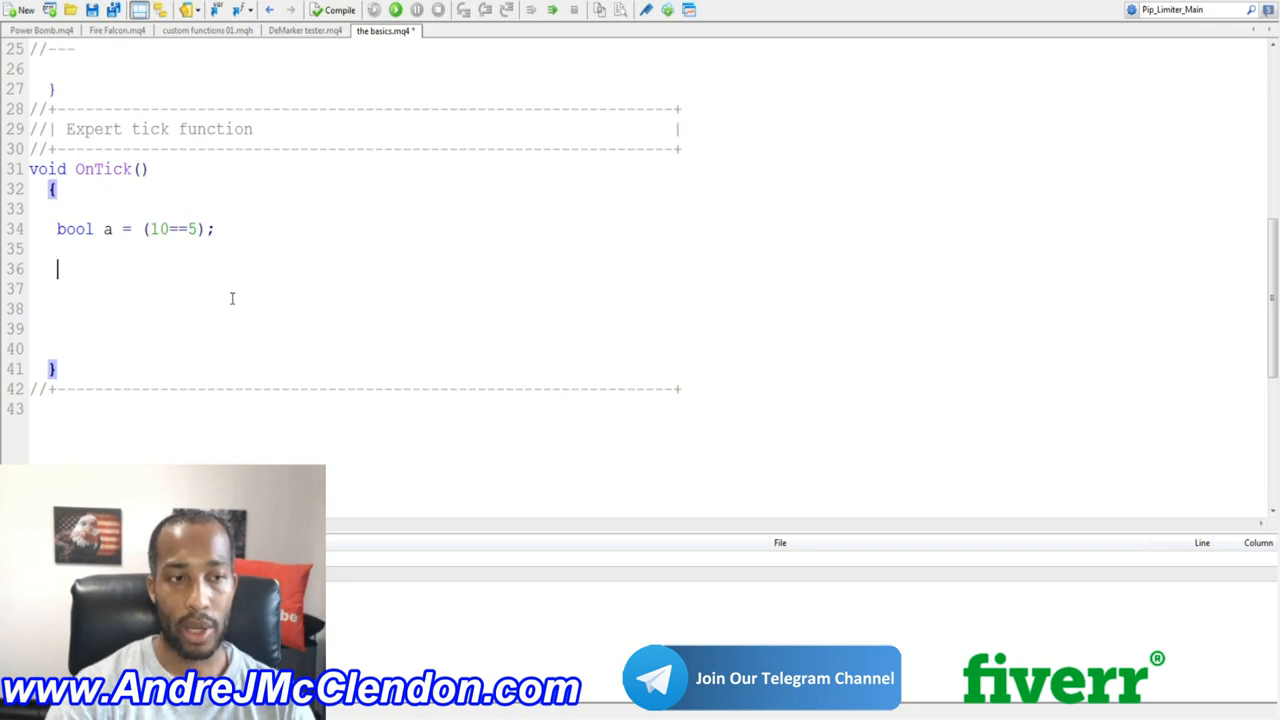
Step: Display a on the chart with Comment(a);
text(Comment)
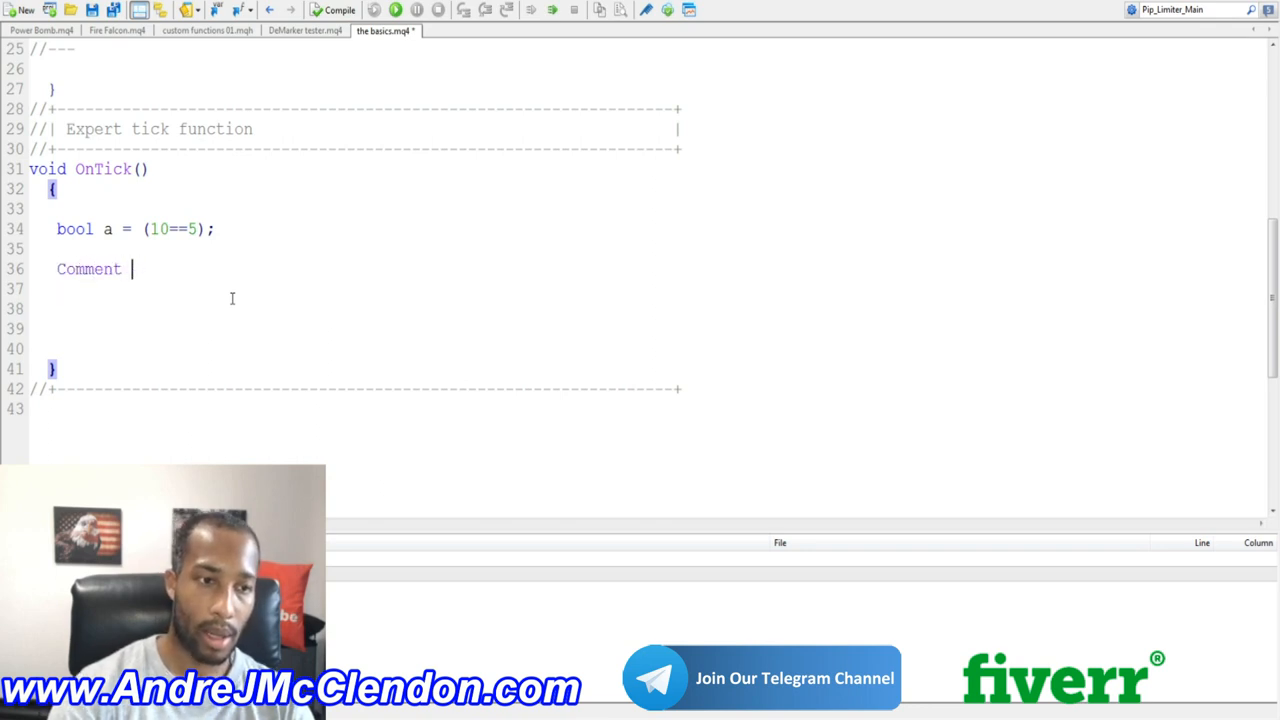
text(()
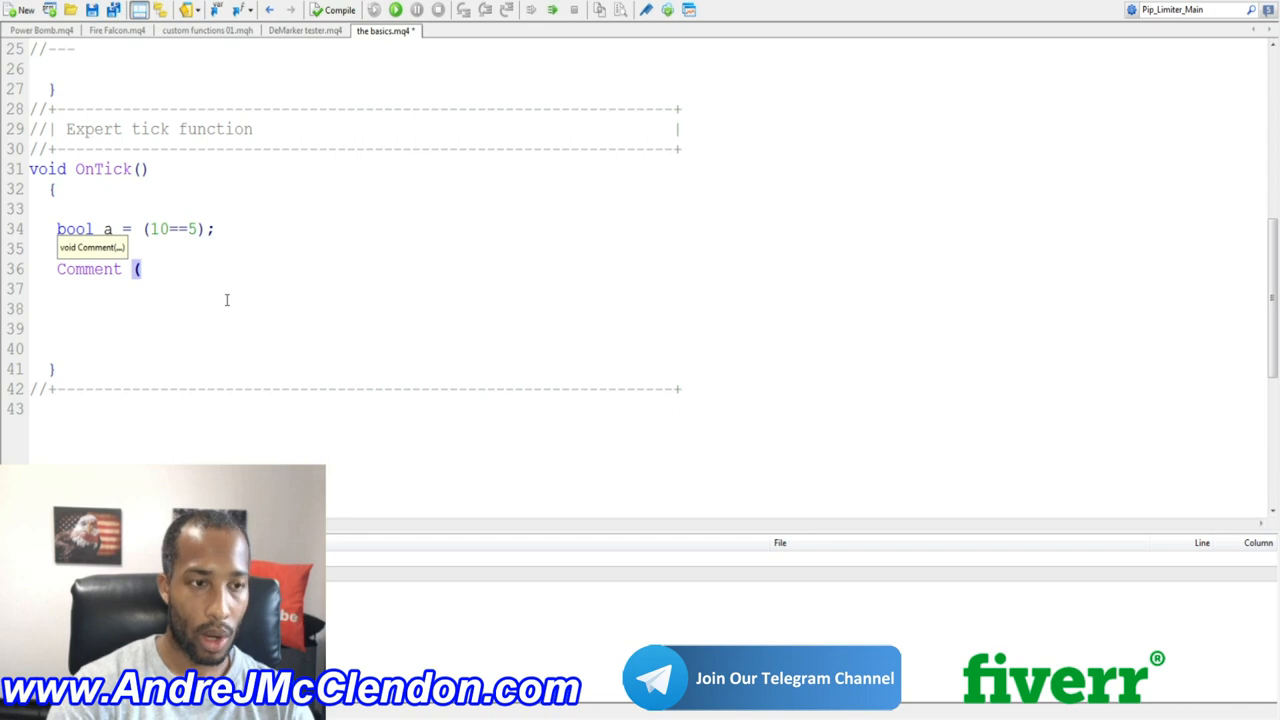
text(a);)
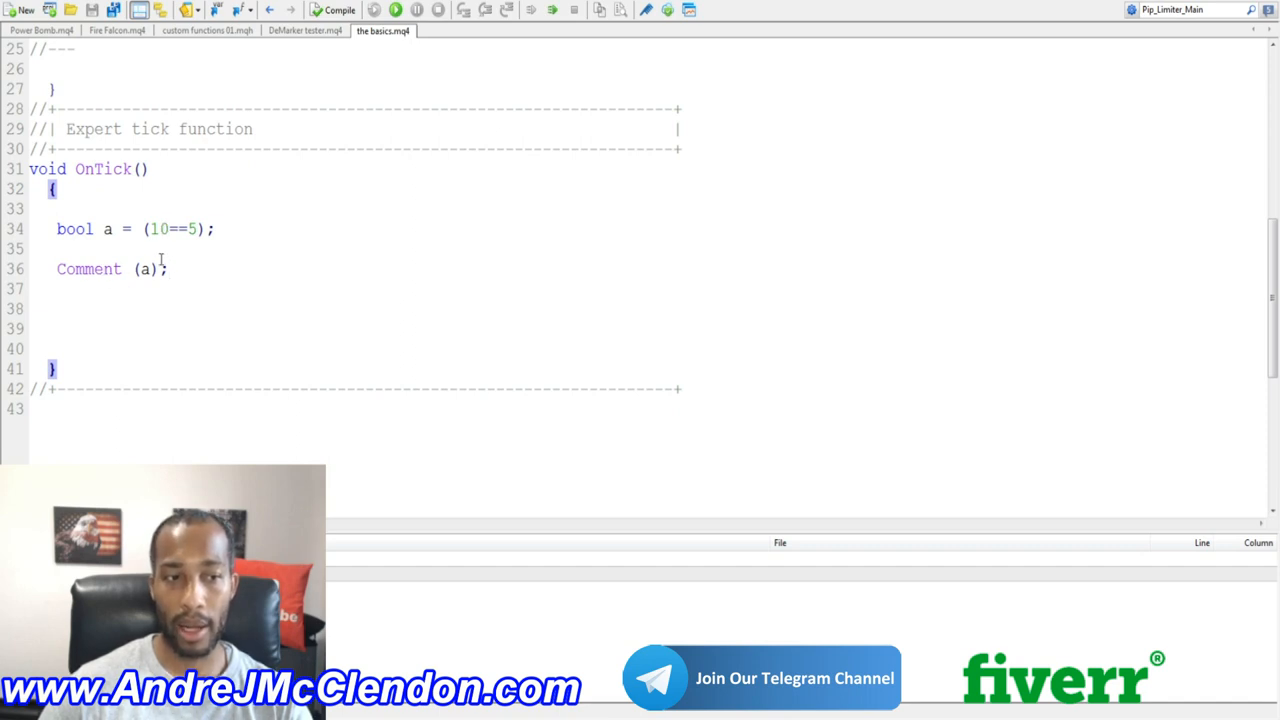
mouse_move(1104, 152)
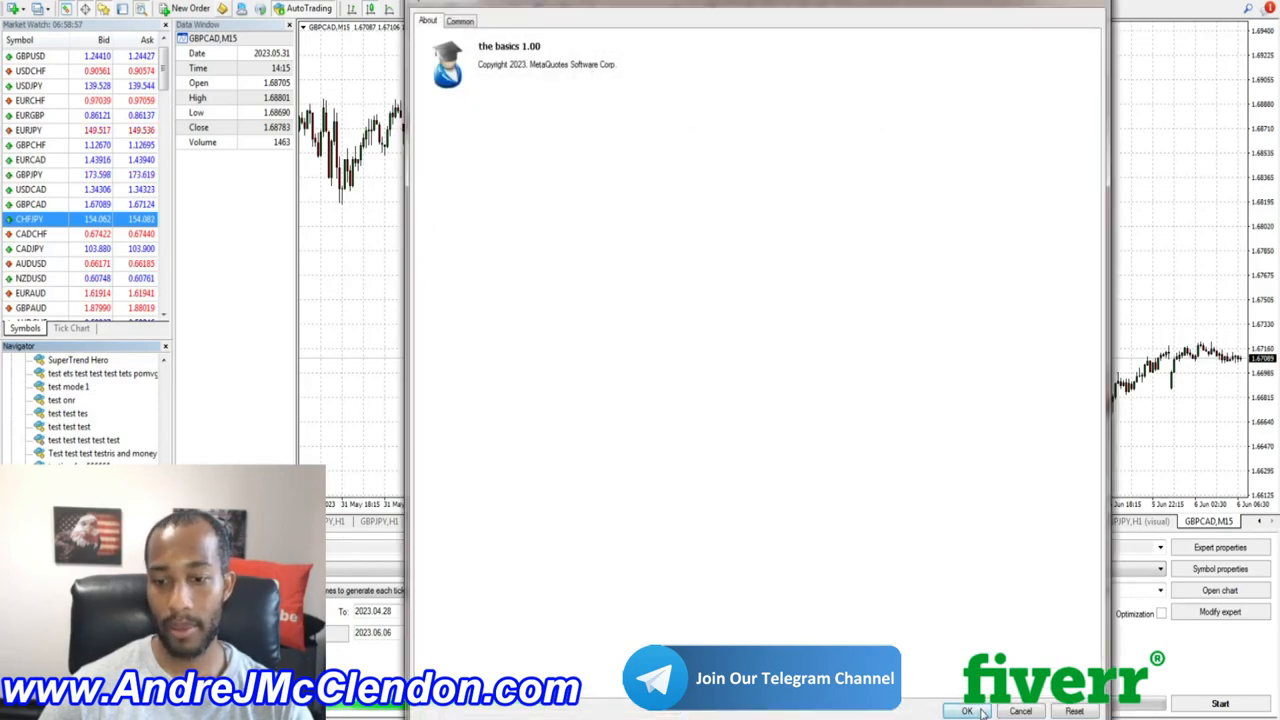
Step: Confirm the expert's properties with OK to start the Strategy Tester run
click(972, 712)
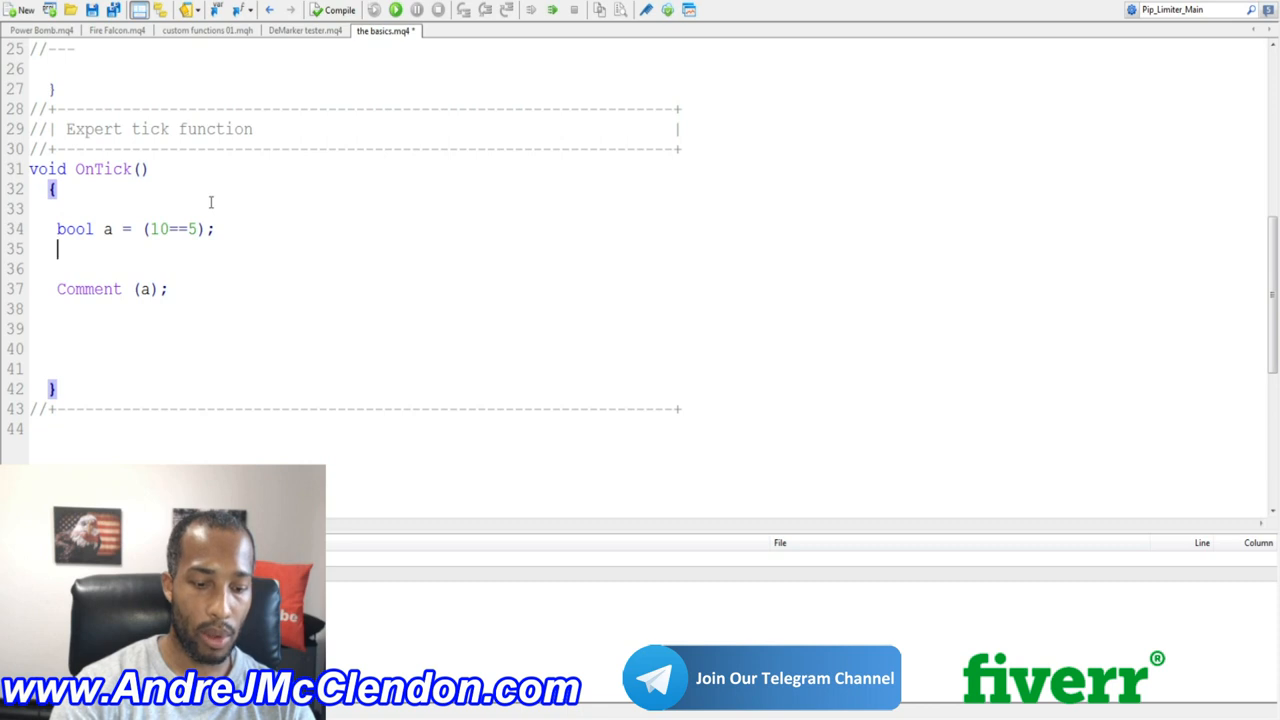
Step: Declare bool b = (5 + 25)==35; below bool a
text(bool)
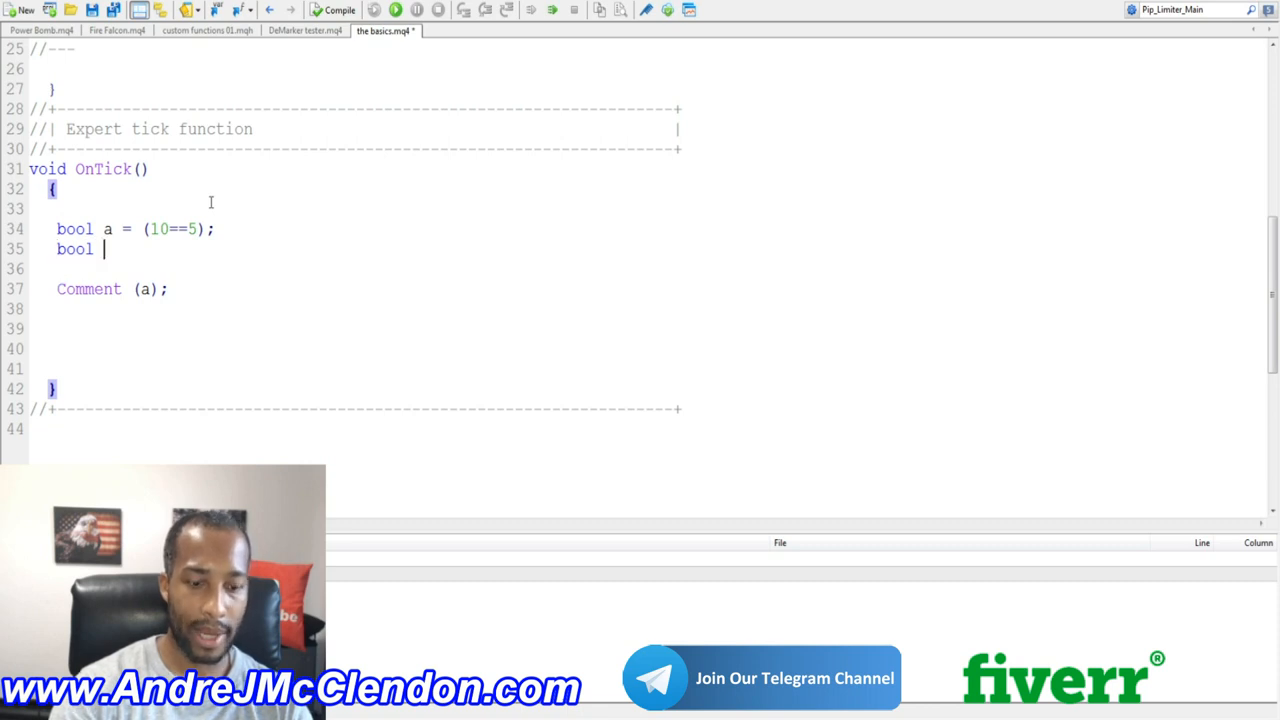
text(b)
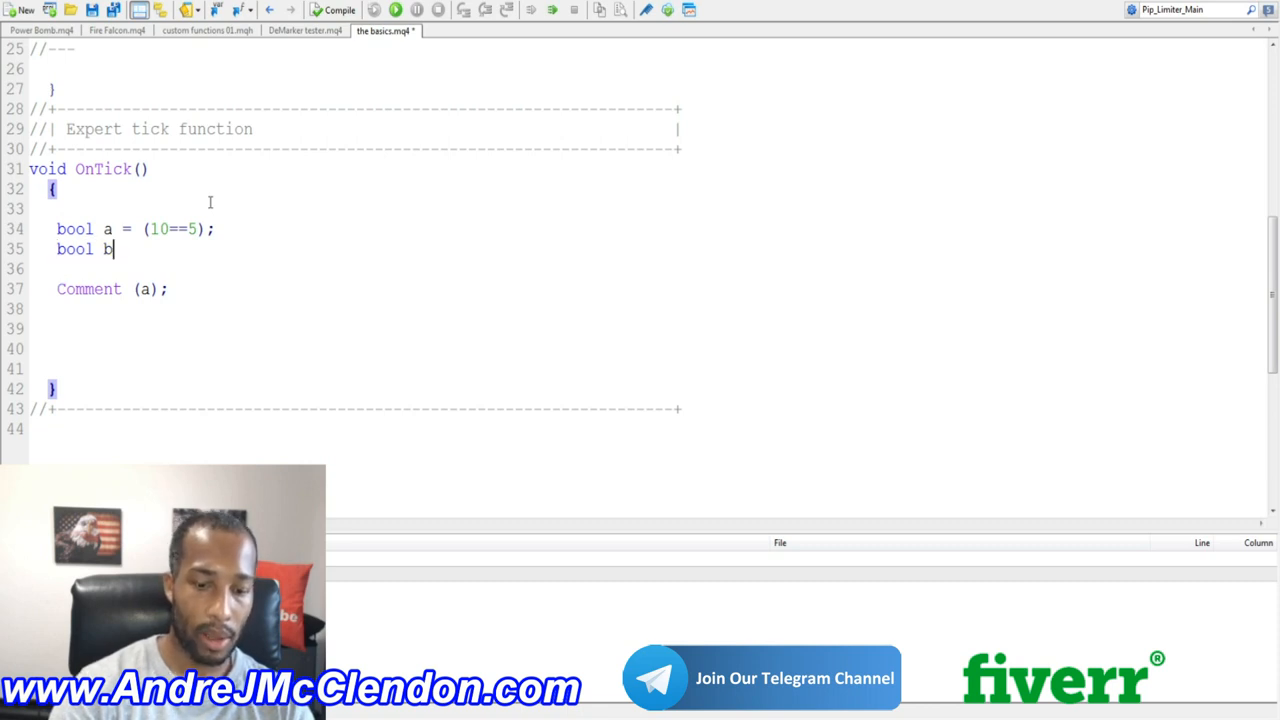
key(BackSpace)
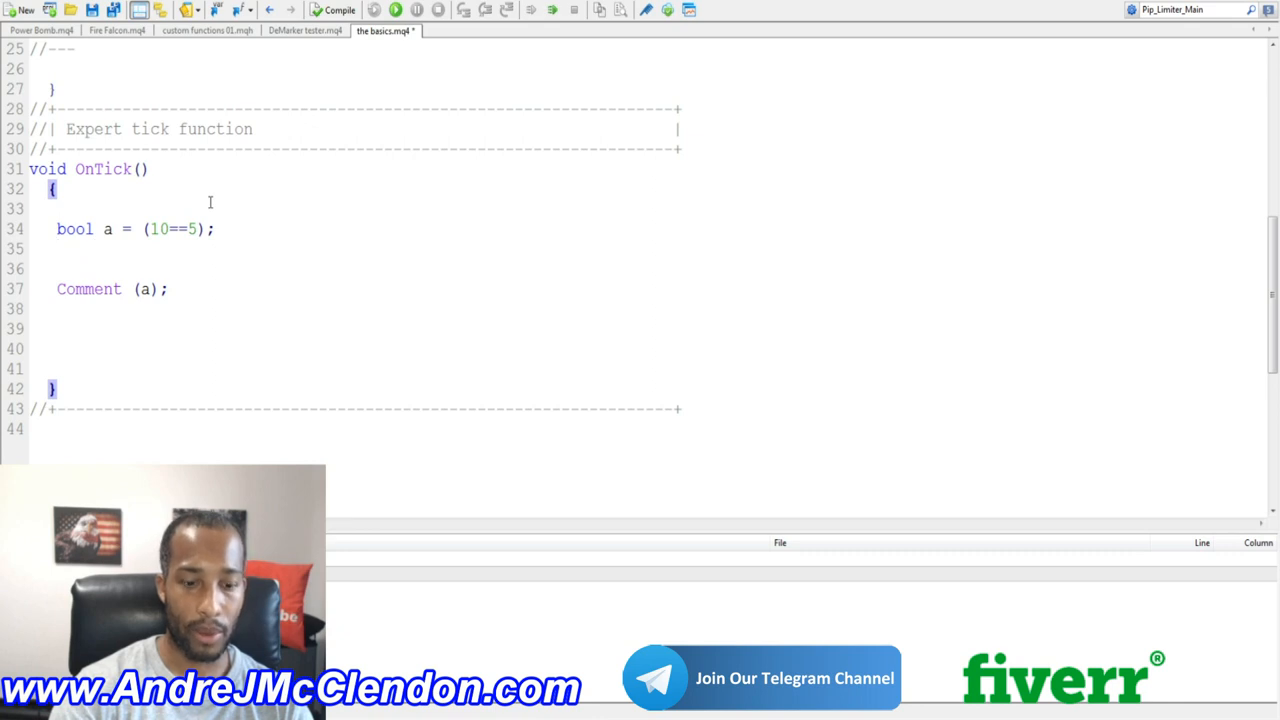
text(bool)
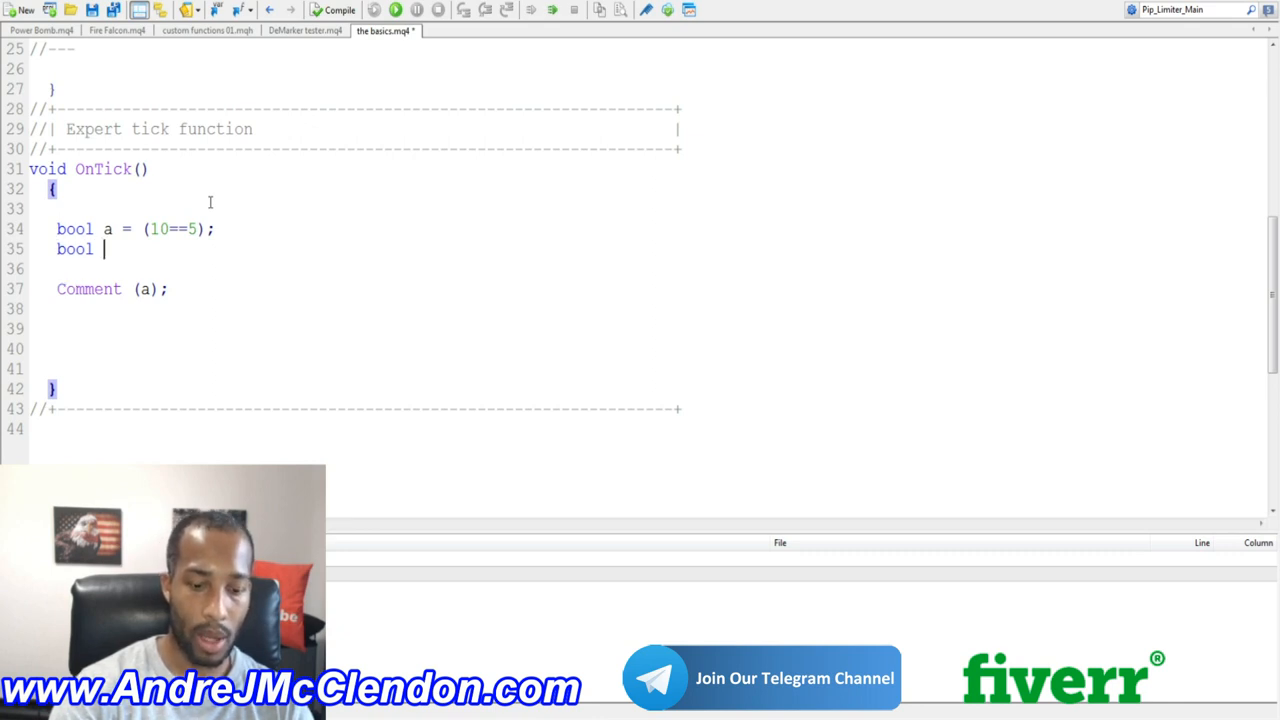
text(b)
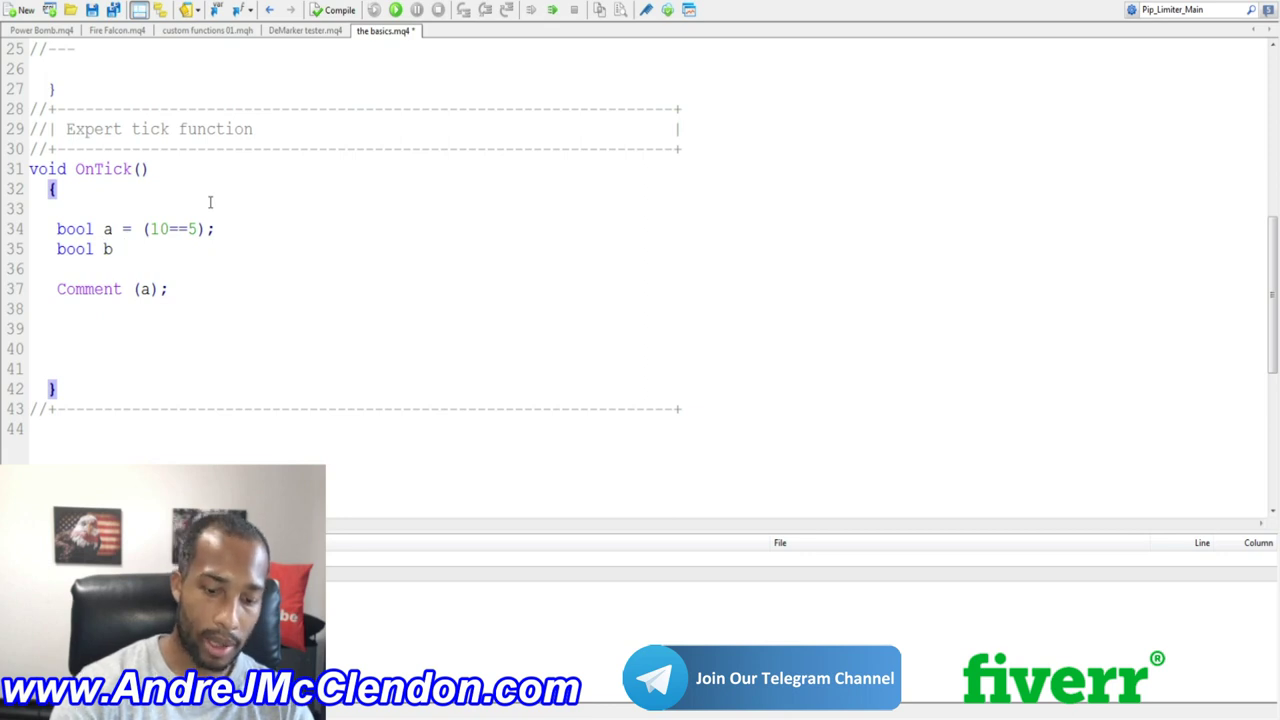
text(=)
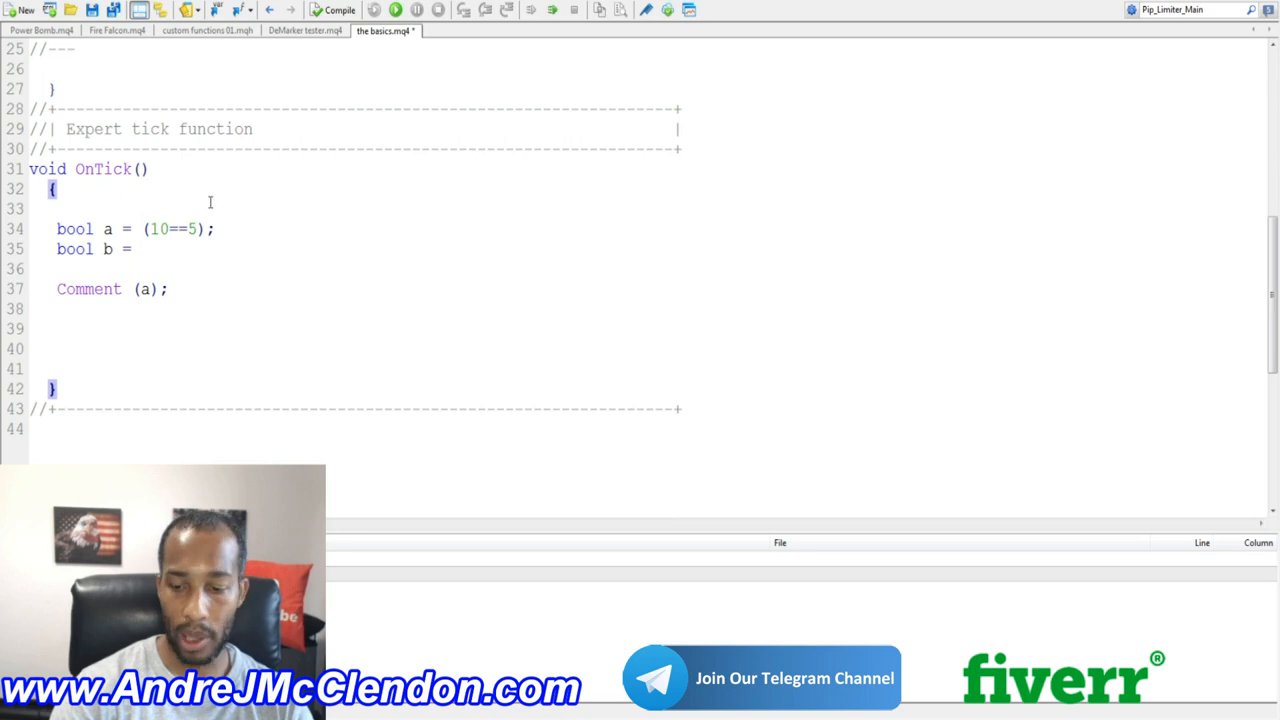
text(5)
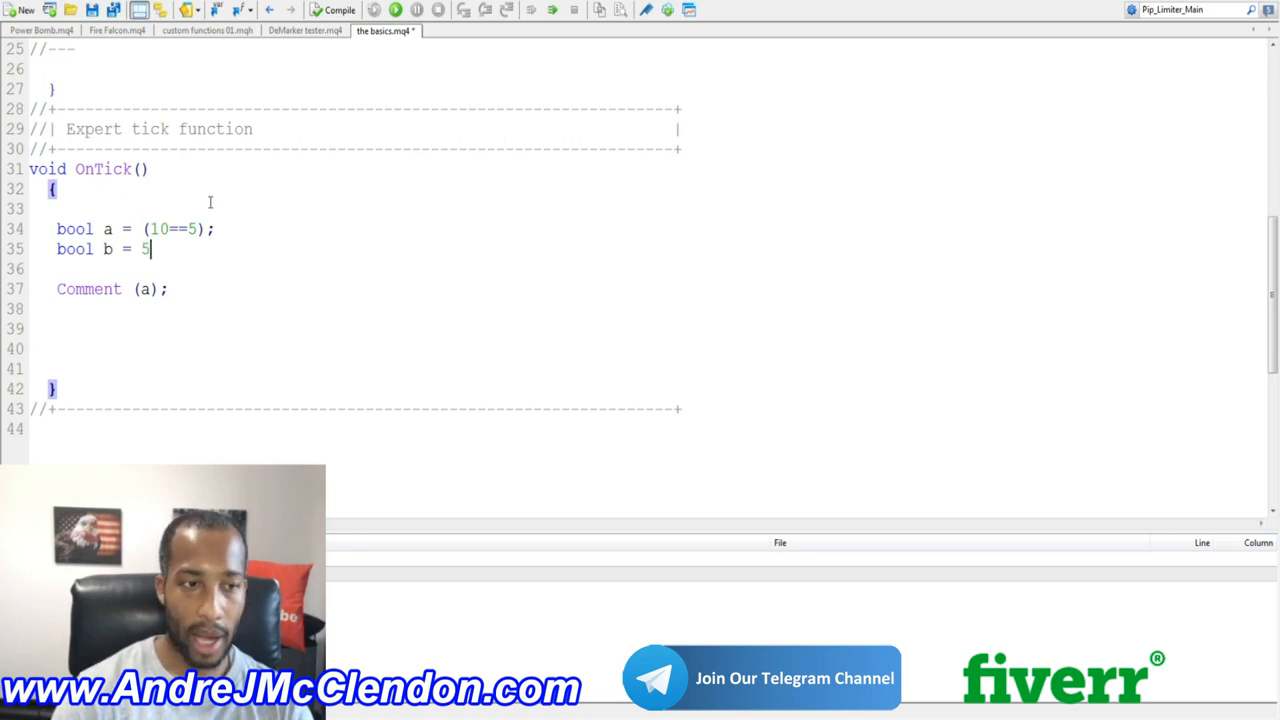
text(()
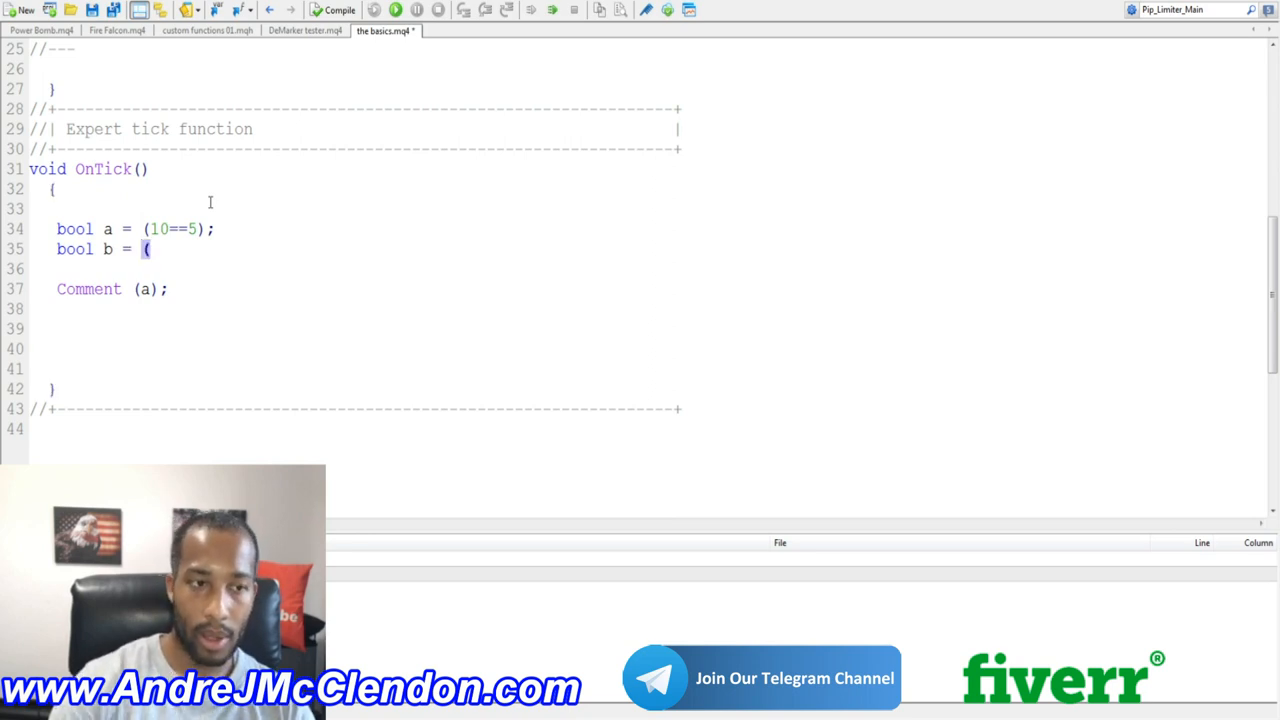
text(5 +)
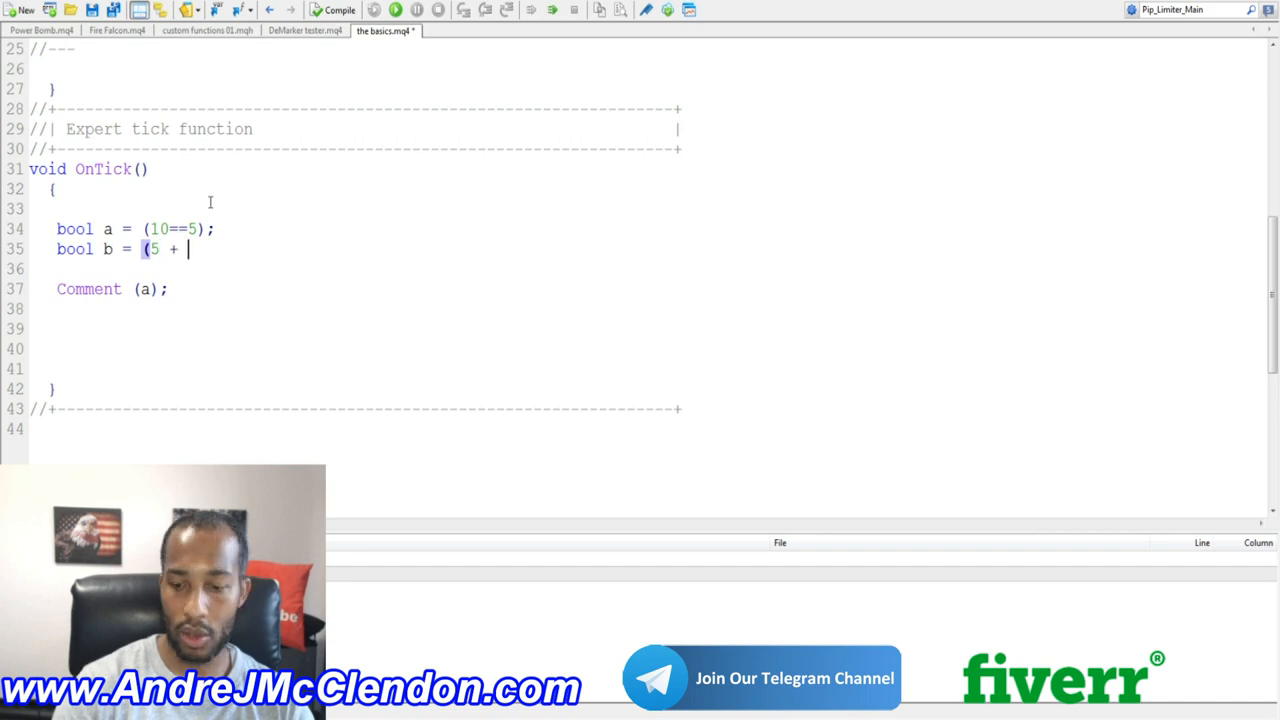
text(25)
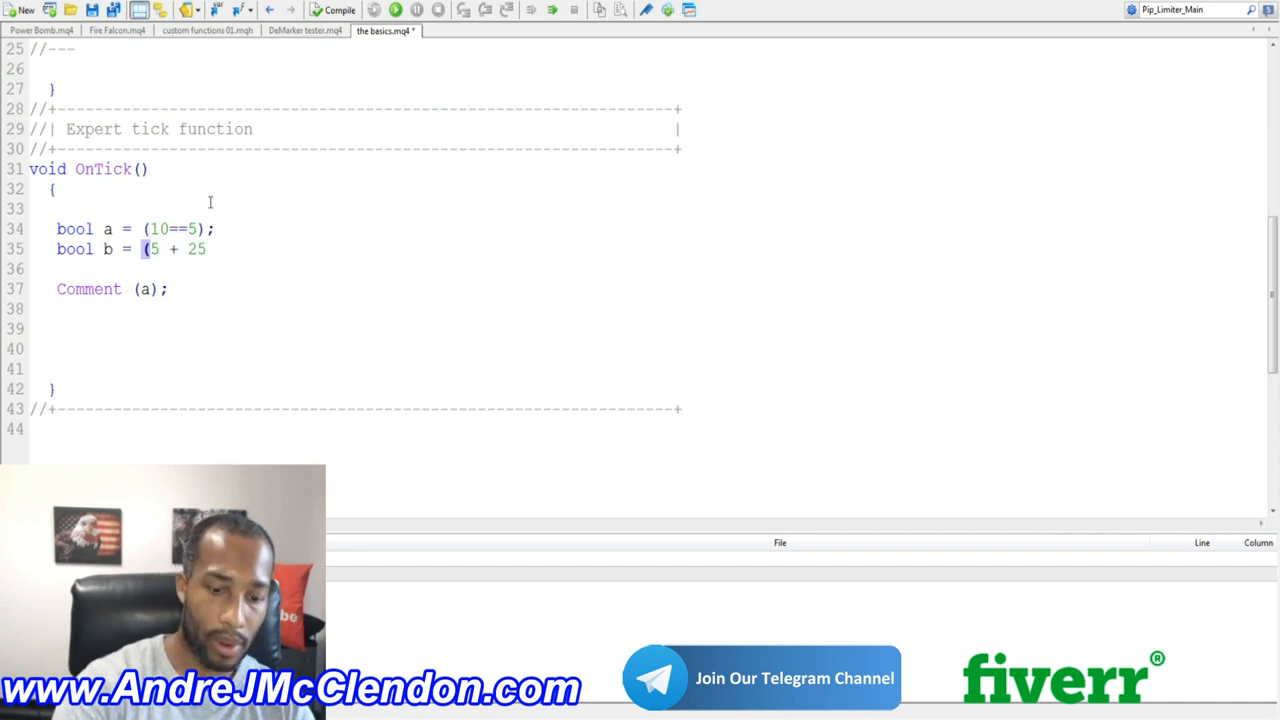
text()==)
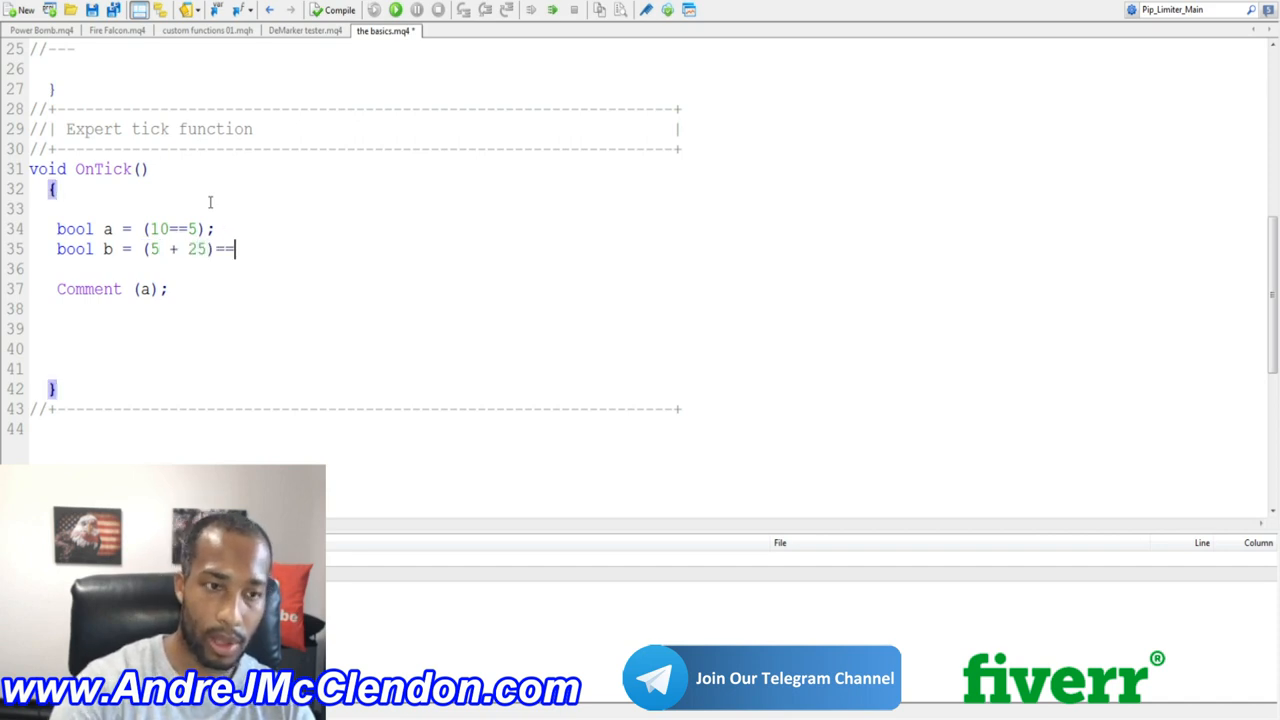
text(35)
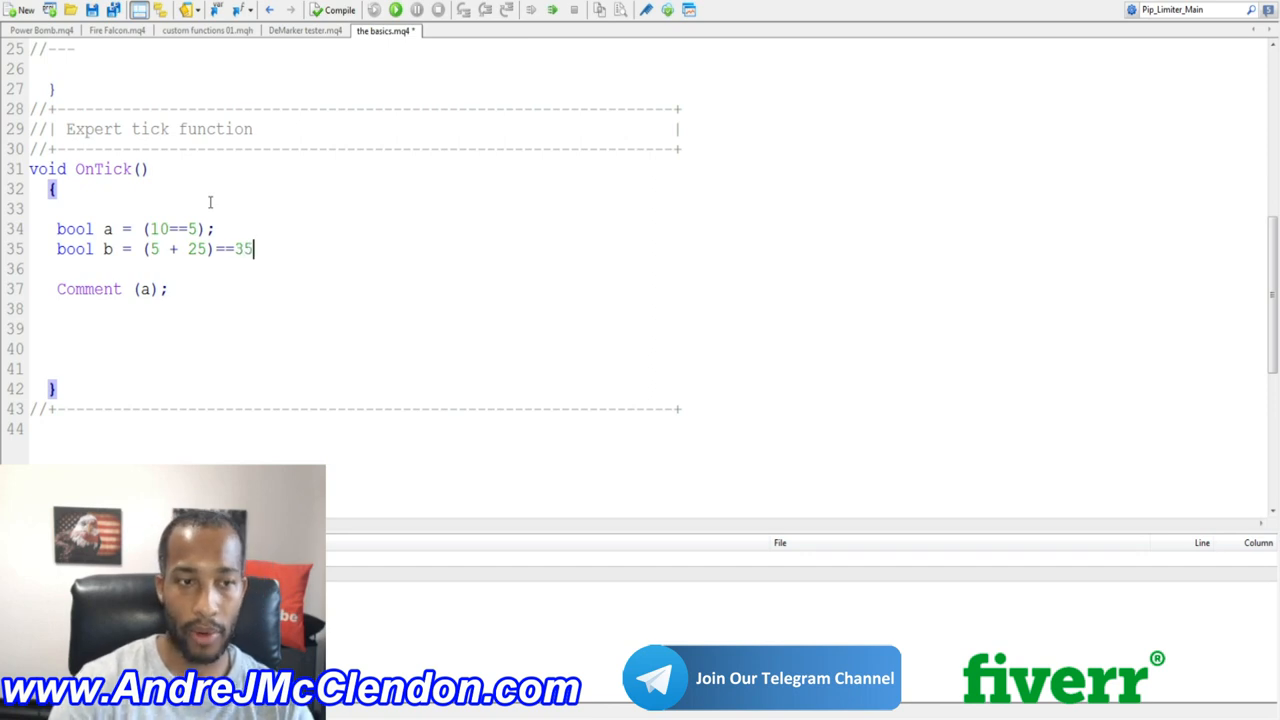
text(;)
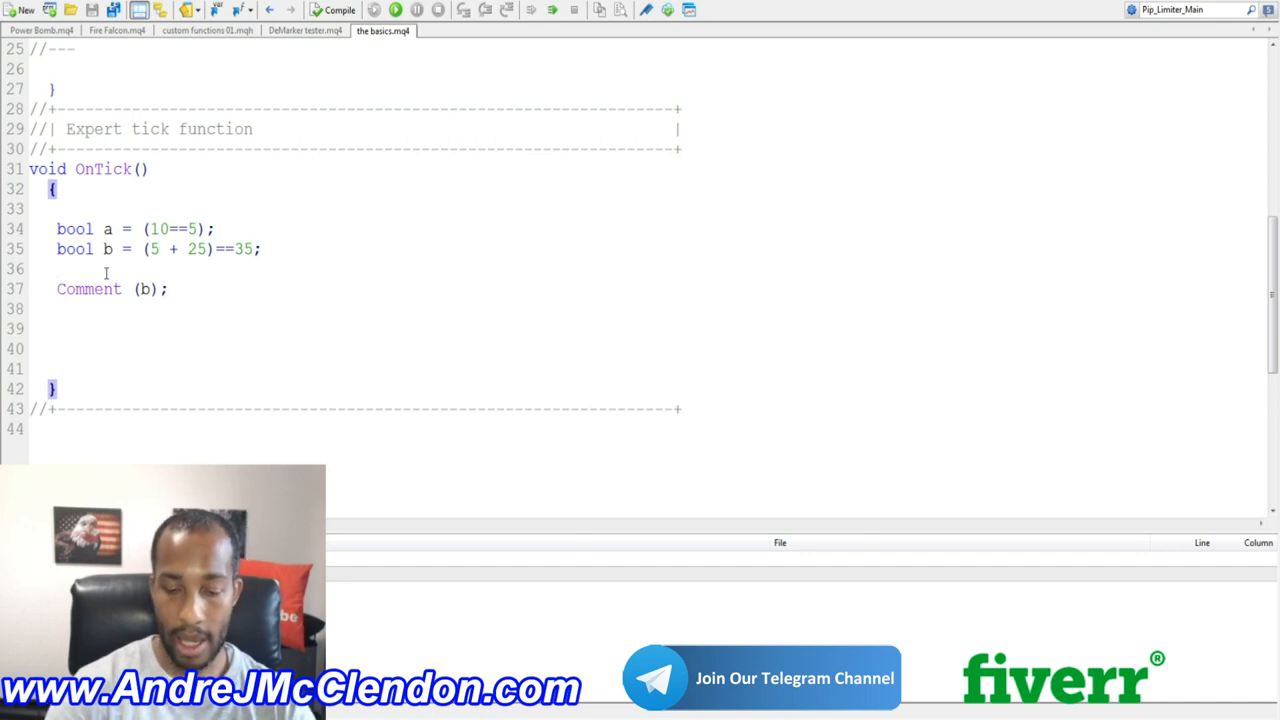
Step: Declare int one = 654615684;
text(in)
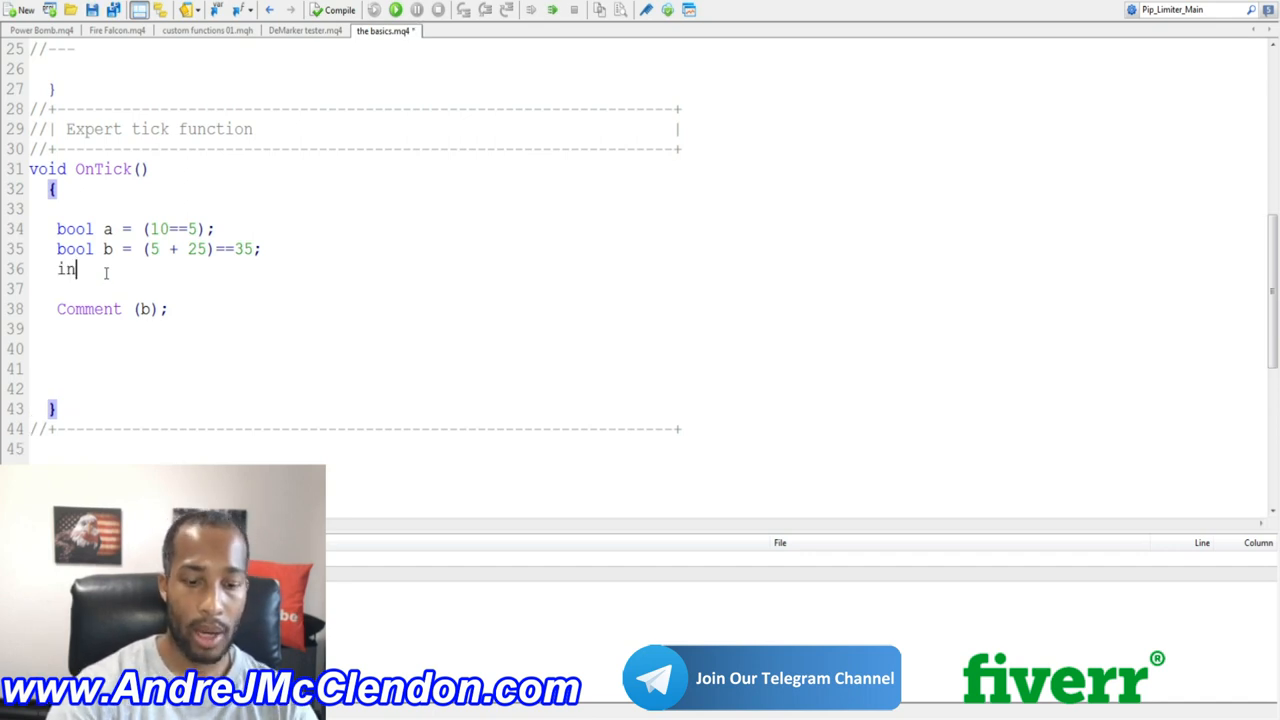
text(t)
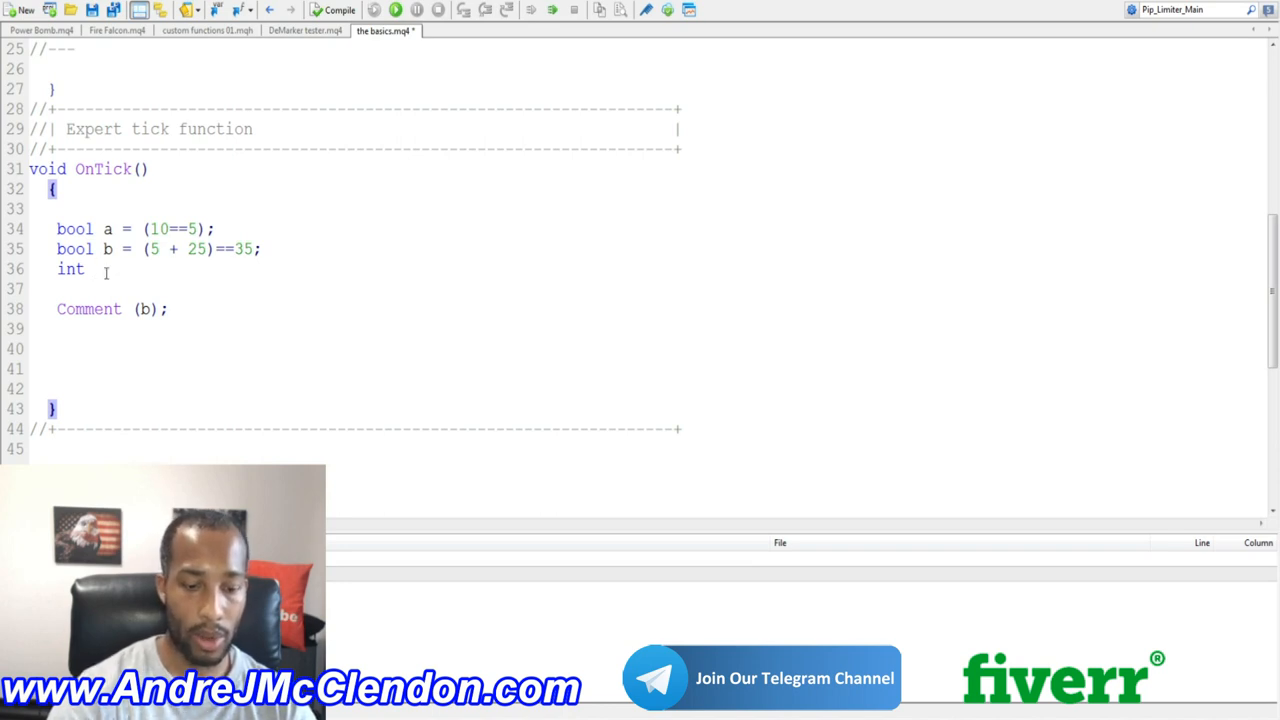
text(one)
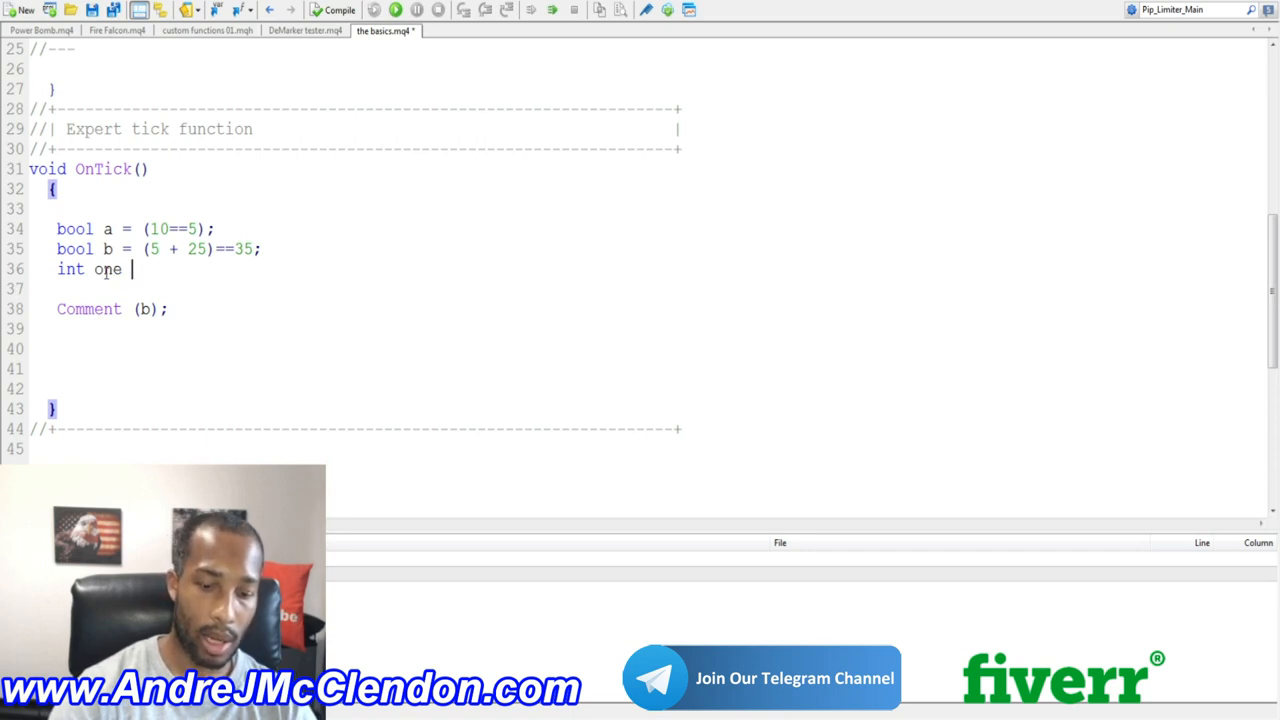
text(=)
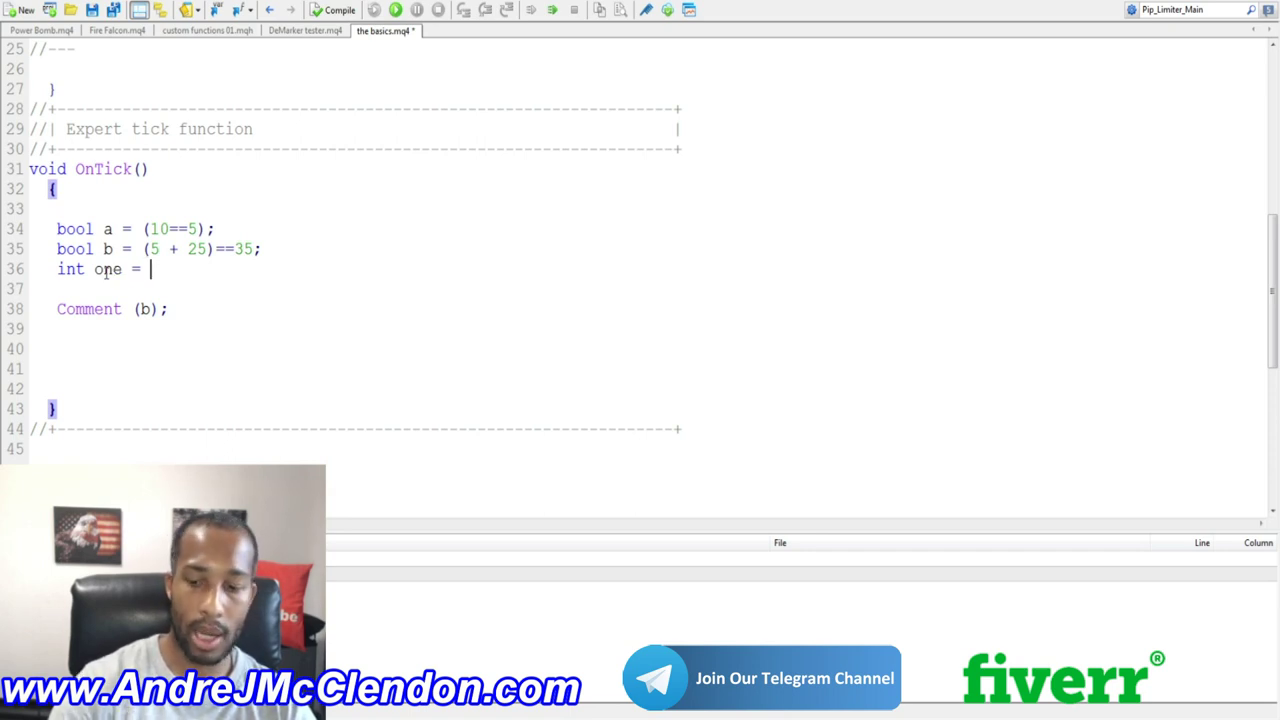
text(654615684)
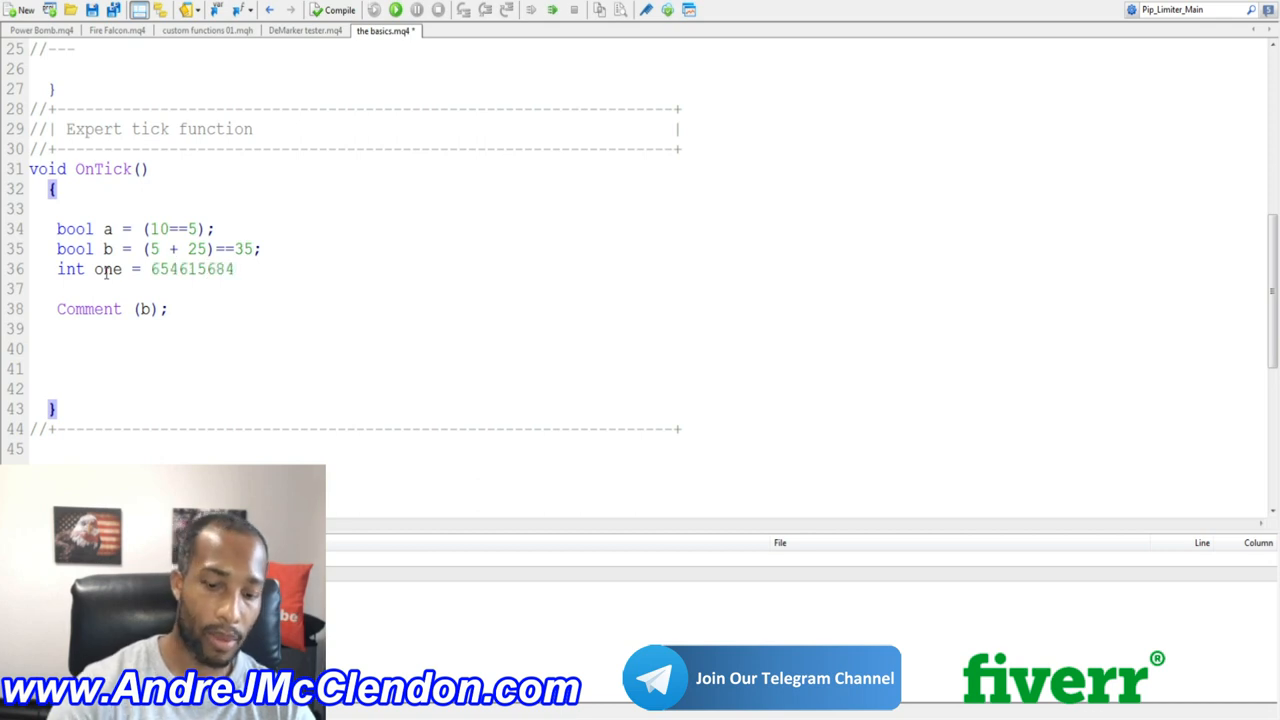
text(;)
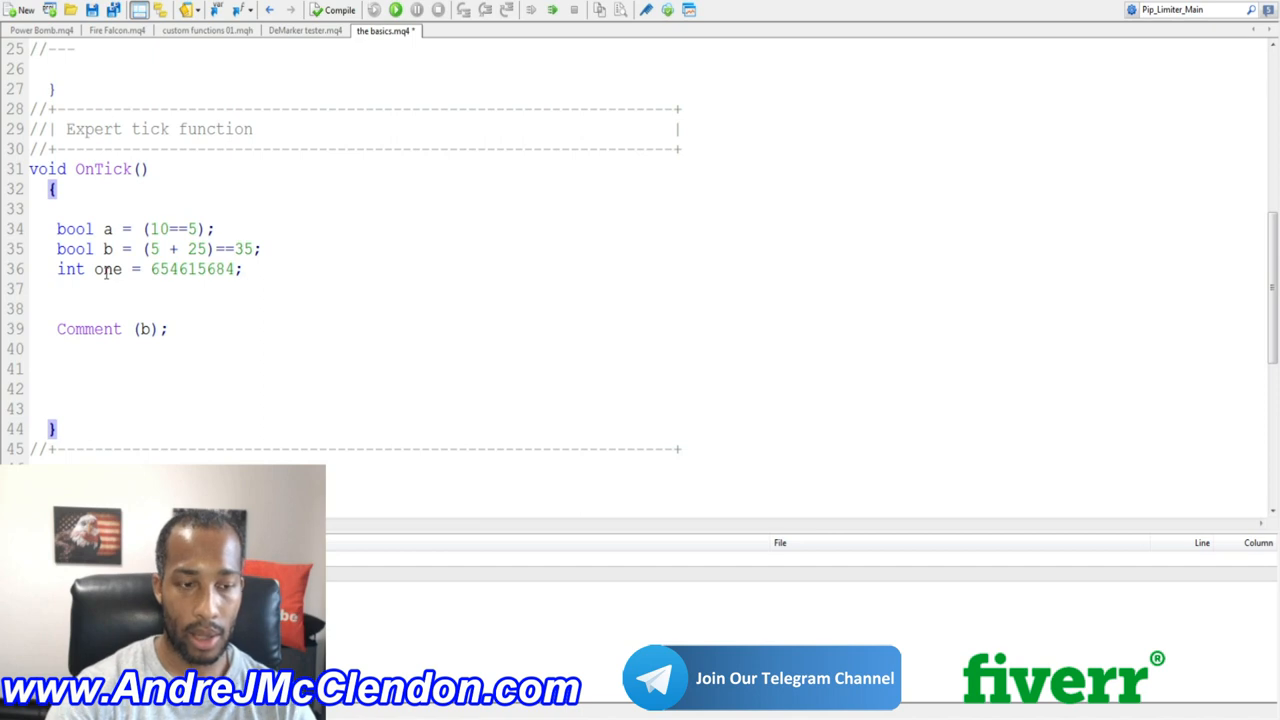
Step: Declare int two = 65464778;
text(int)
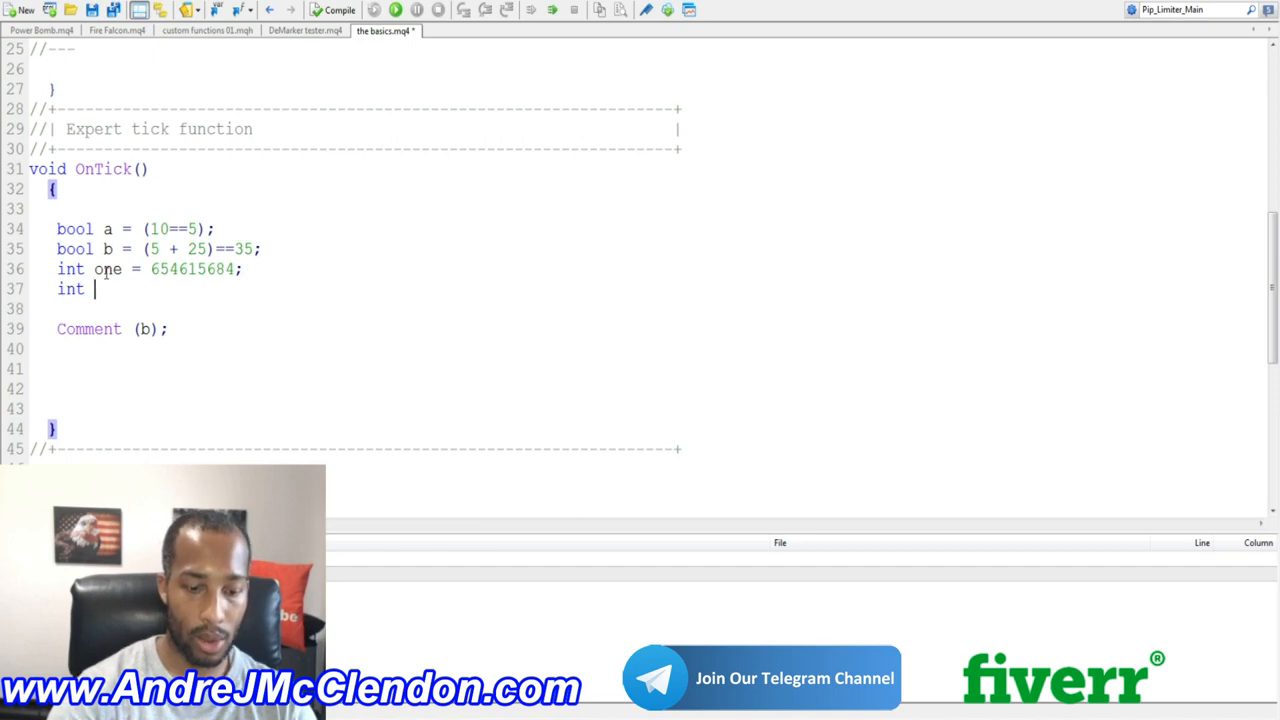
text(two = 65464)
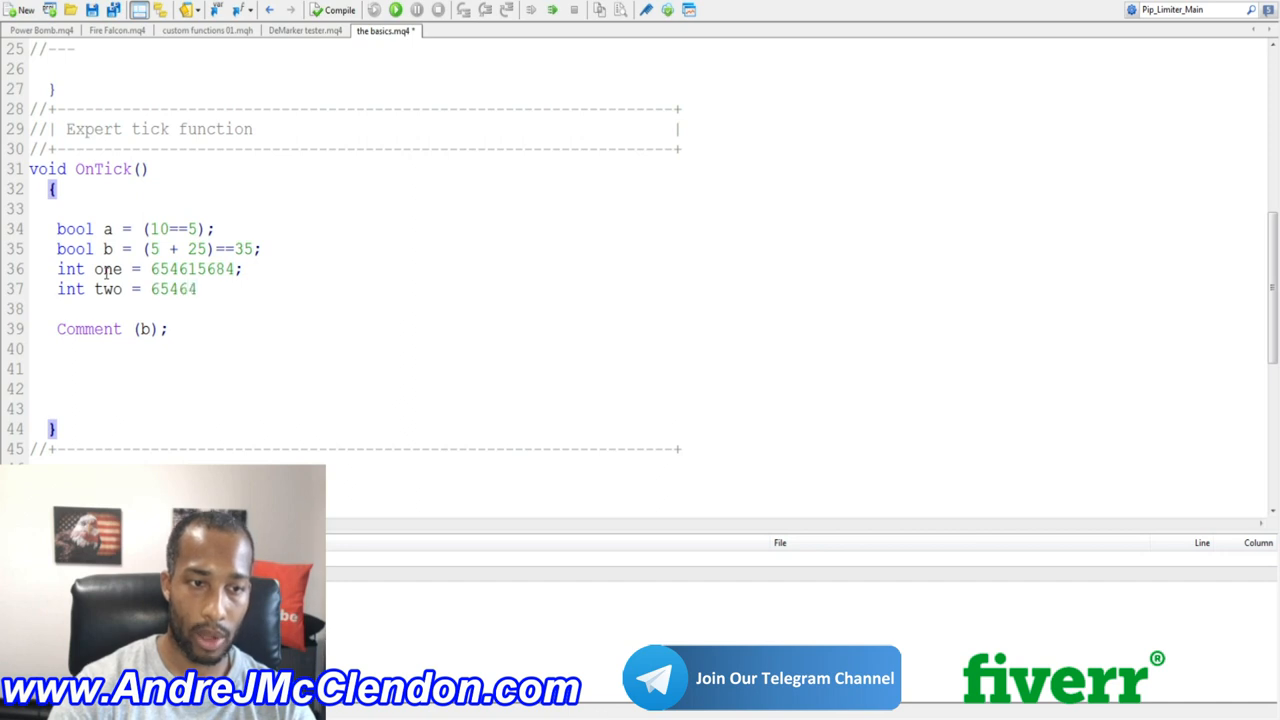
text(778;)
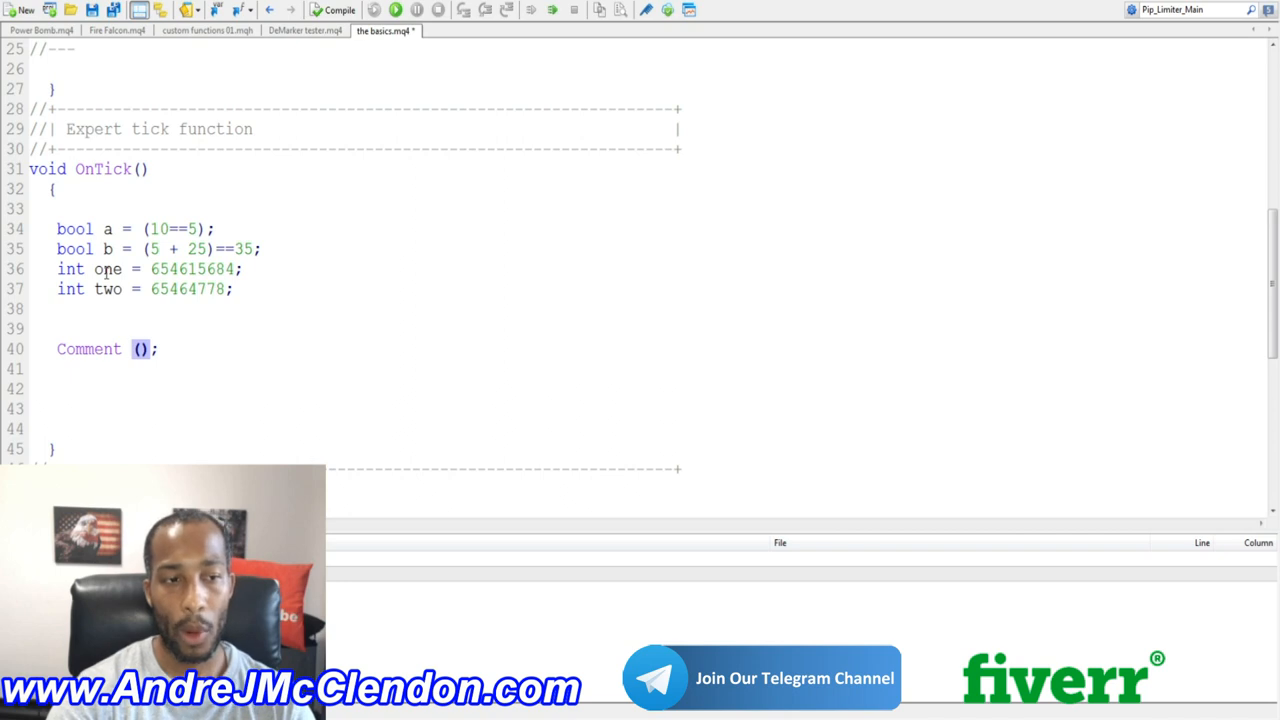
Step: Make Comment show " First number " + one + " Second number " + two
text("")
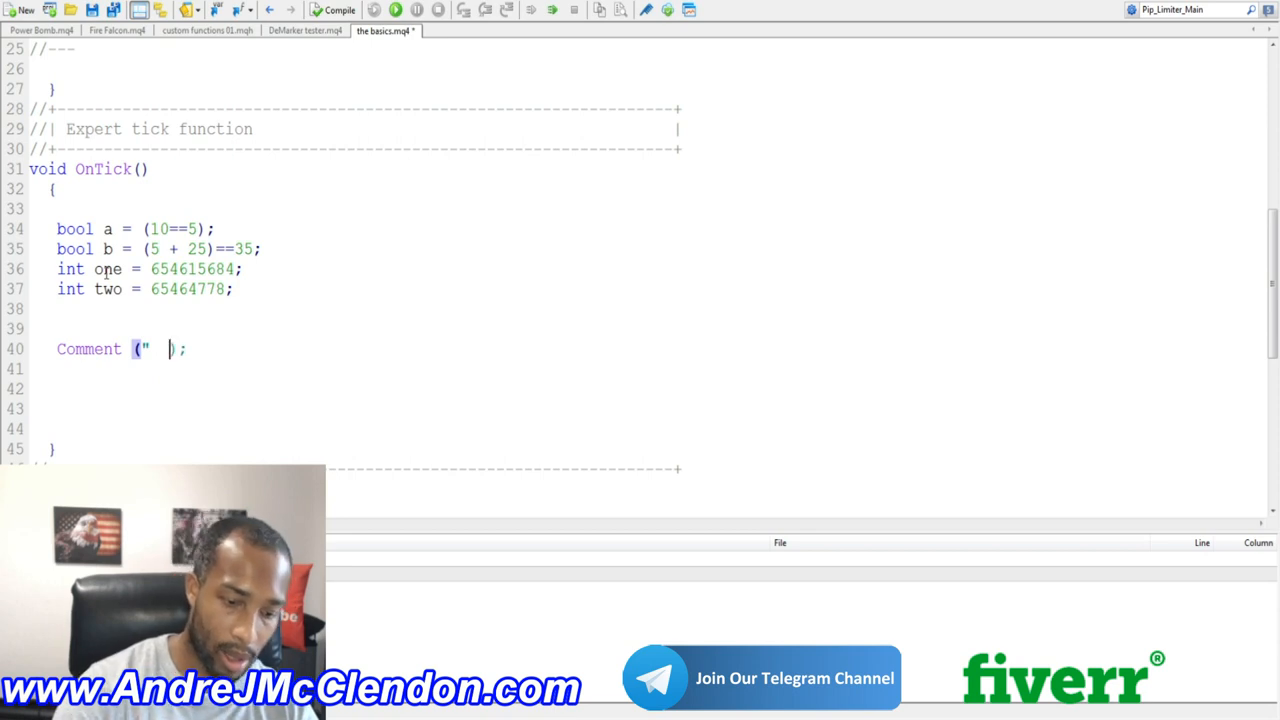
text(First)
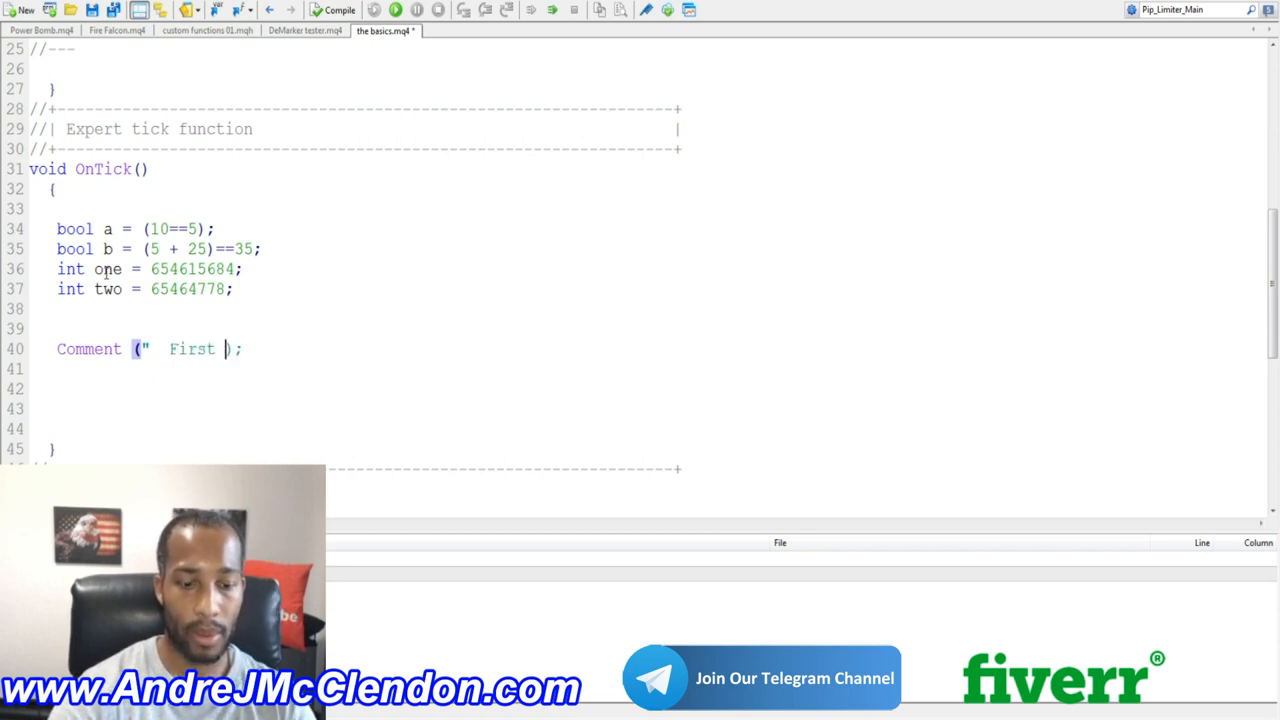
text(number ")
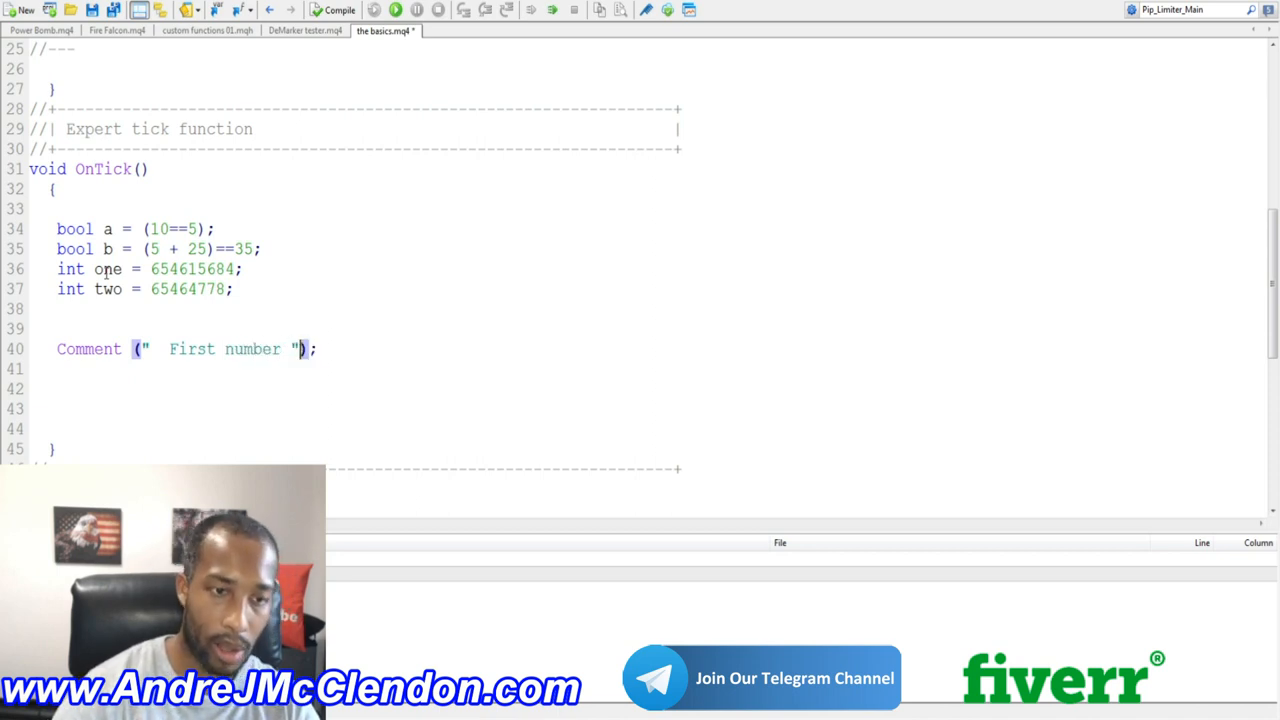
text(+)
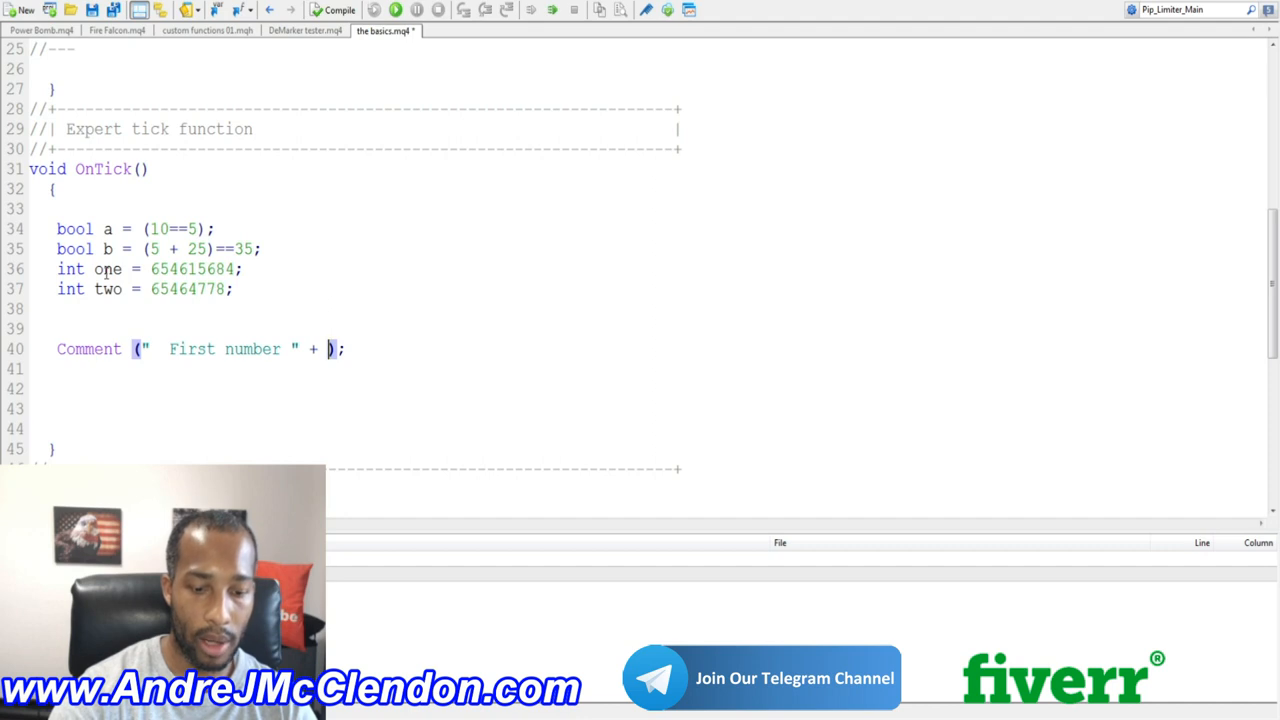
text(one)
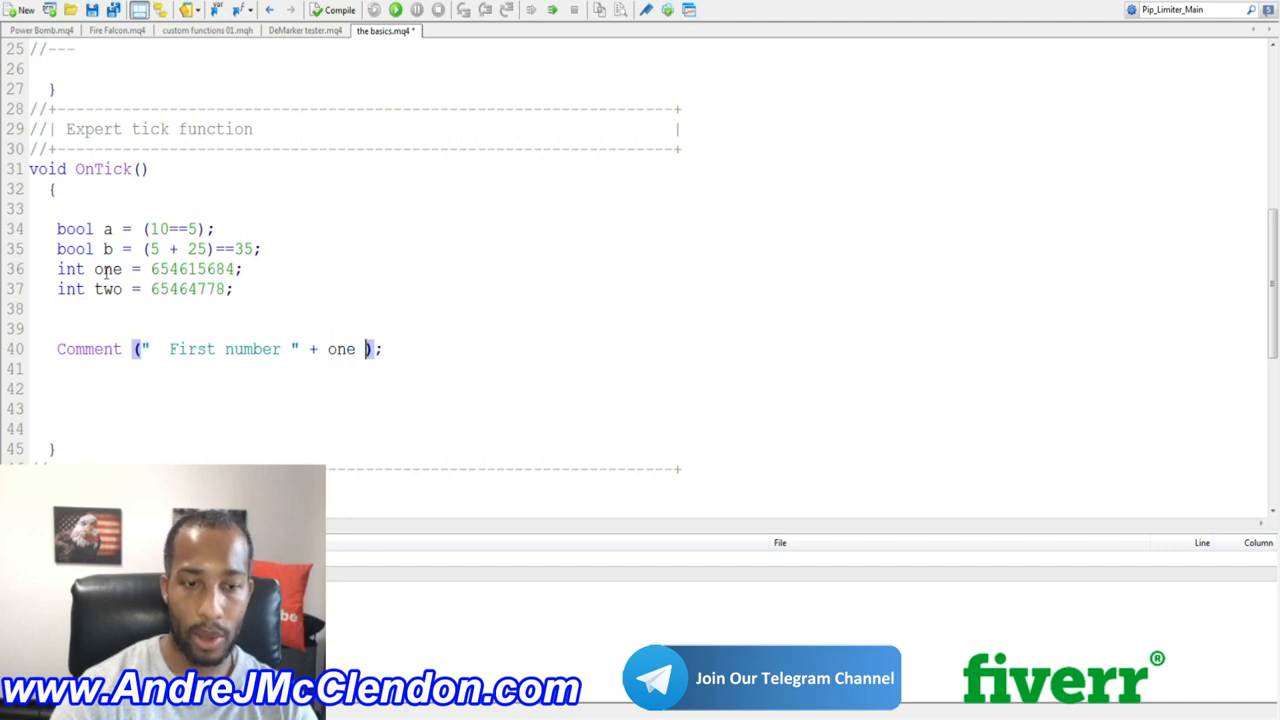
text(+ ")
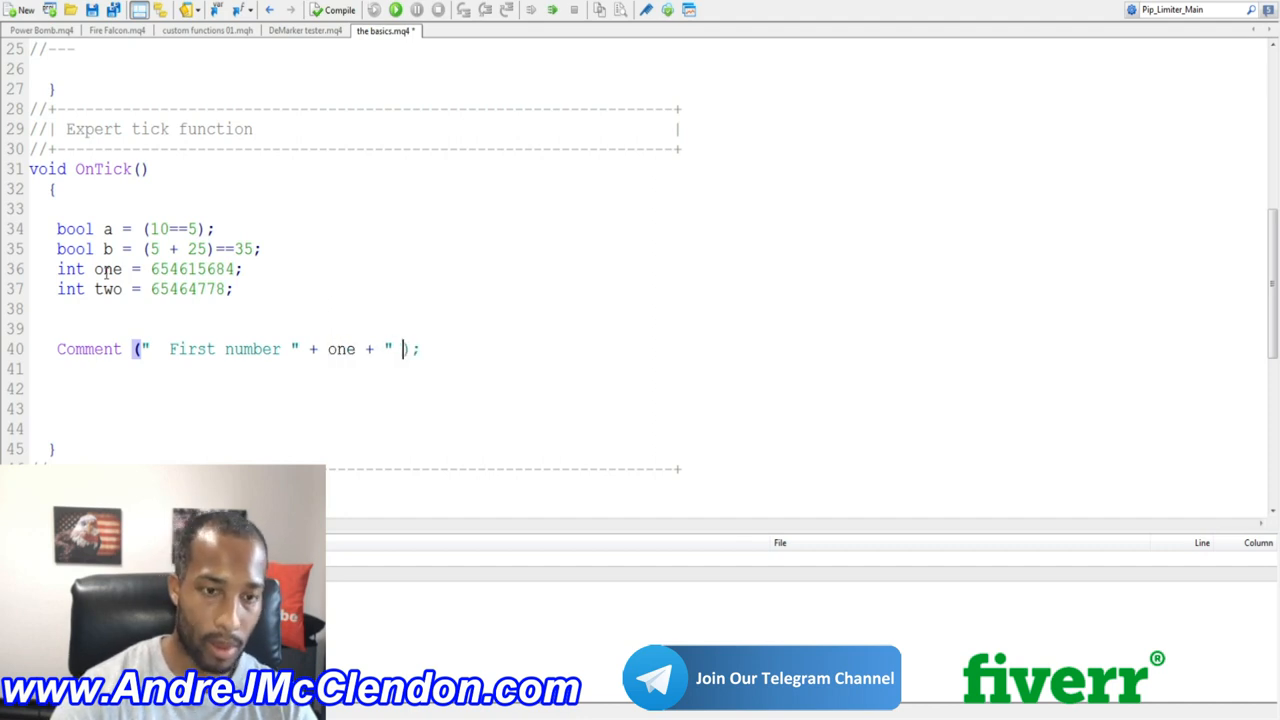
text(Second number " +)
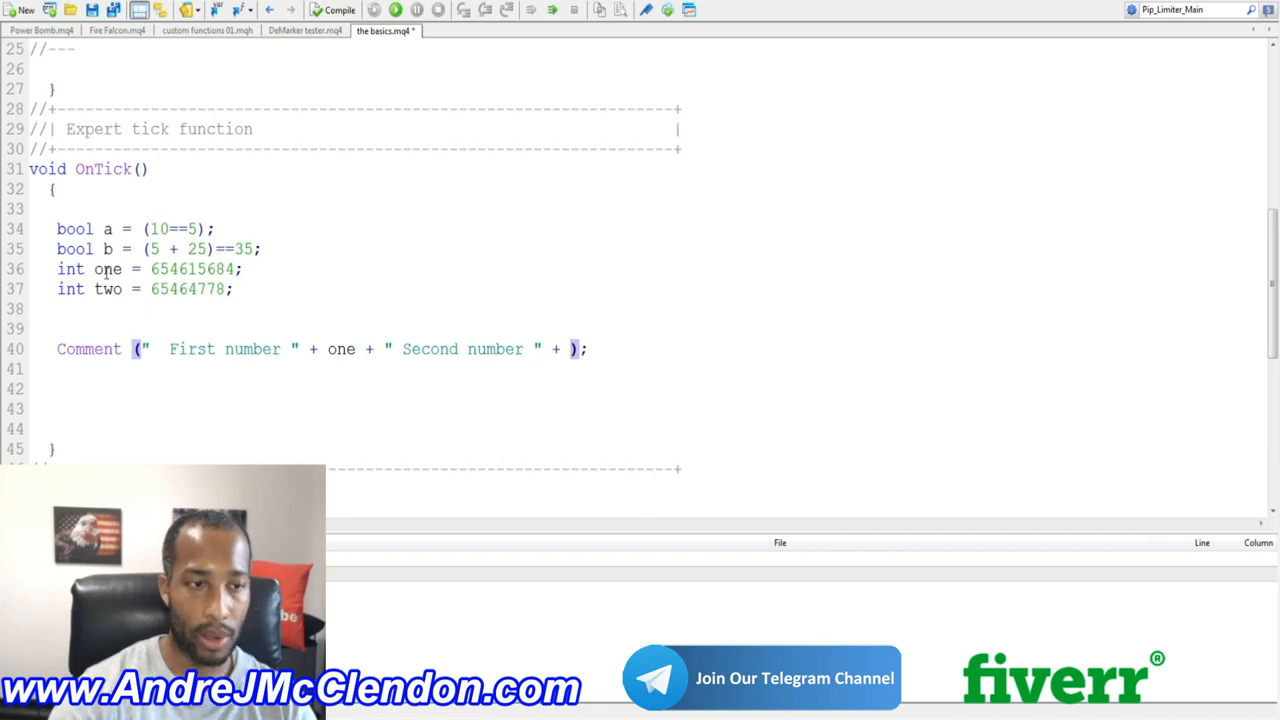
text(two)
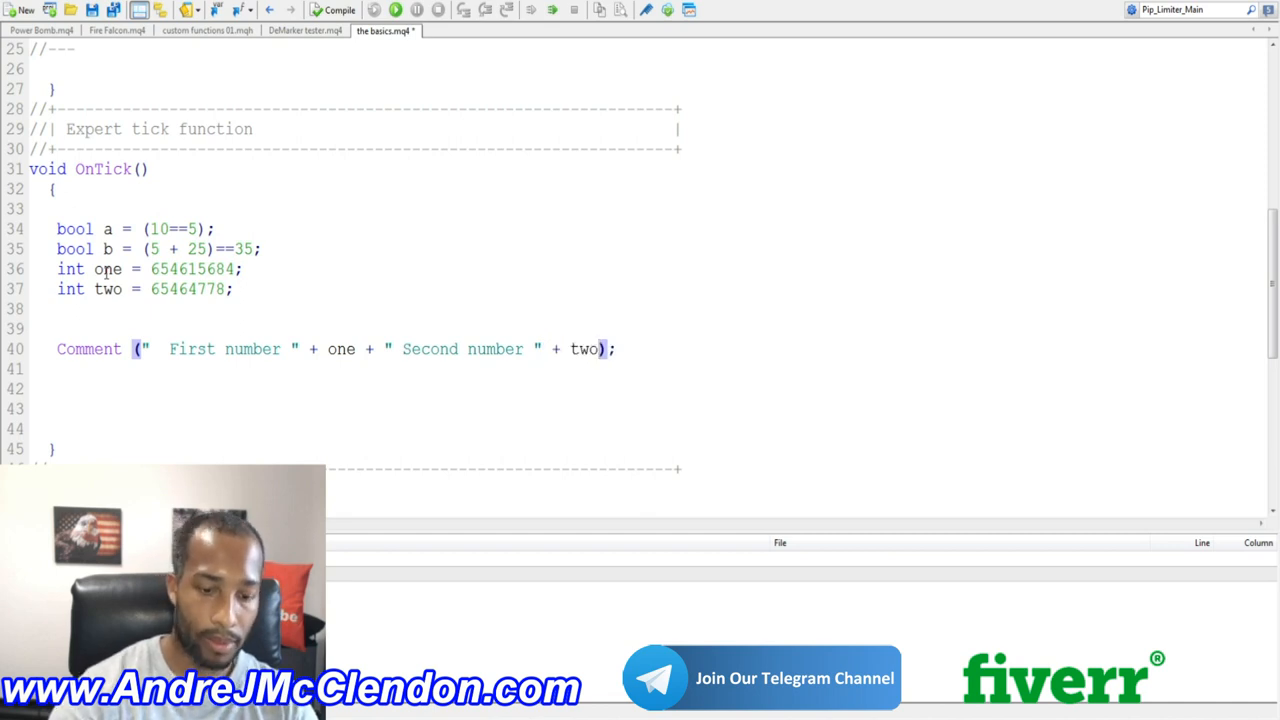
Step: Compile the basics.mq4 and review the two messages reported for line 40
click(336, 12)
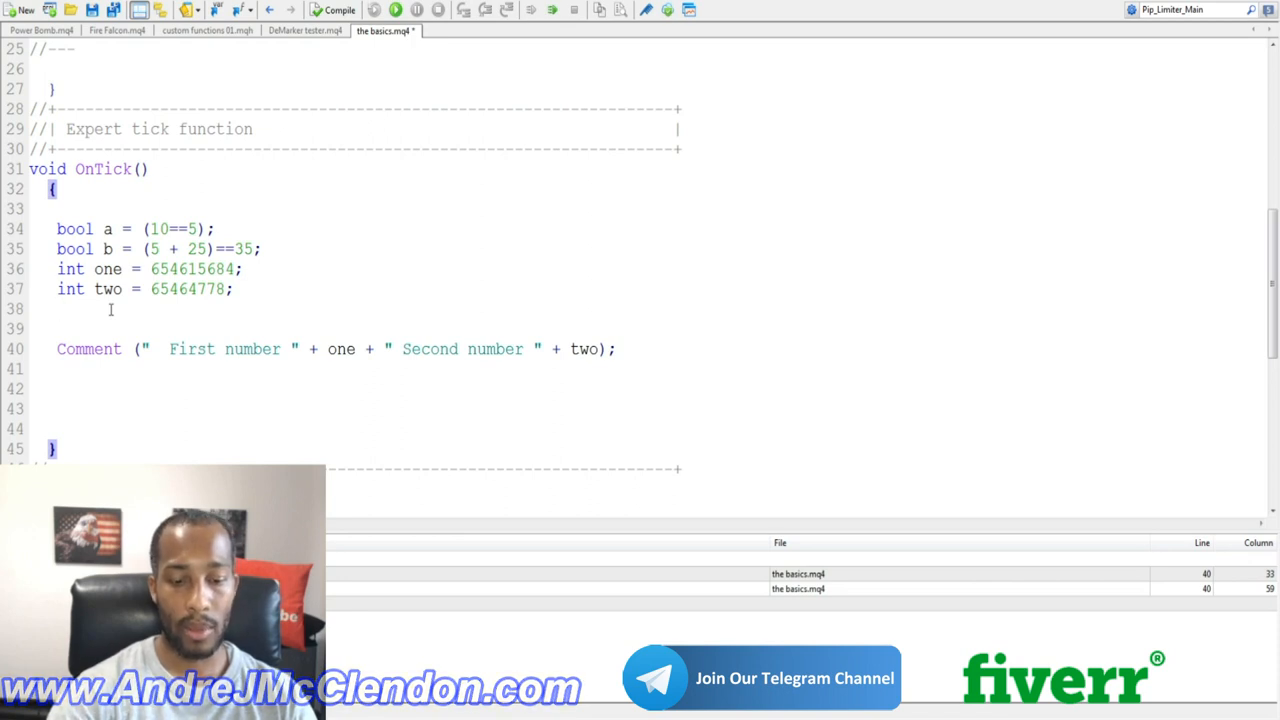
Step: Declare double Ask_Price = Ask; after int two
text(double)
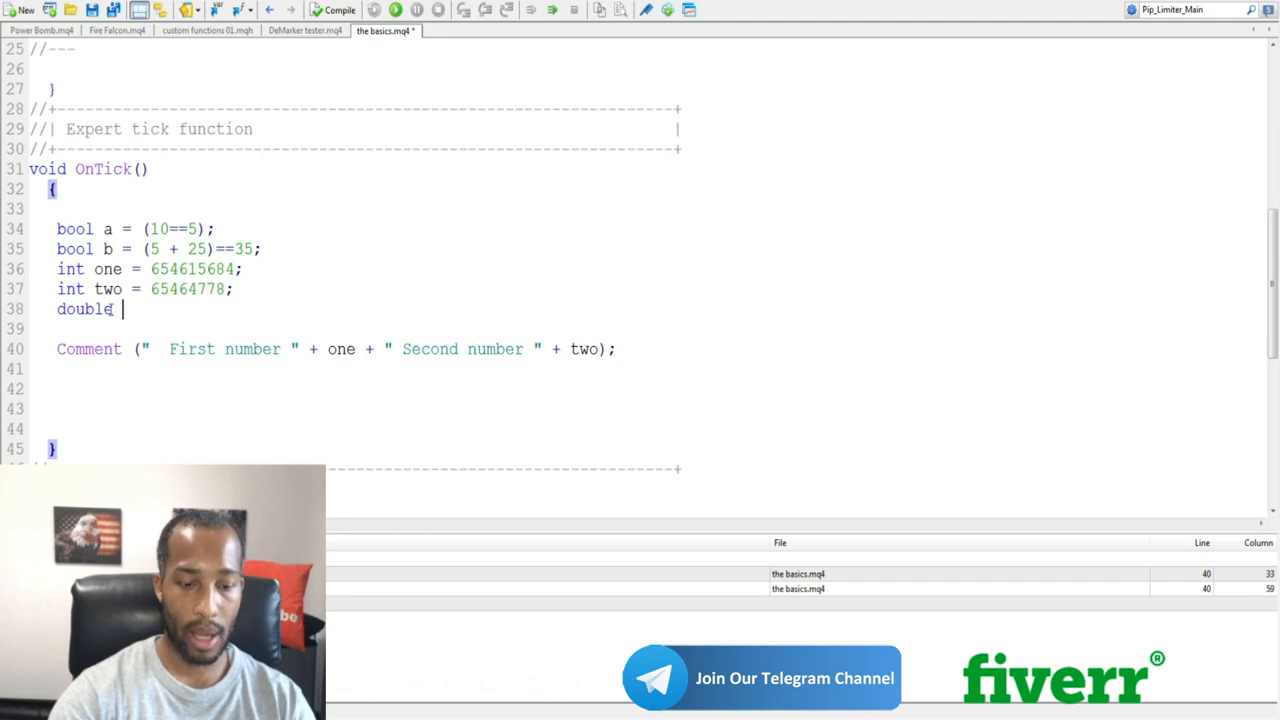
text(Ask)
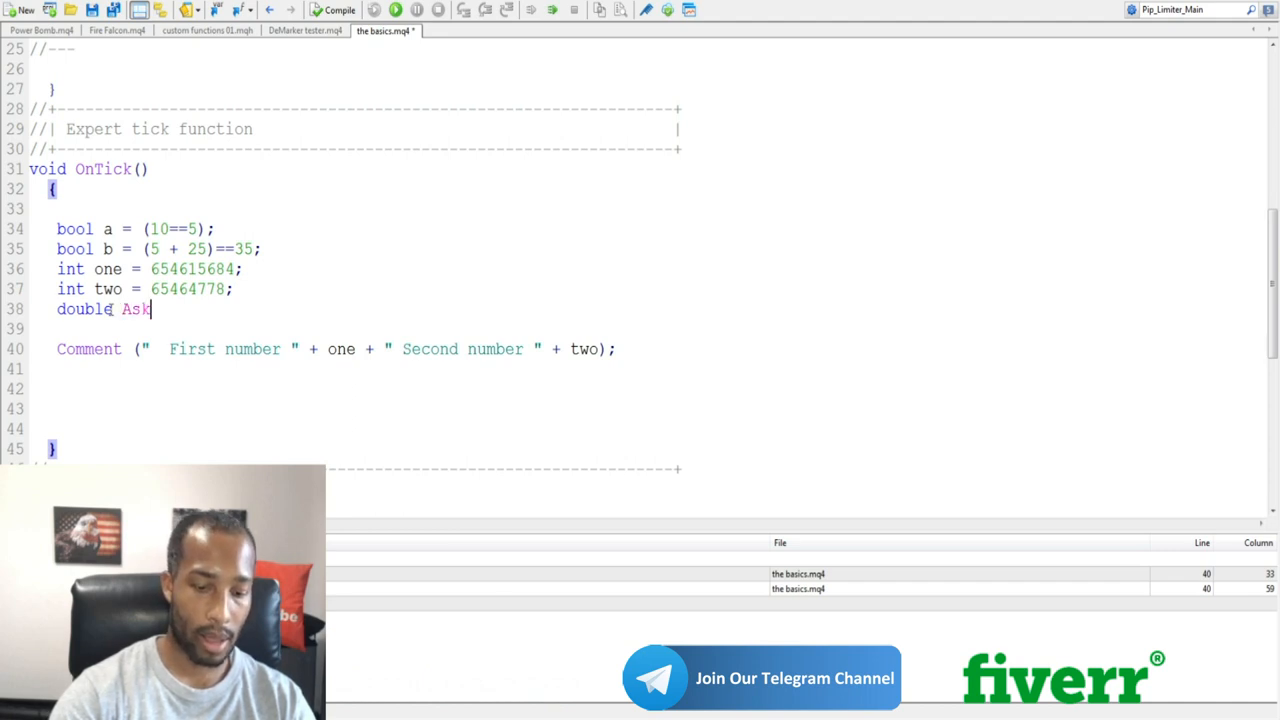
text(_Price =)
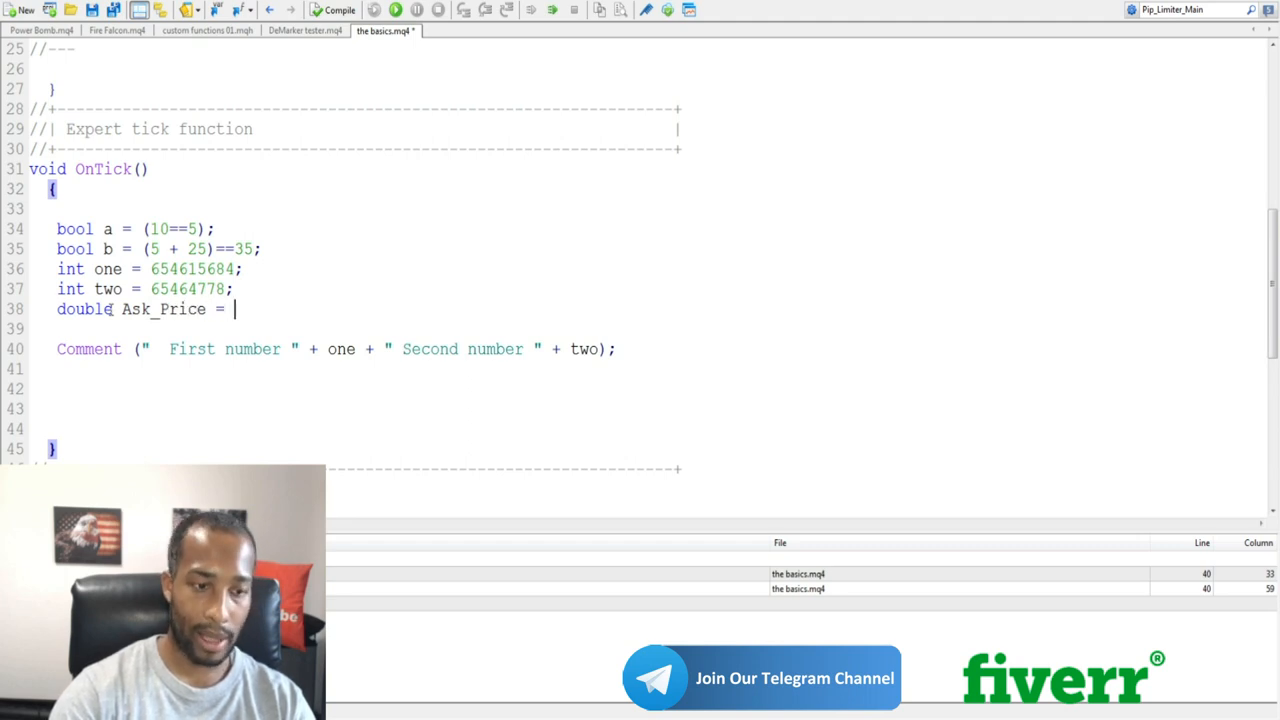
text(Ask;)
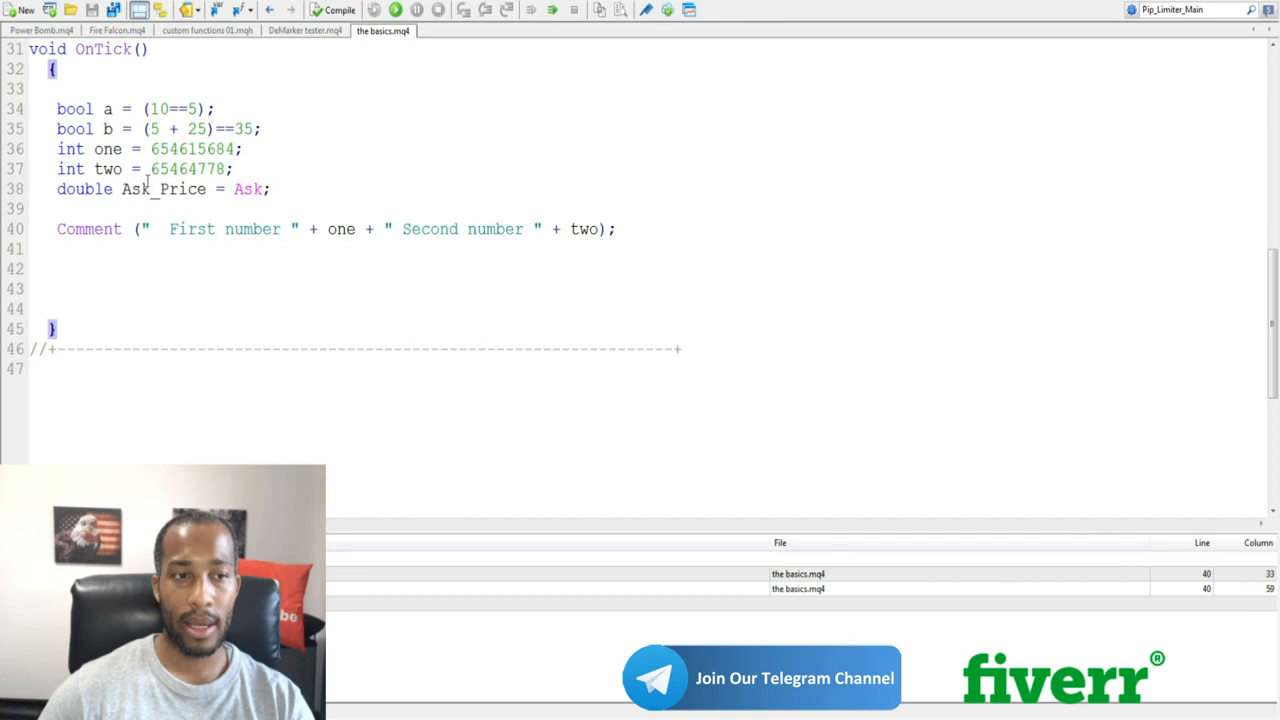
Step: Replace the Comment argument with " The current Ask price " + Ask_Price
double_click(164, 188)
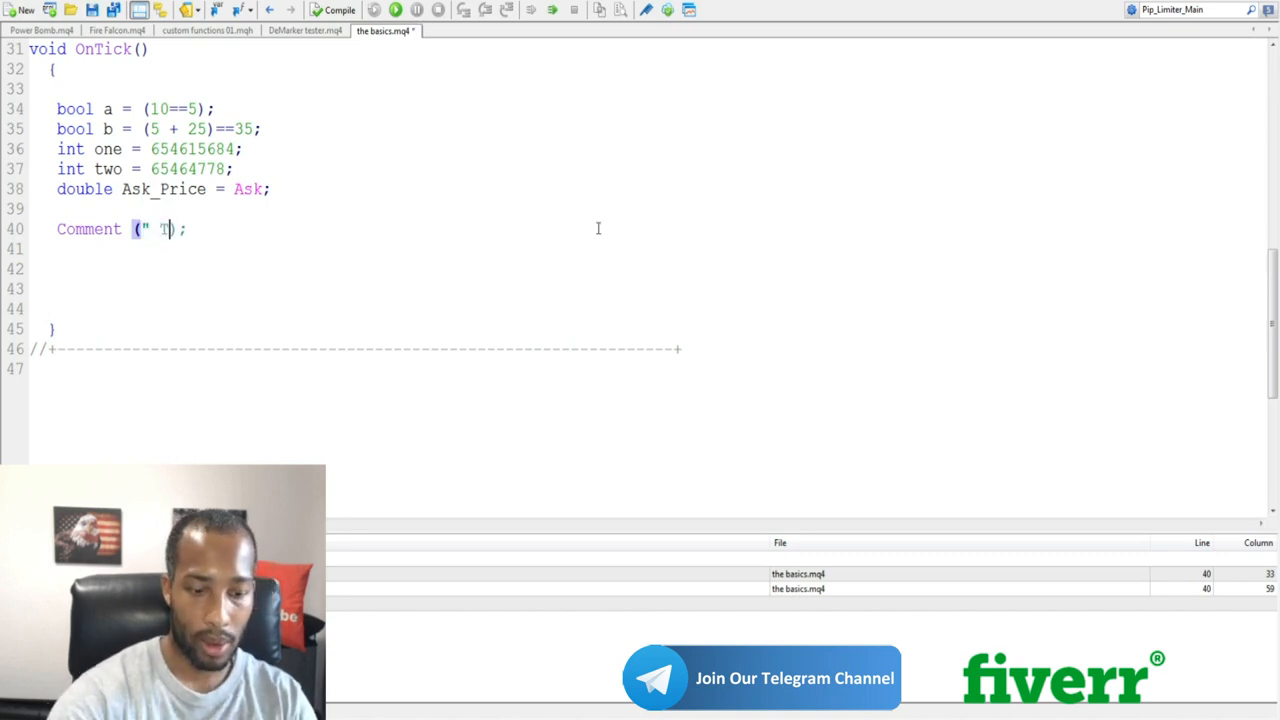
text(he current)
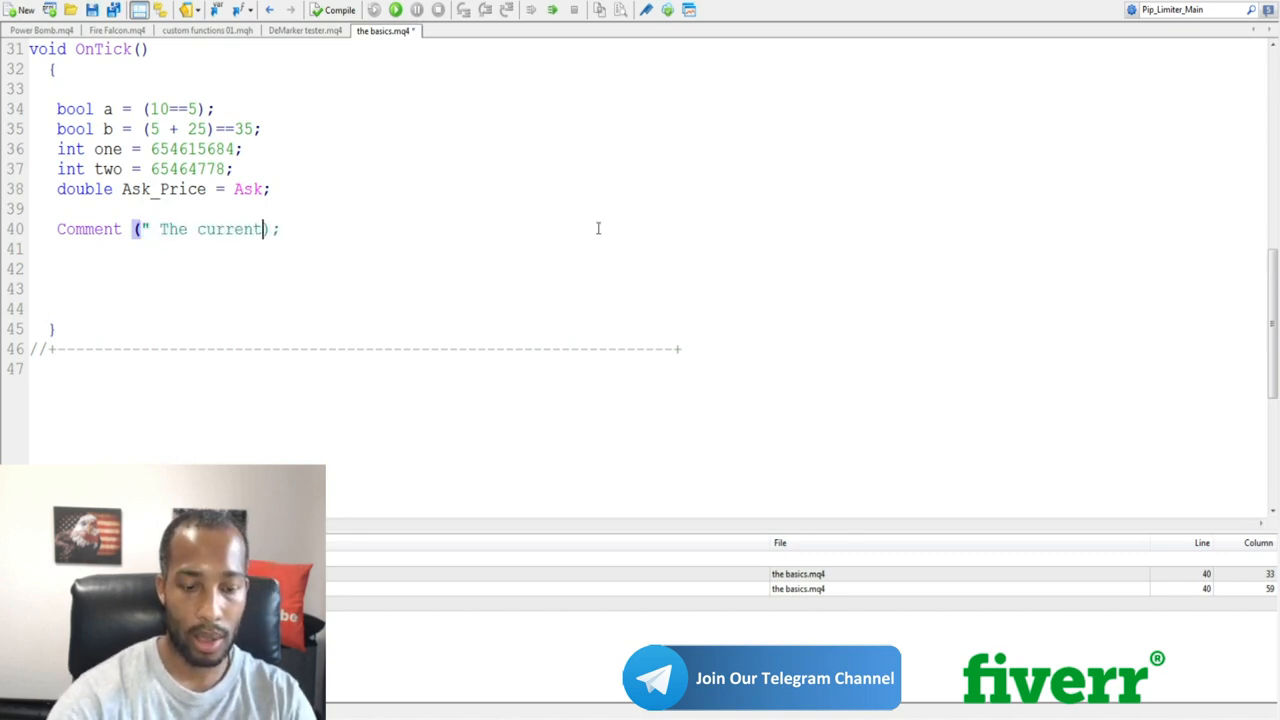
text(Ask price " +)
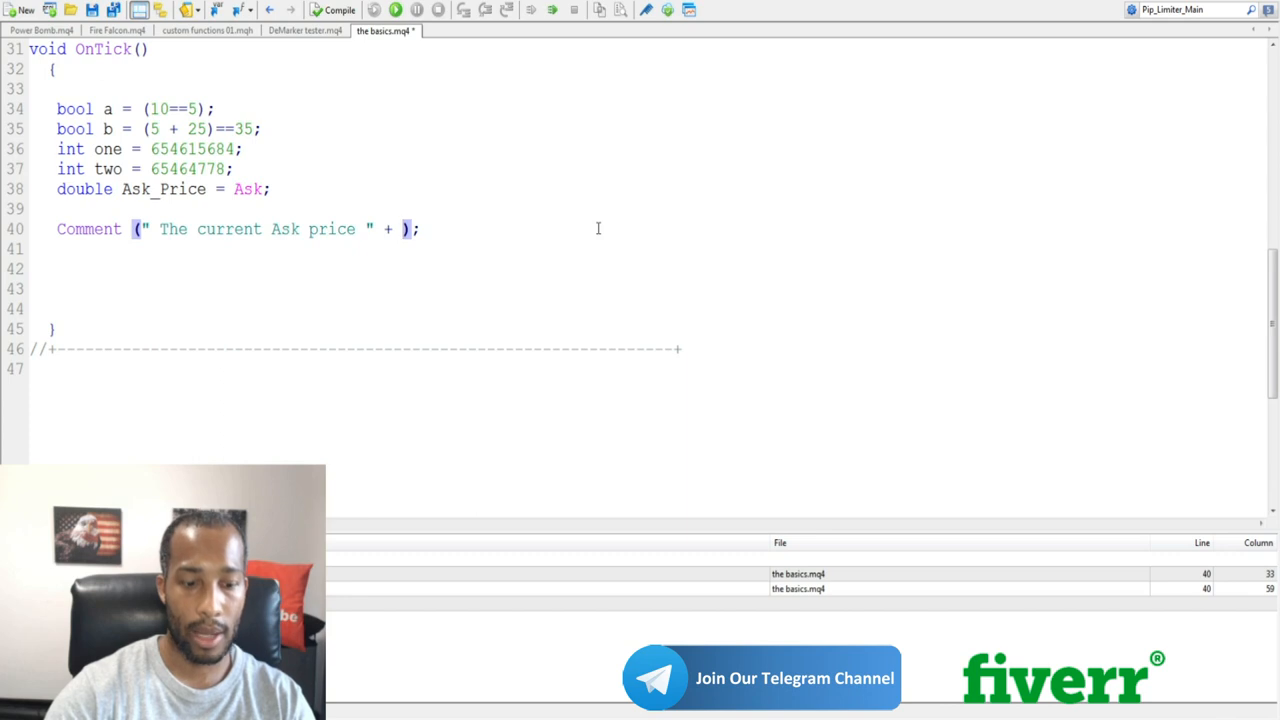
text(Ask_Price)
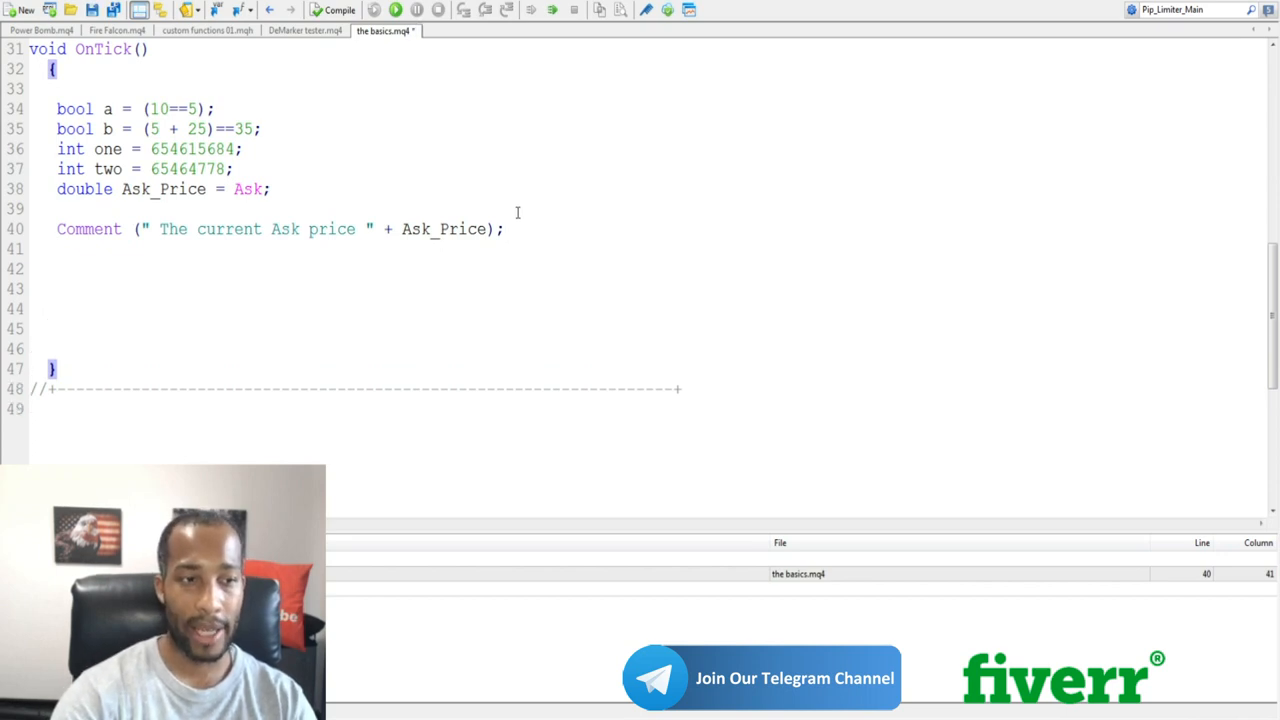
Step: Add if(a==b) with an empty brace block below the Comment line
text(if()
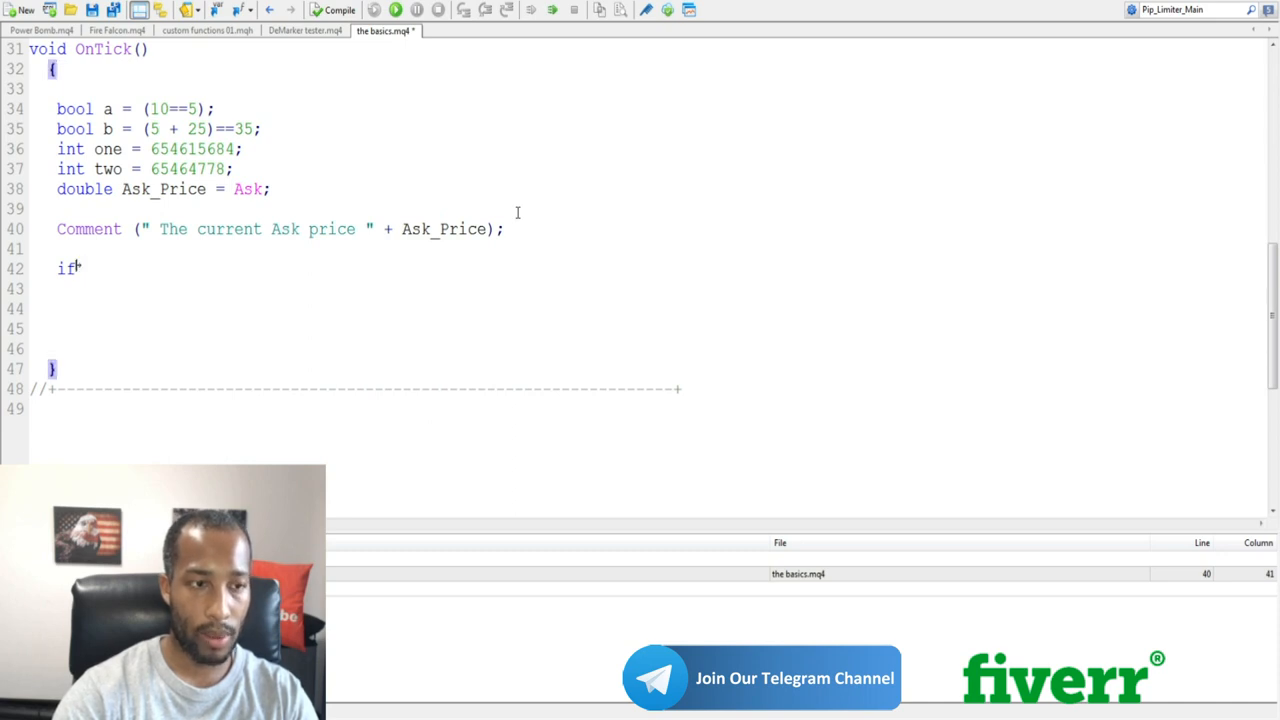
text((a)
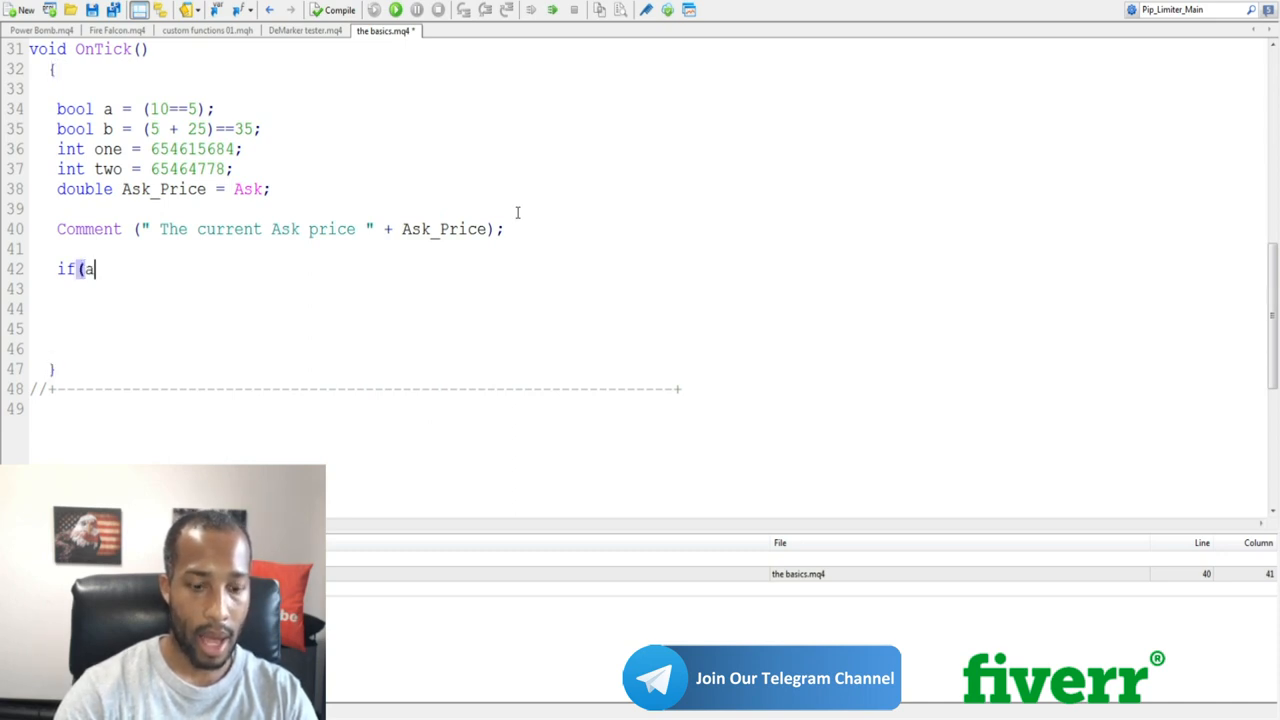
text(==)
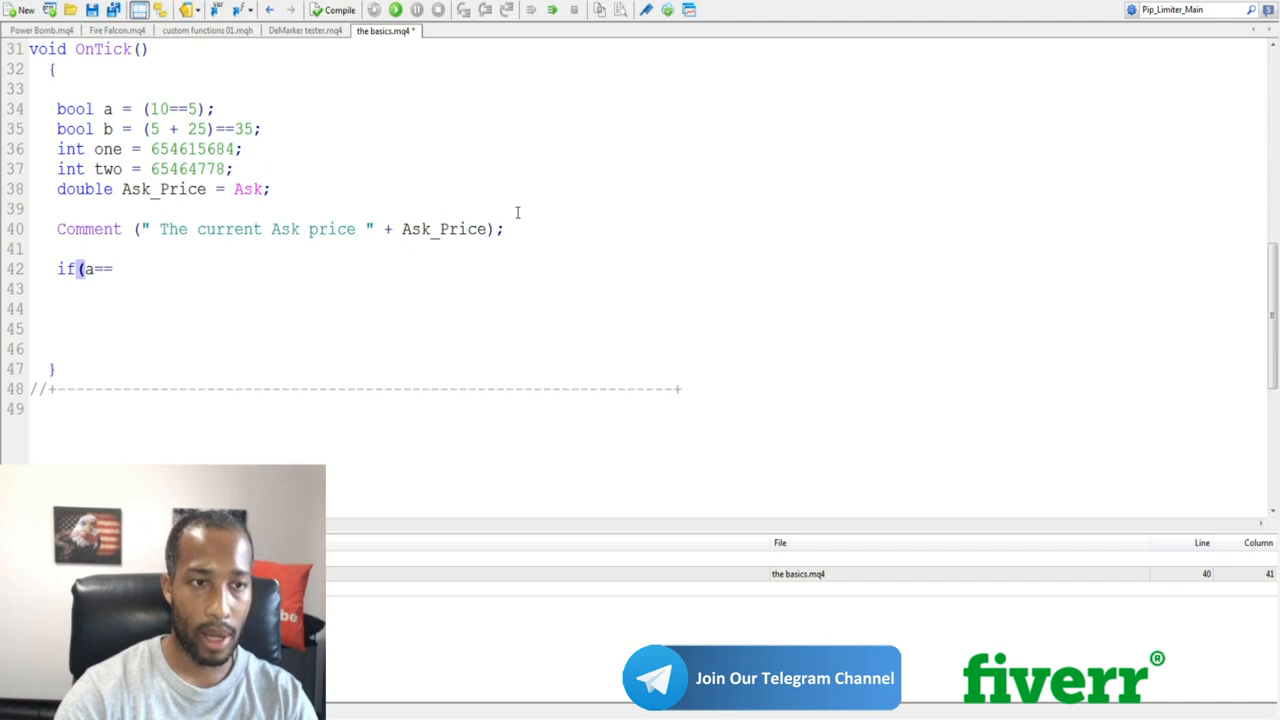
text(b)
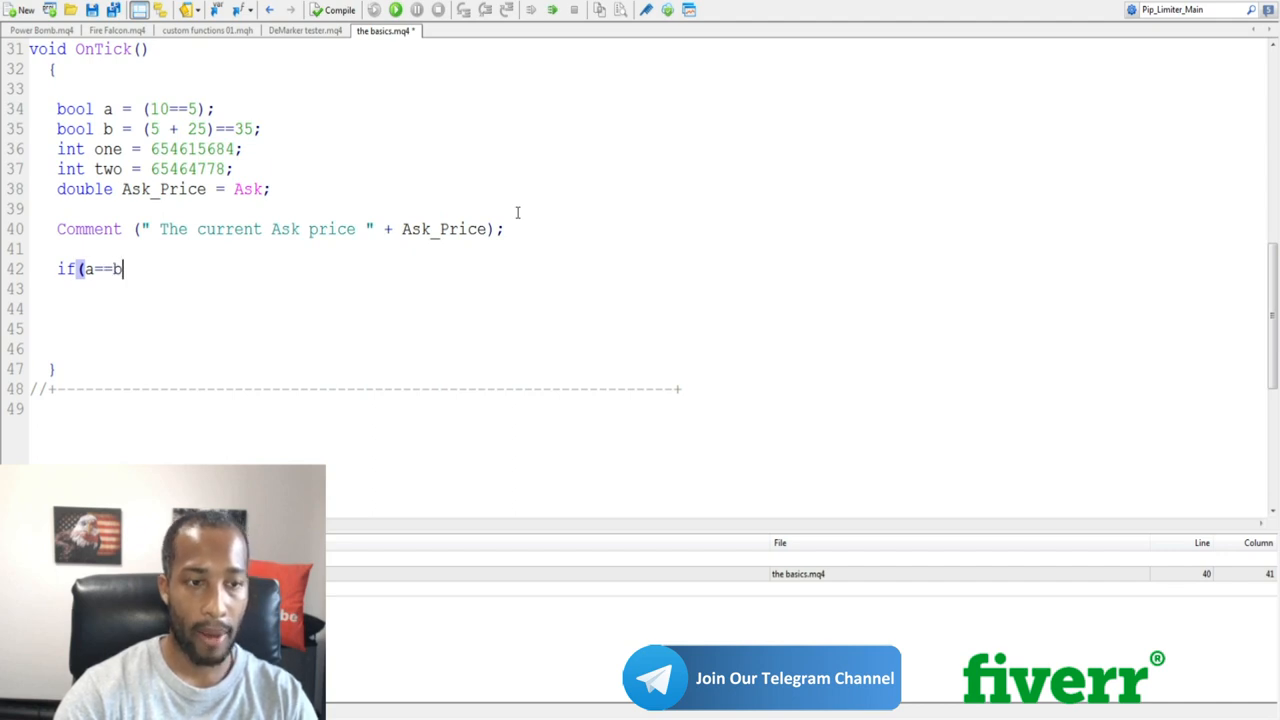
text())
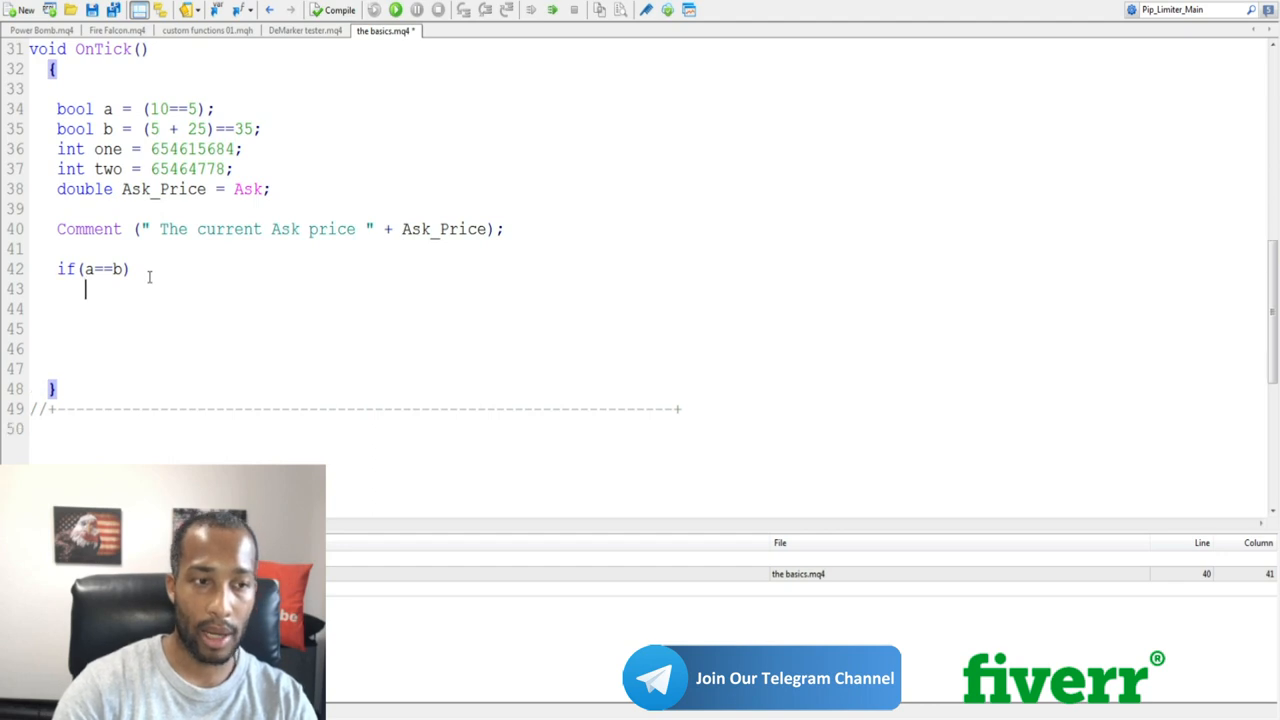
text({)
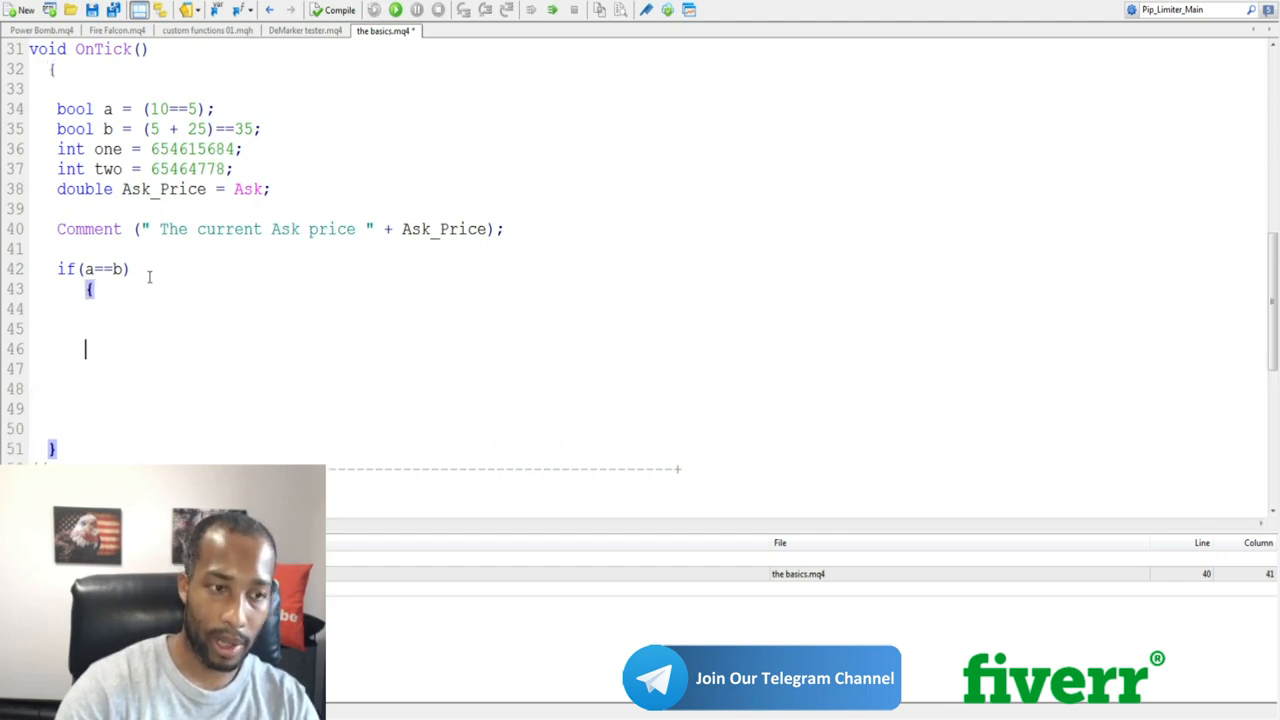
text({)
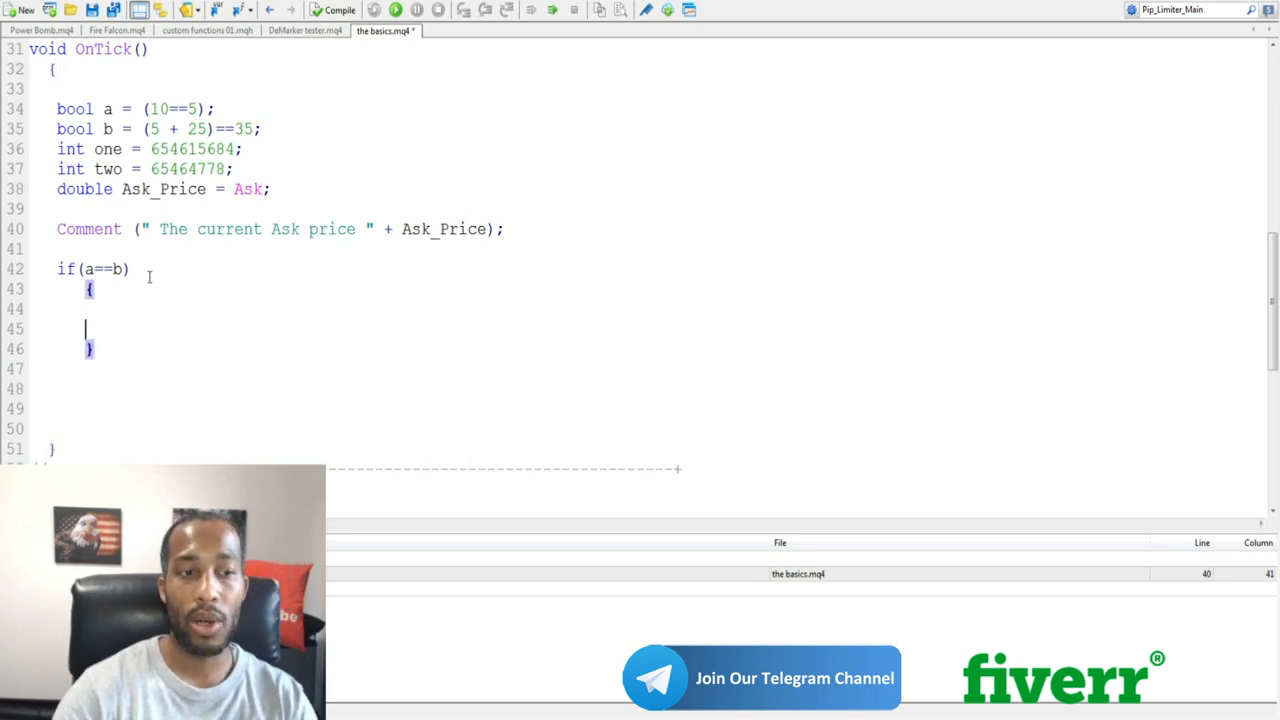
Step: Write Alert ("they are true"); as the body of the if(a==b) block, correcting typos
text(A)
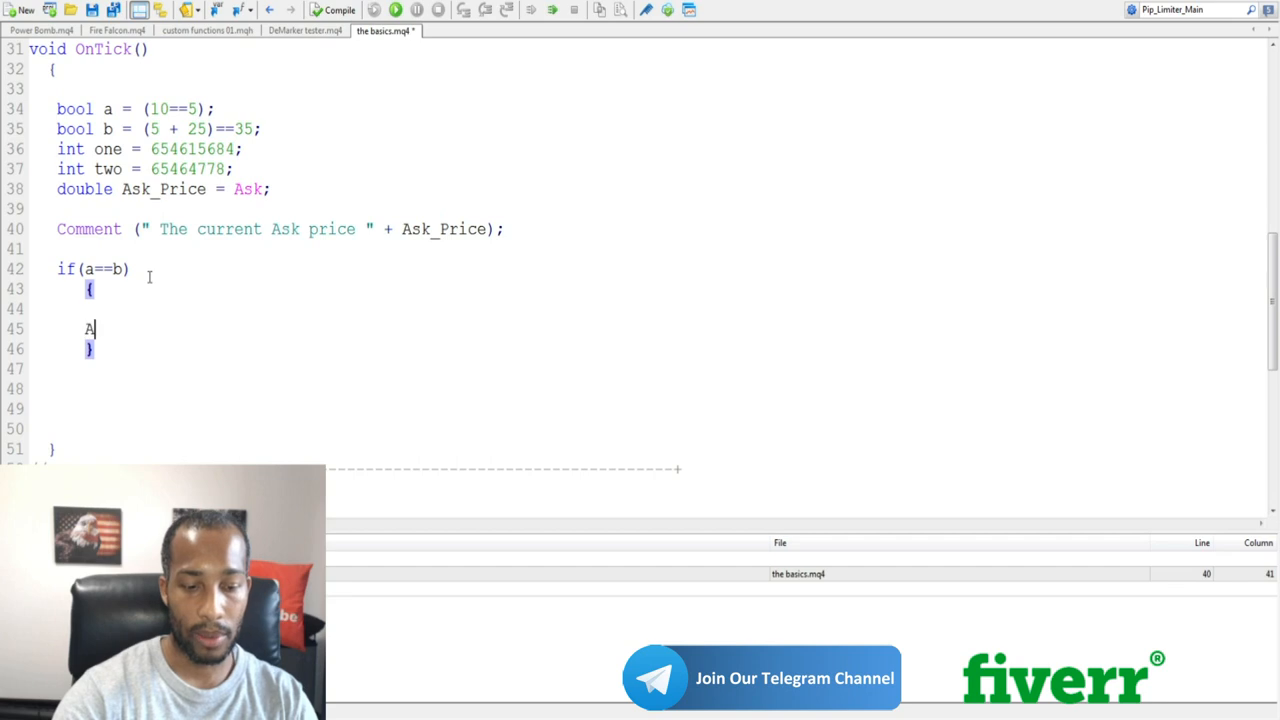
text(lert)
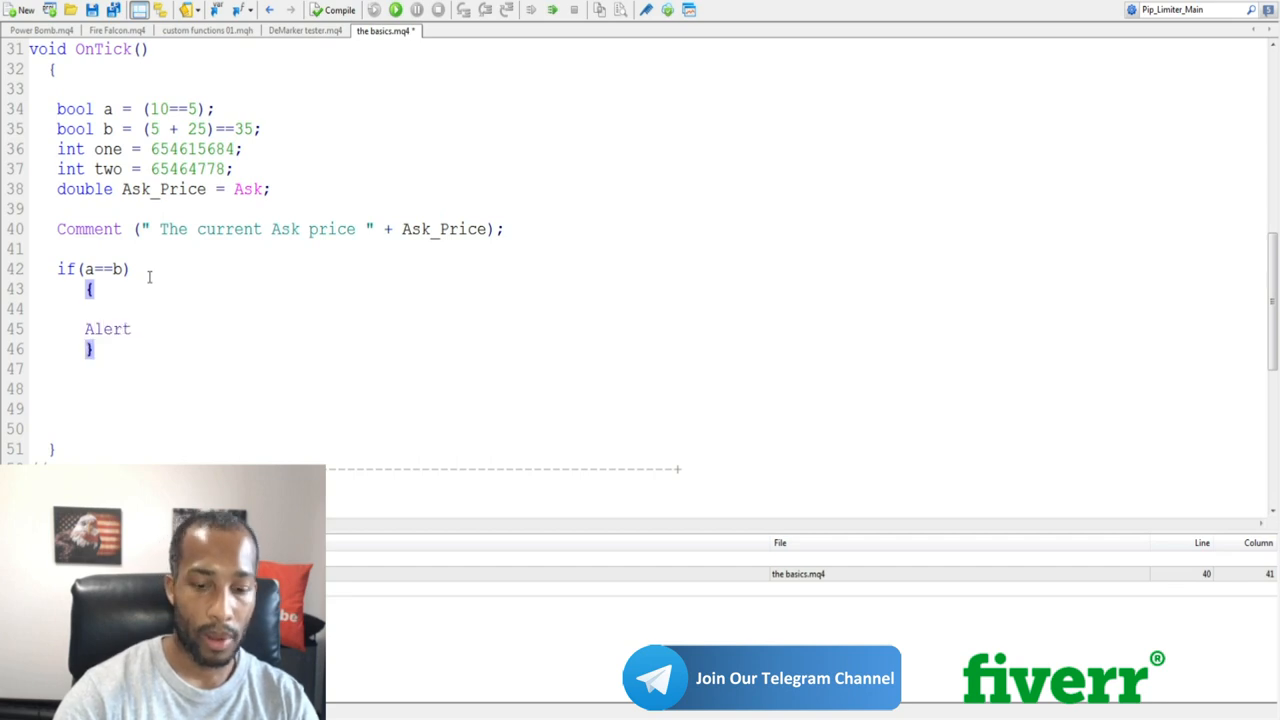
text(()
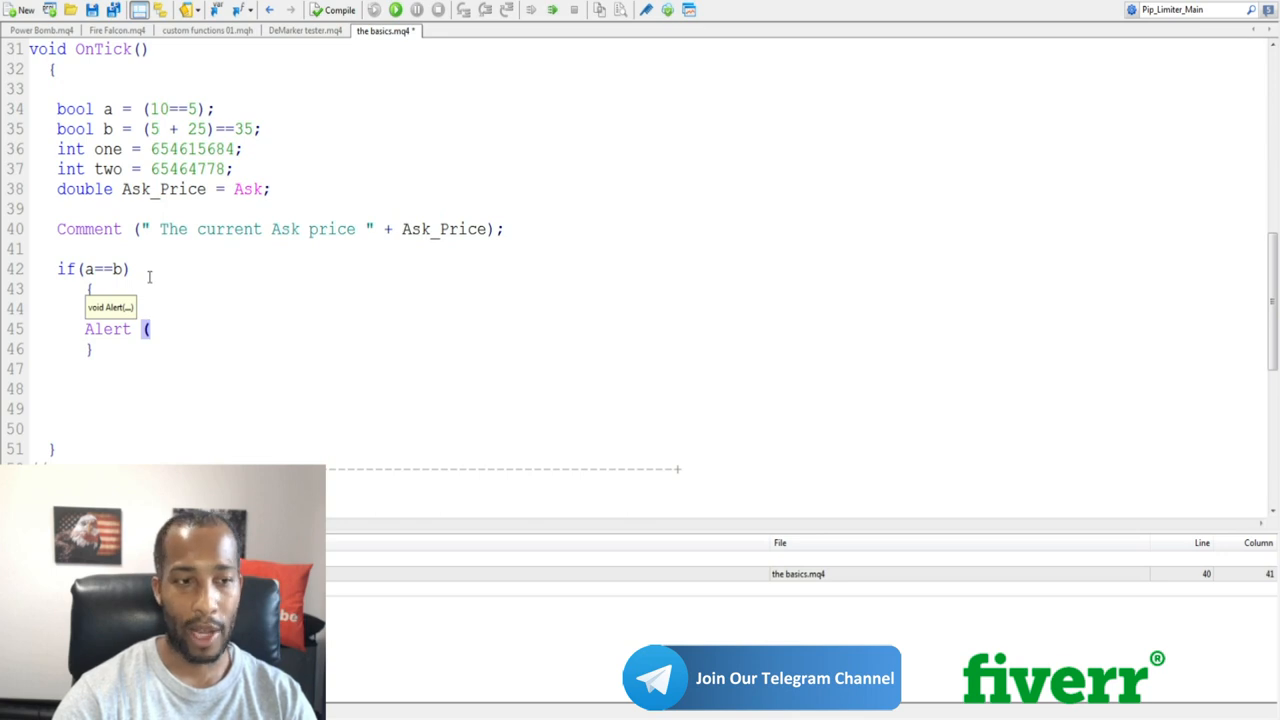
text(")
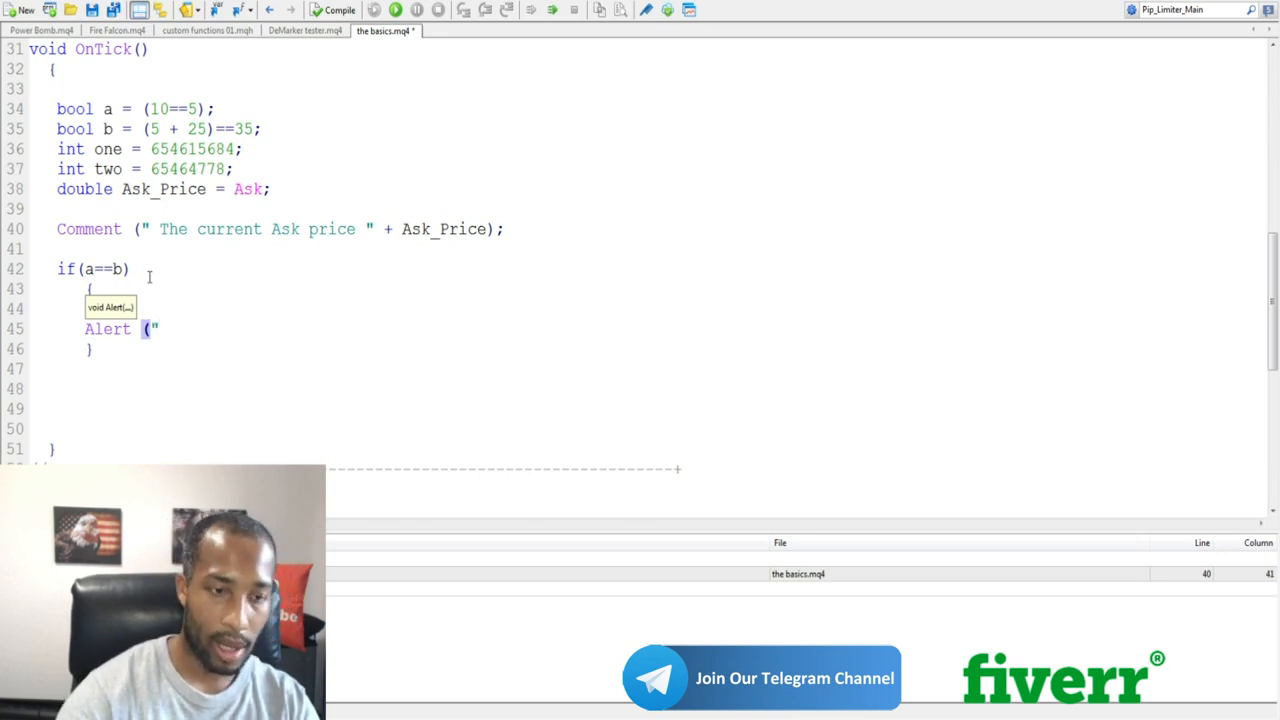
text(these)
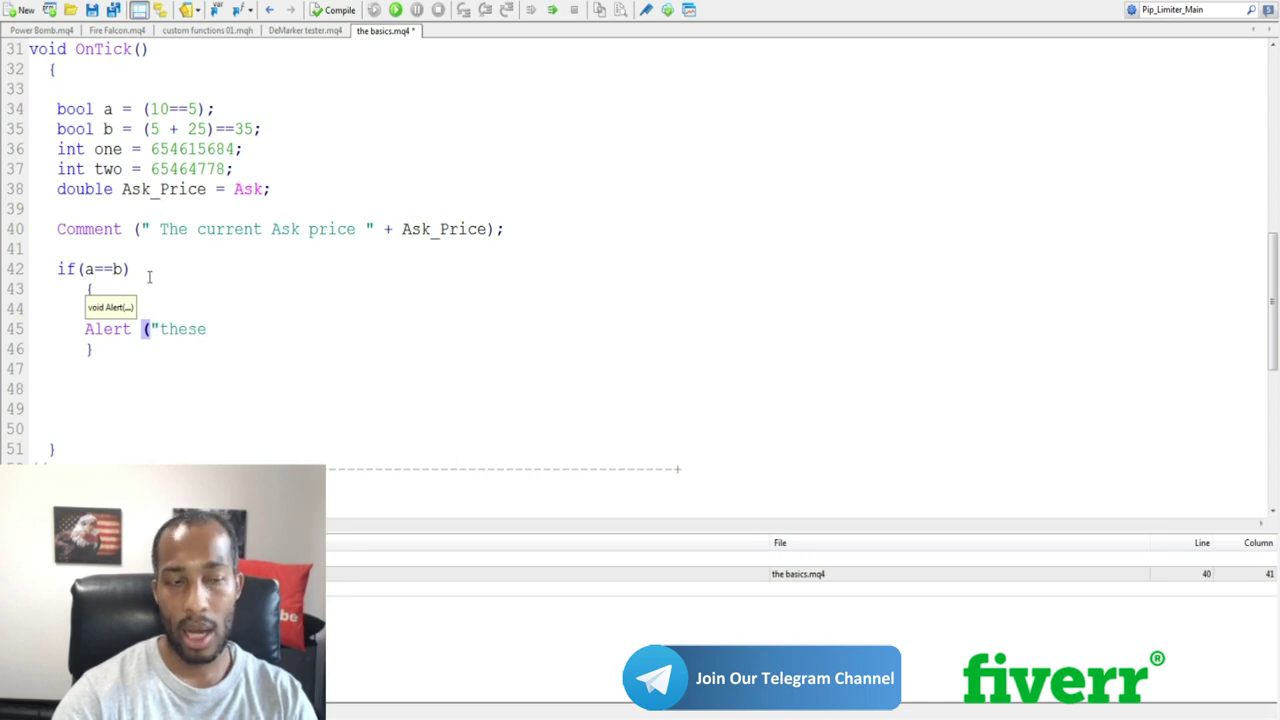
key(BackSpace)
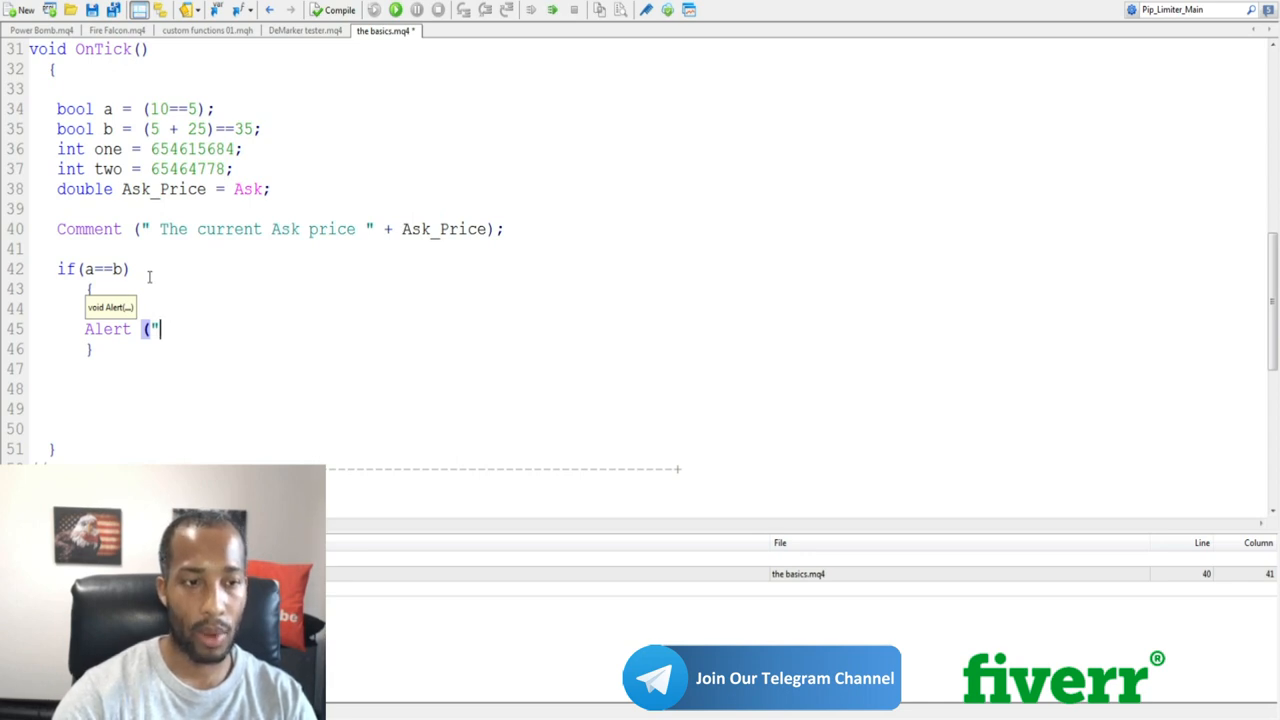
text(they)
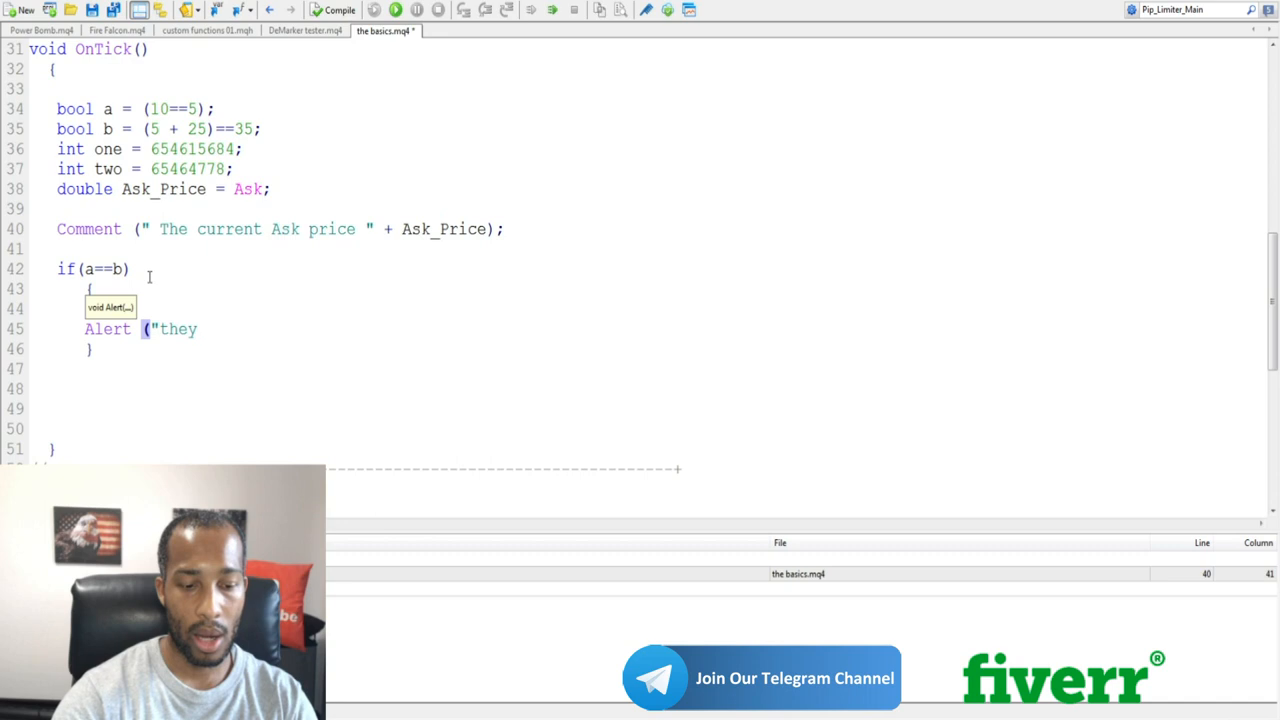
text(are tre)
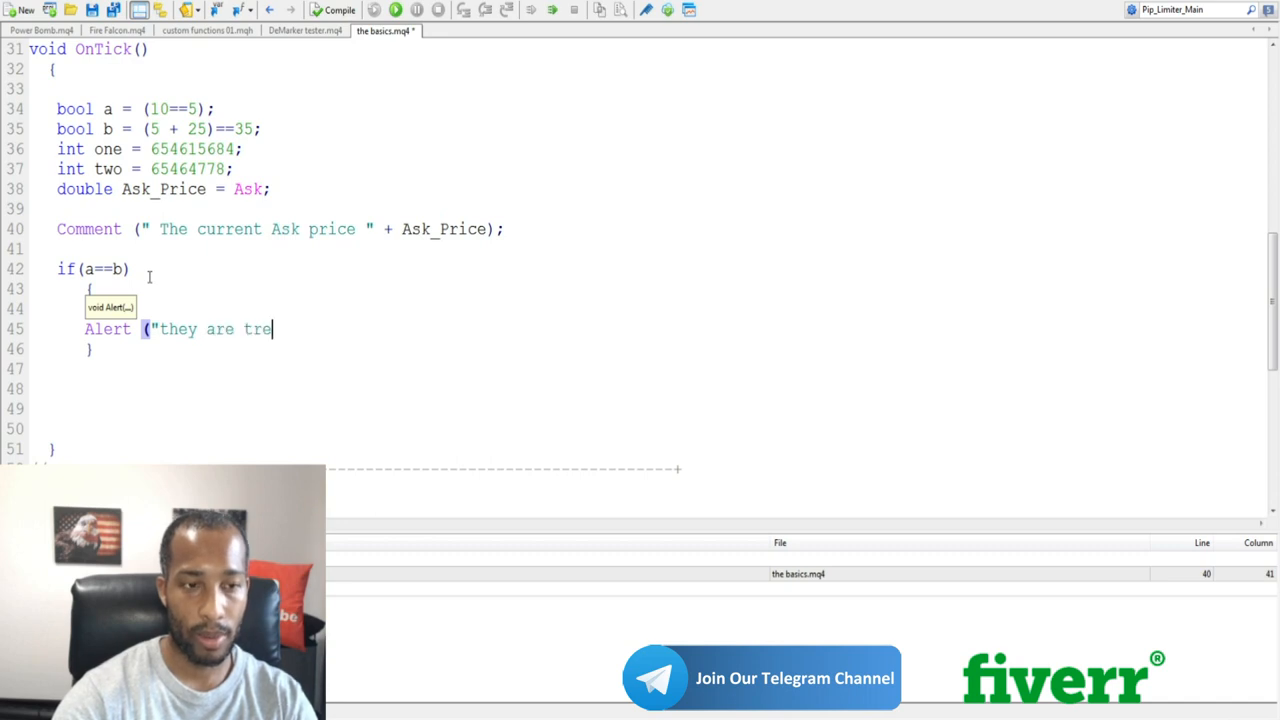
key(Backspace)
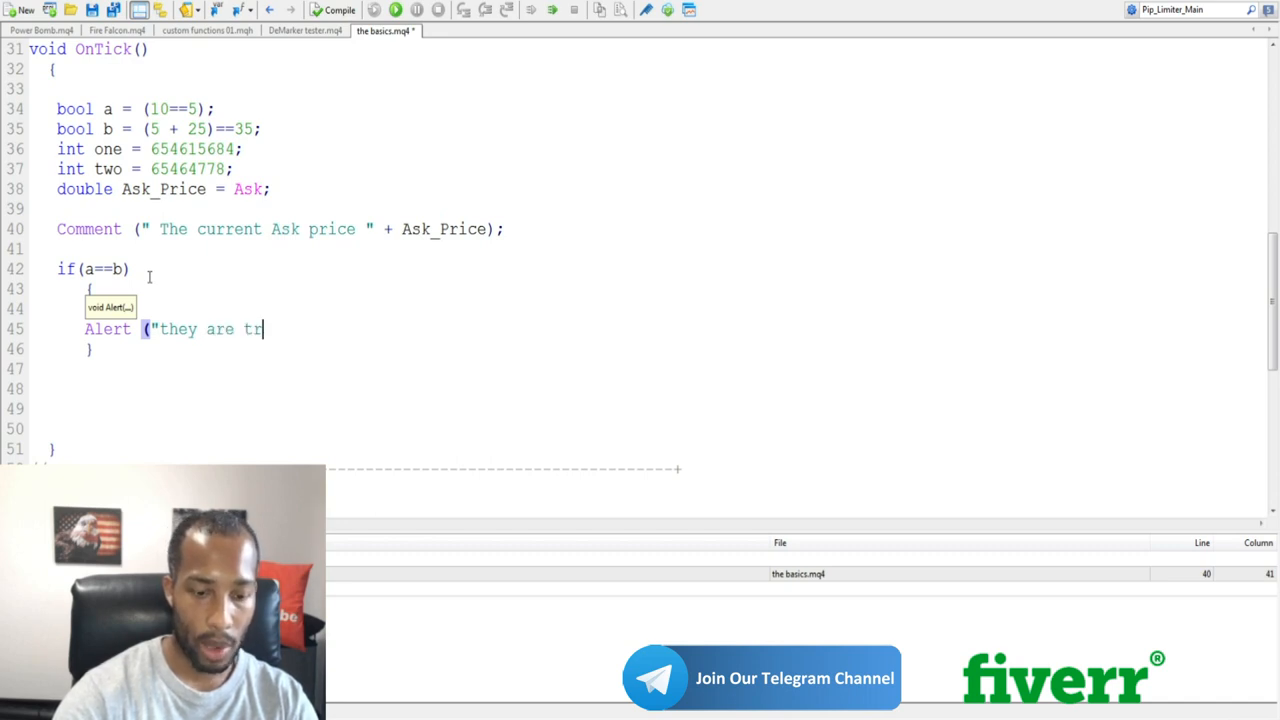
text(ue)
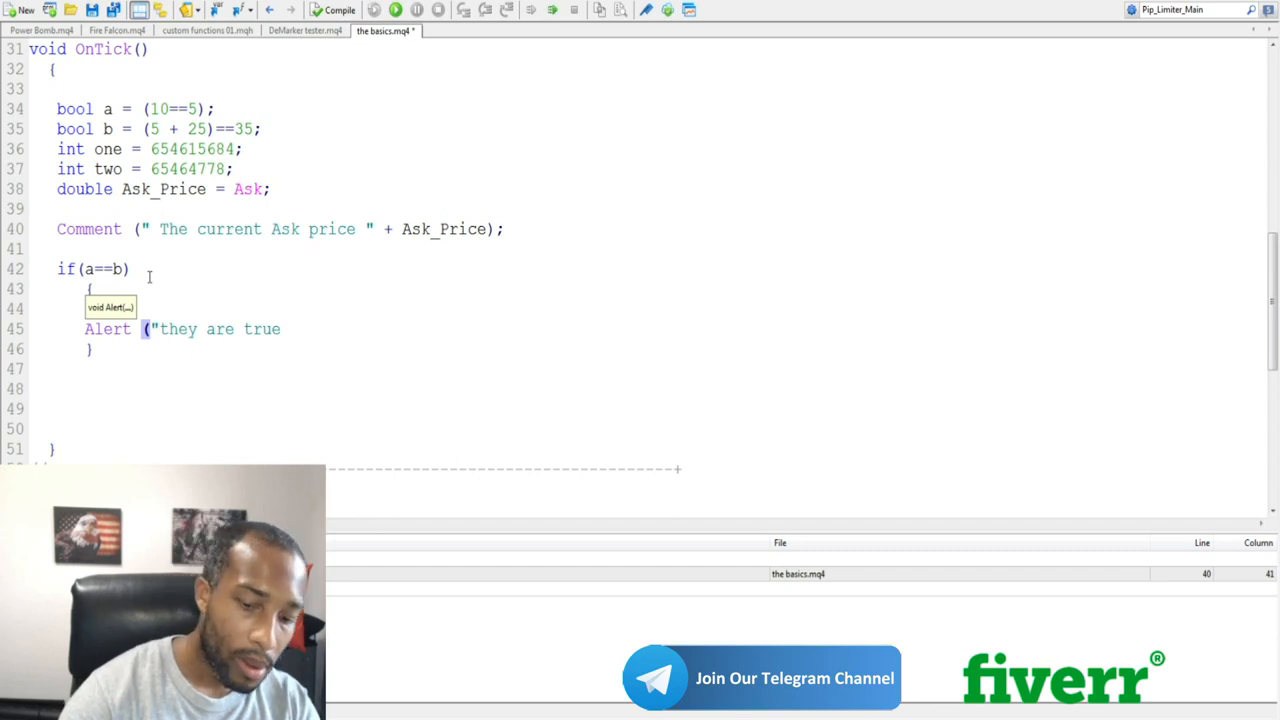
text("))
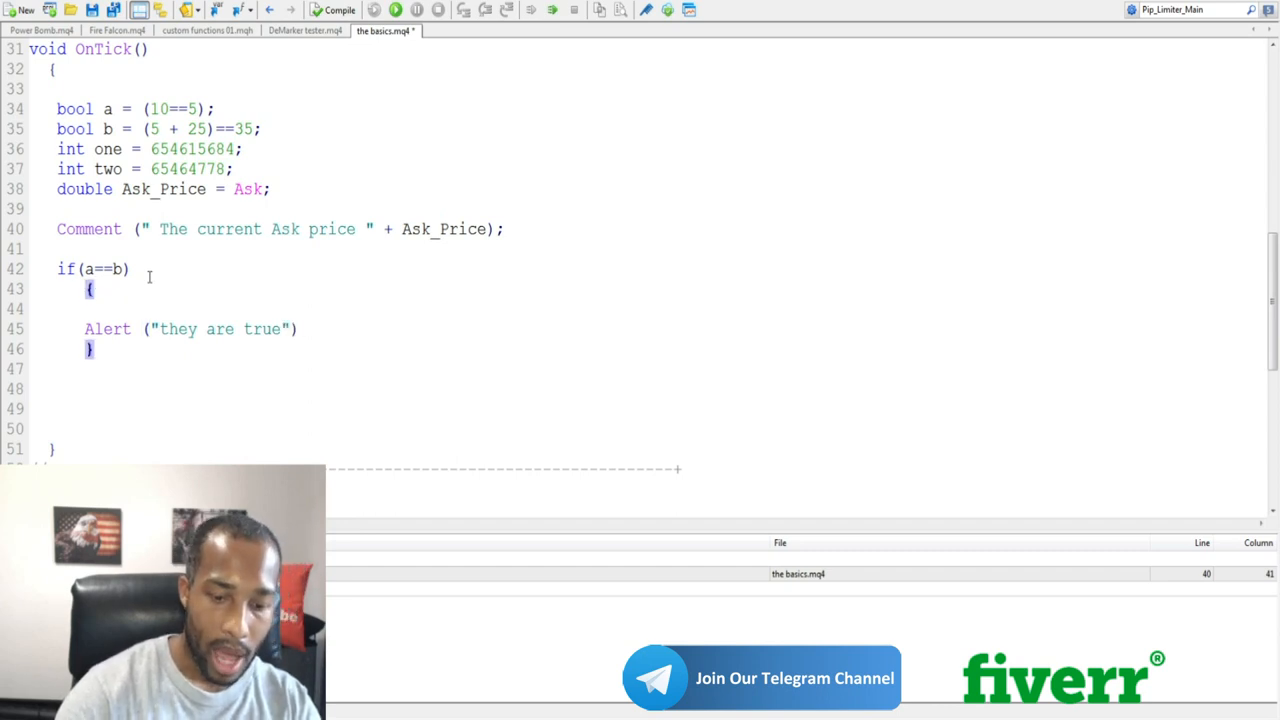
text(;)
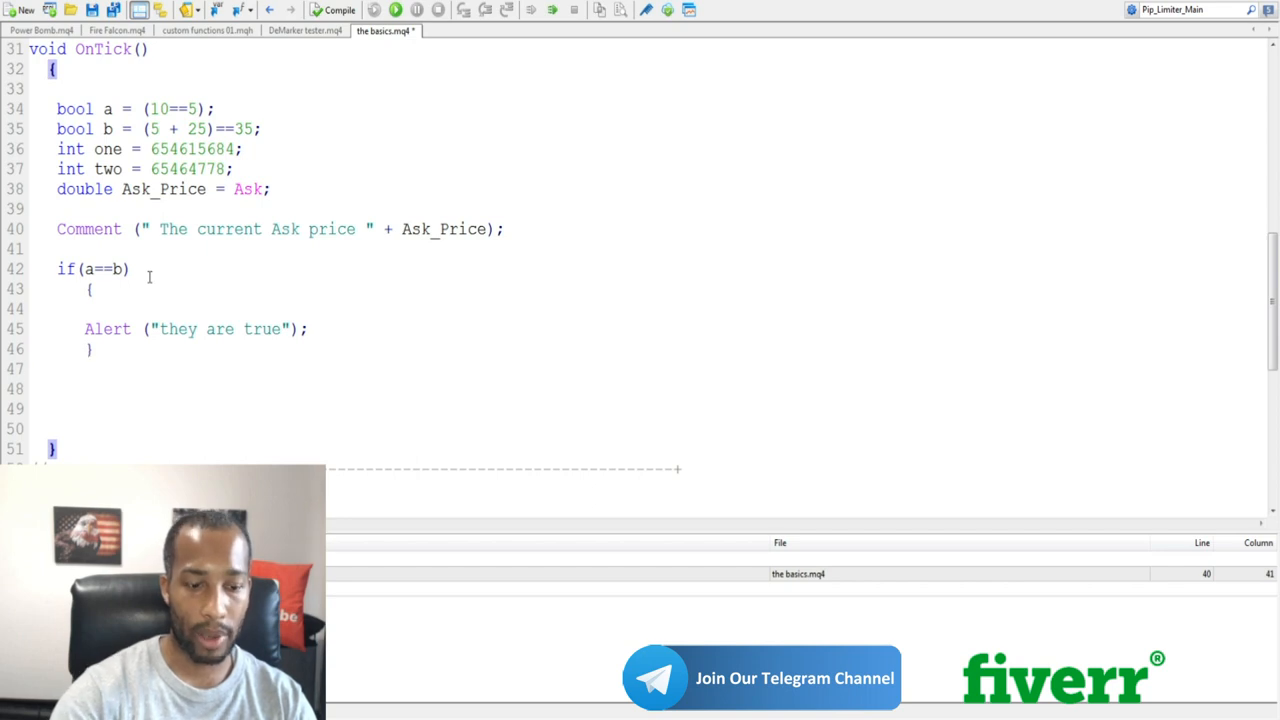
Step: Add an else keyword with its own pair of curly braces after the if block
text(else)
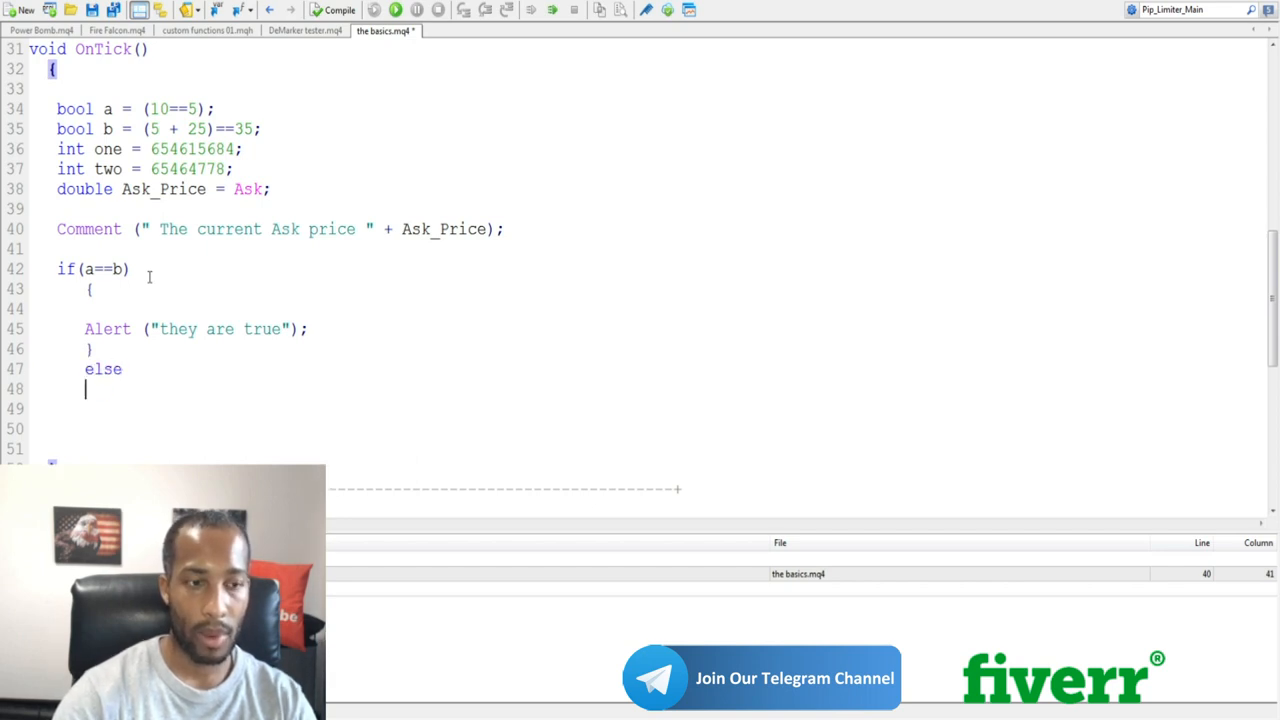
text({)
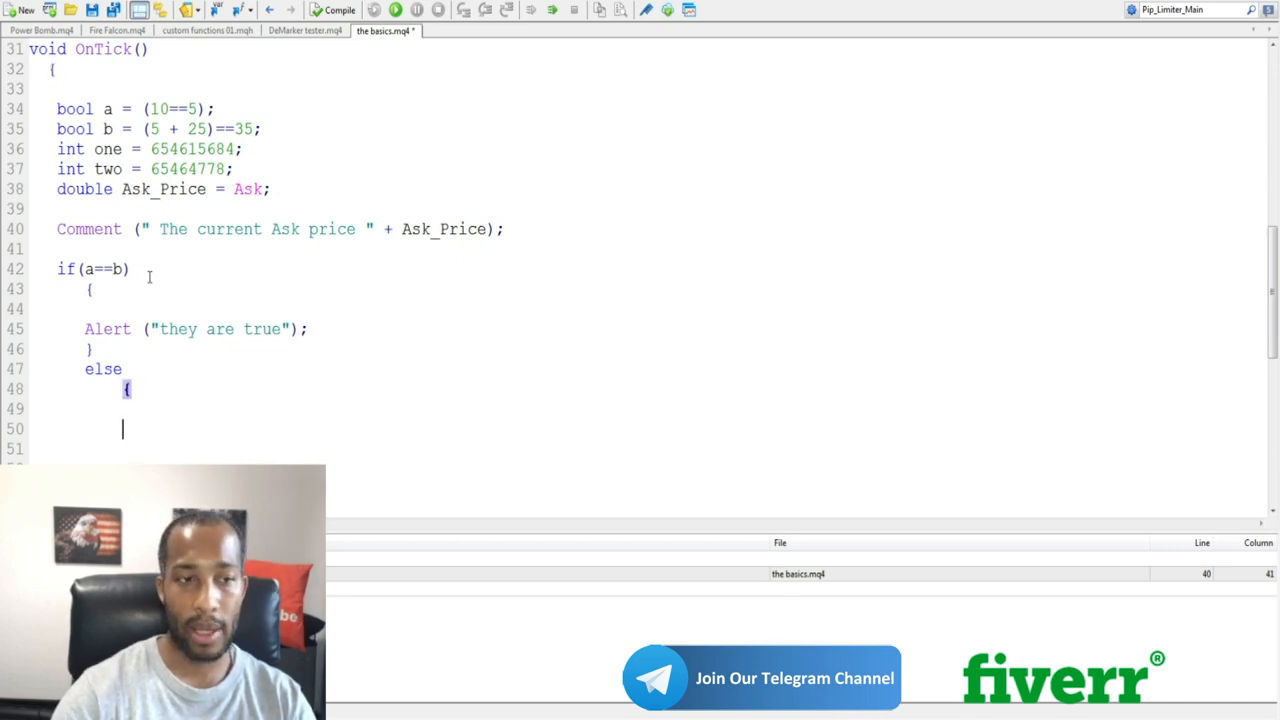
scroll(down, 3)
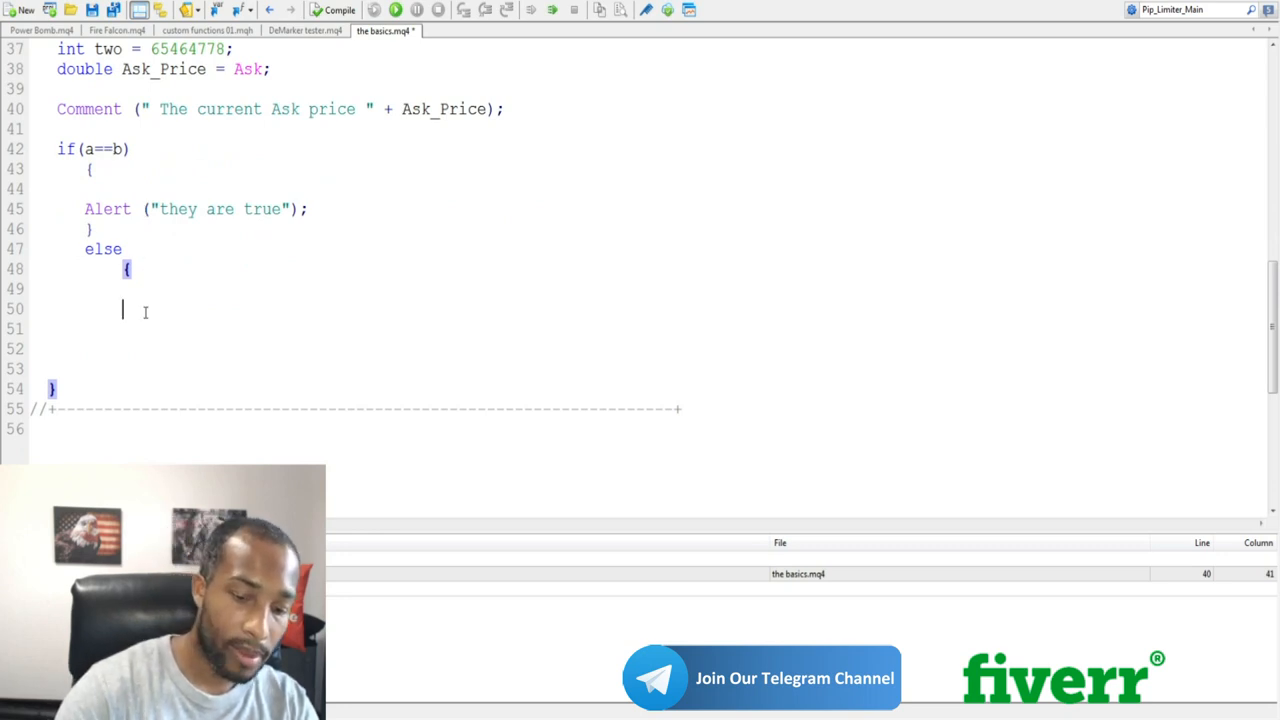
text(})
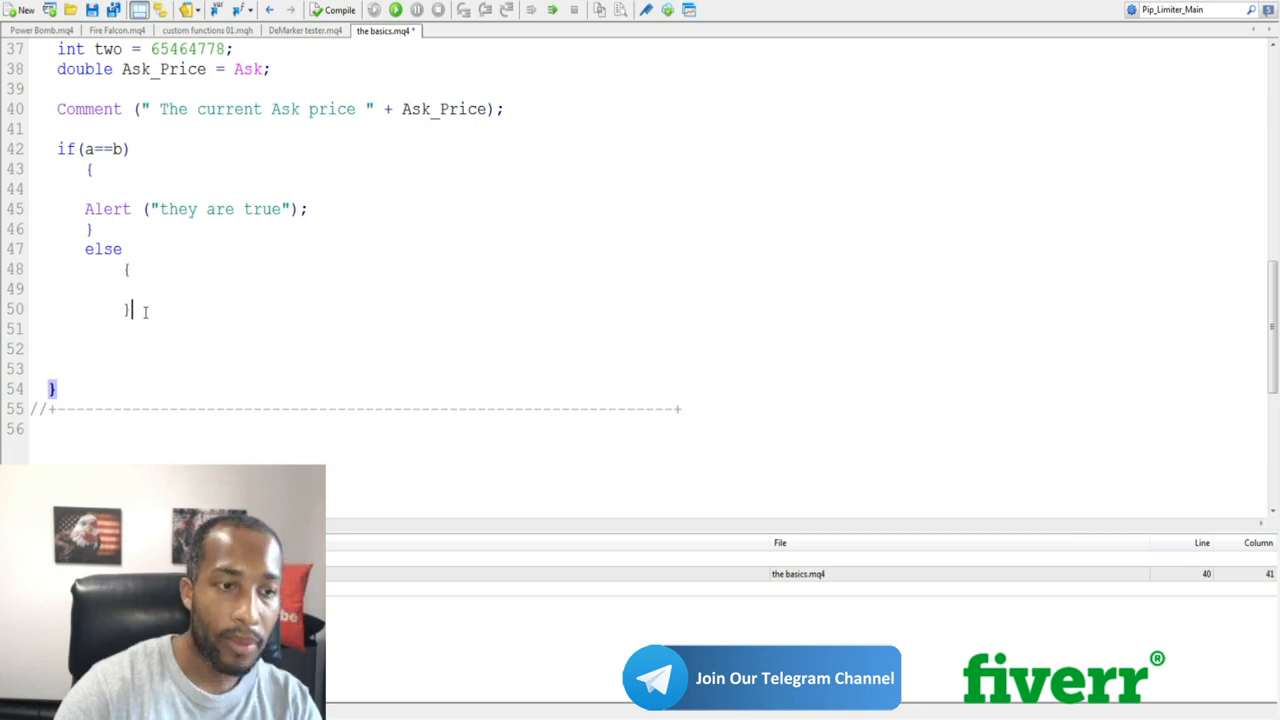
Step: Write Alert("They are false"); inside the else braces, correcting a stray letter
text(A)
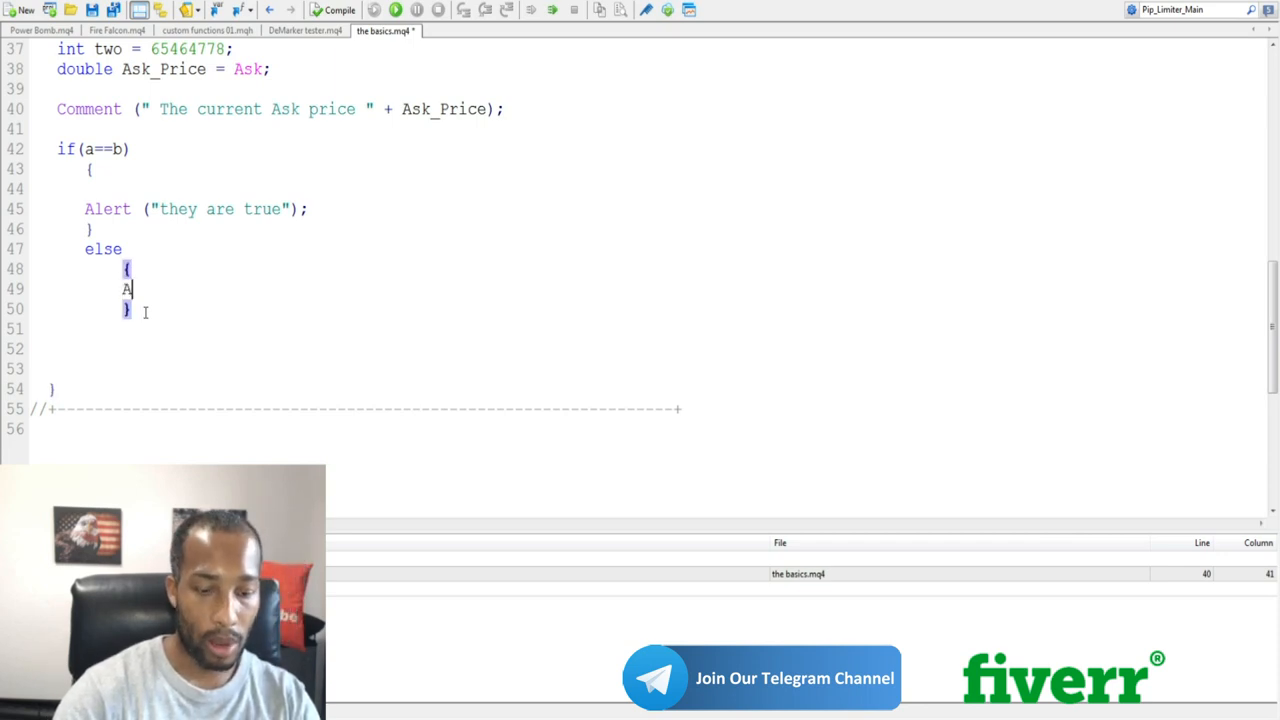
text(lert()
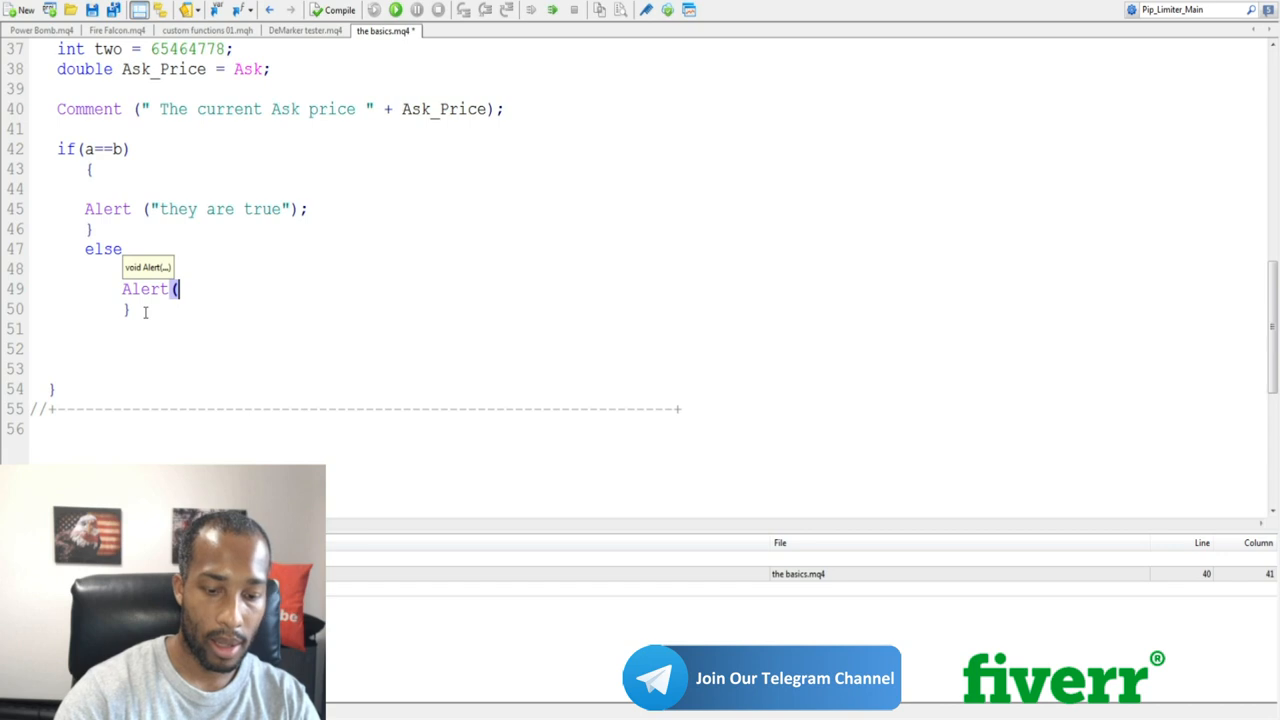
text("The)
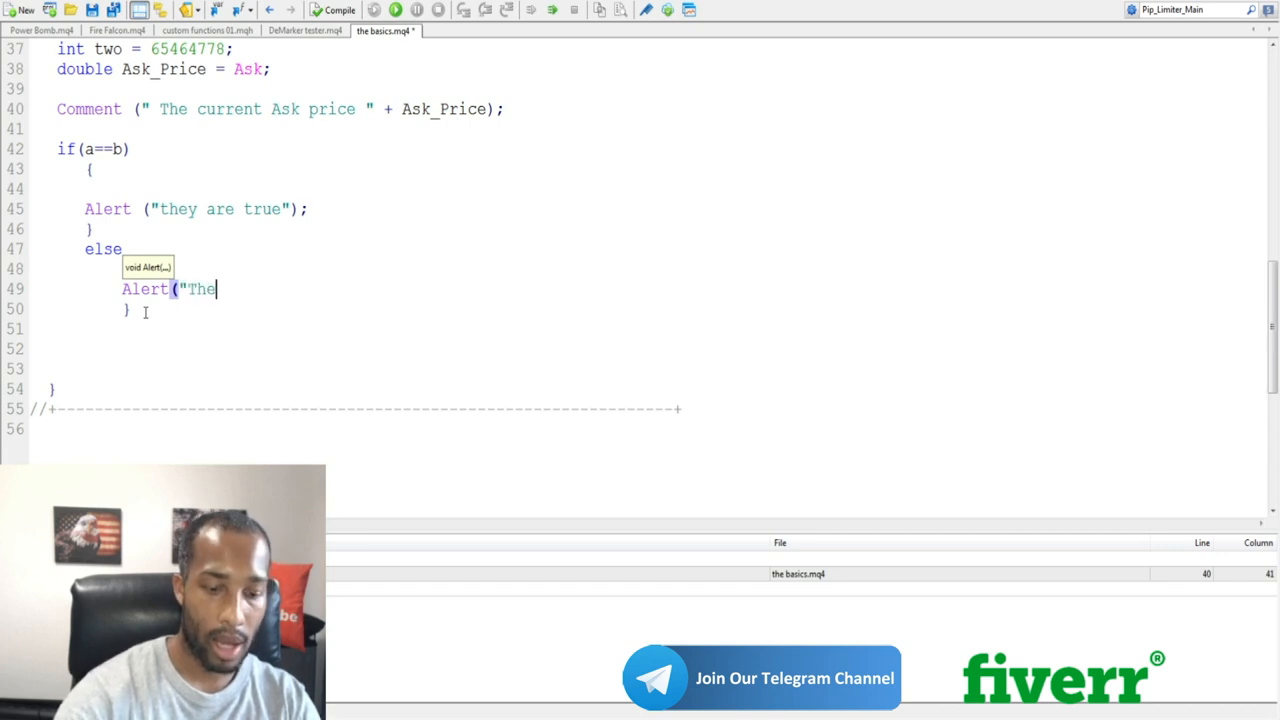
text(hey are n)
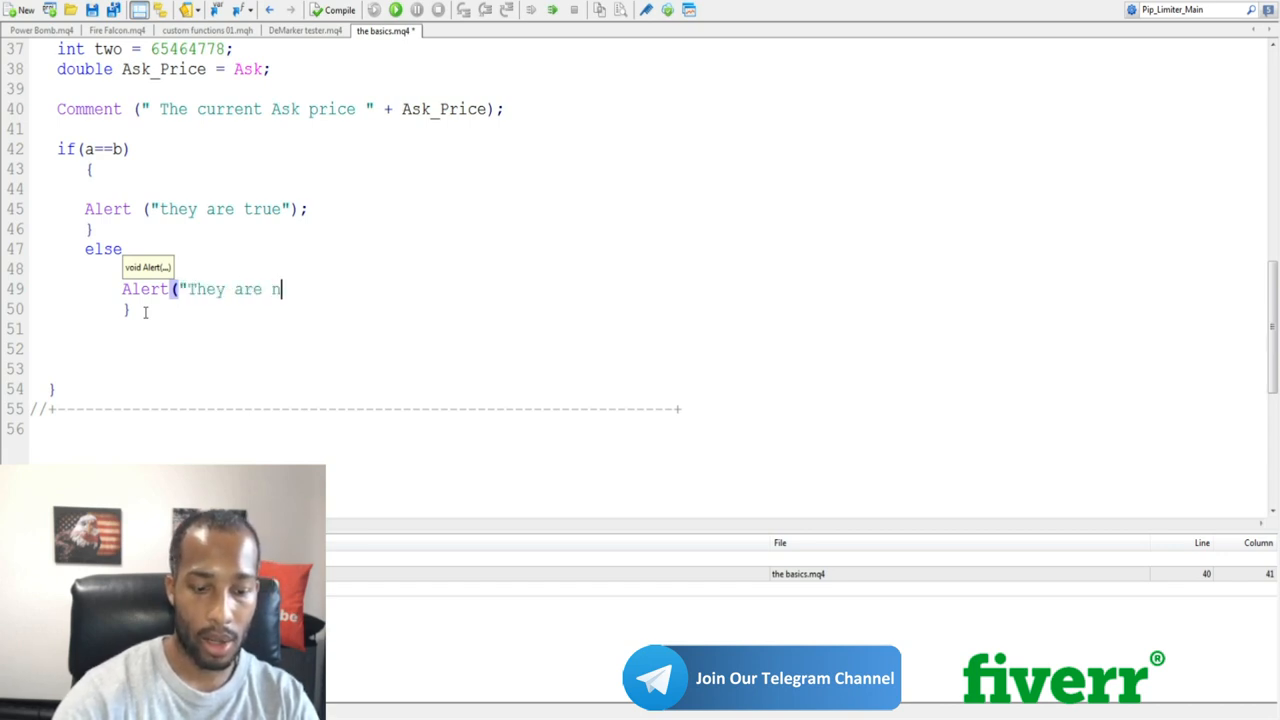
key(Backspace)
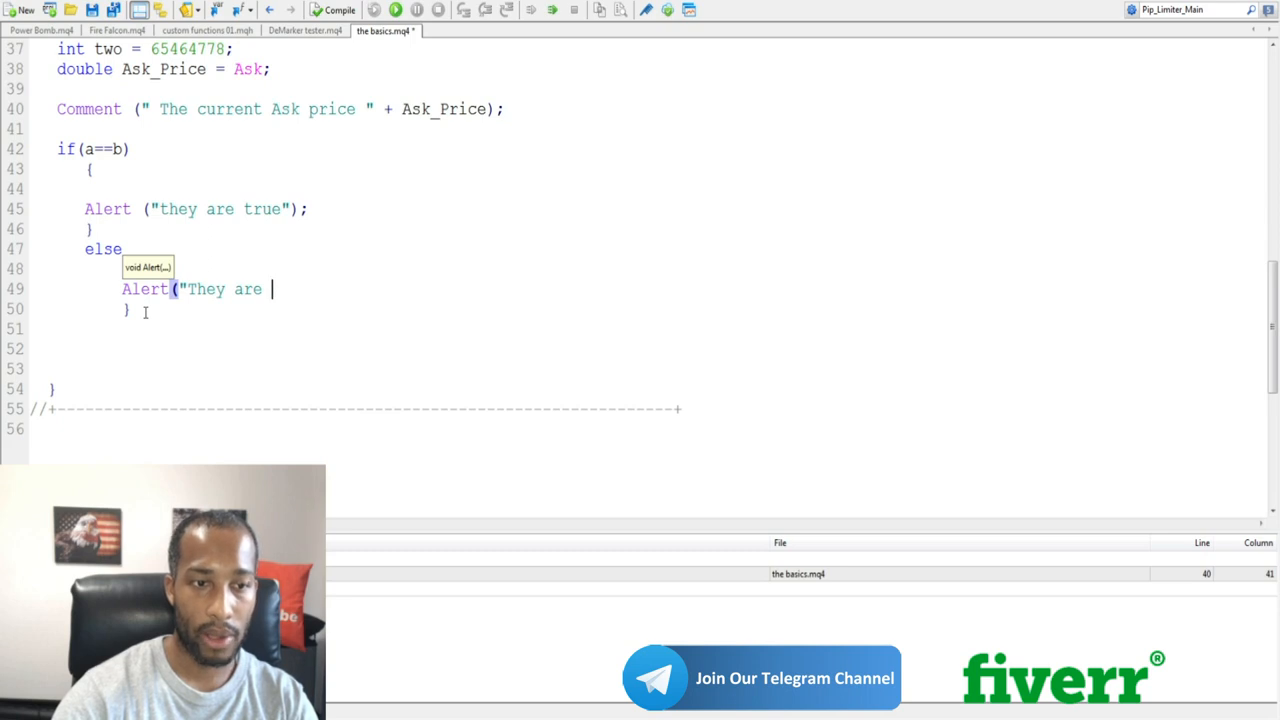
text(false)
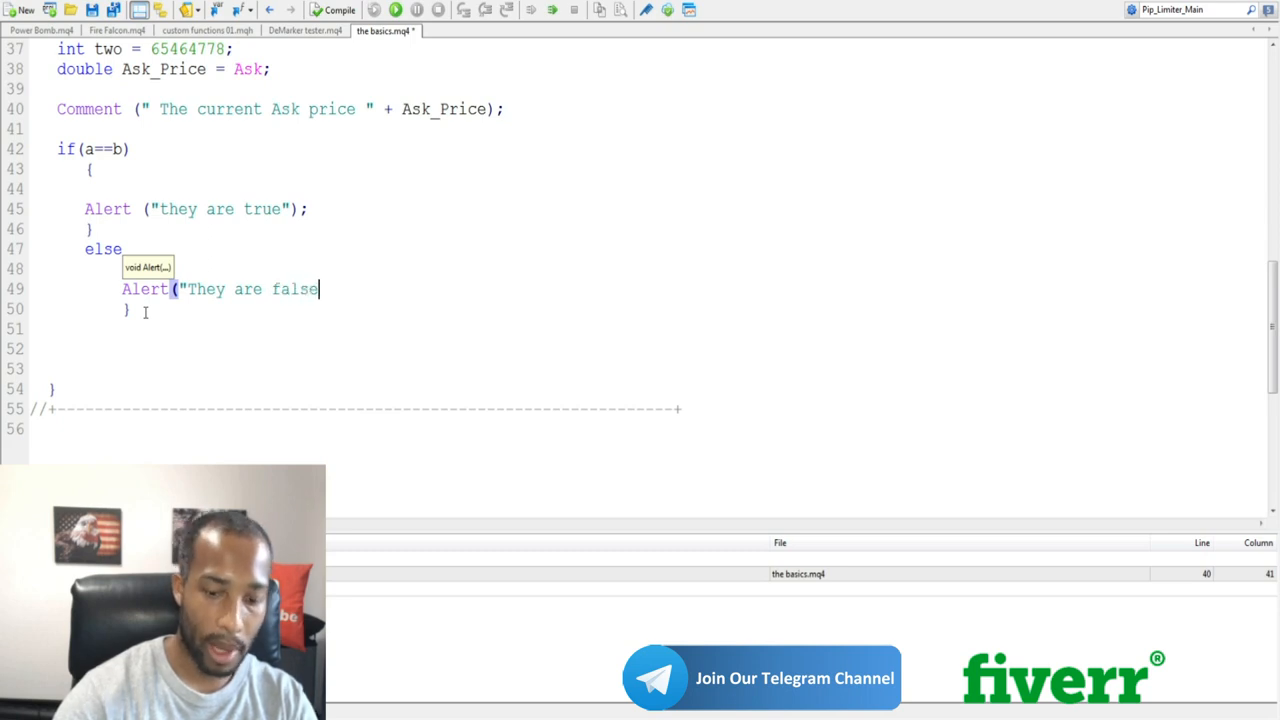
text())
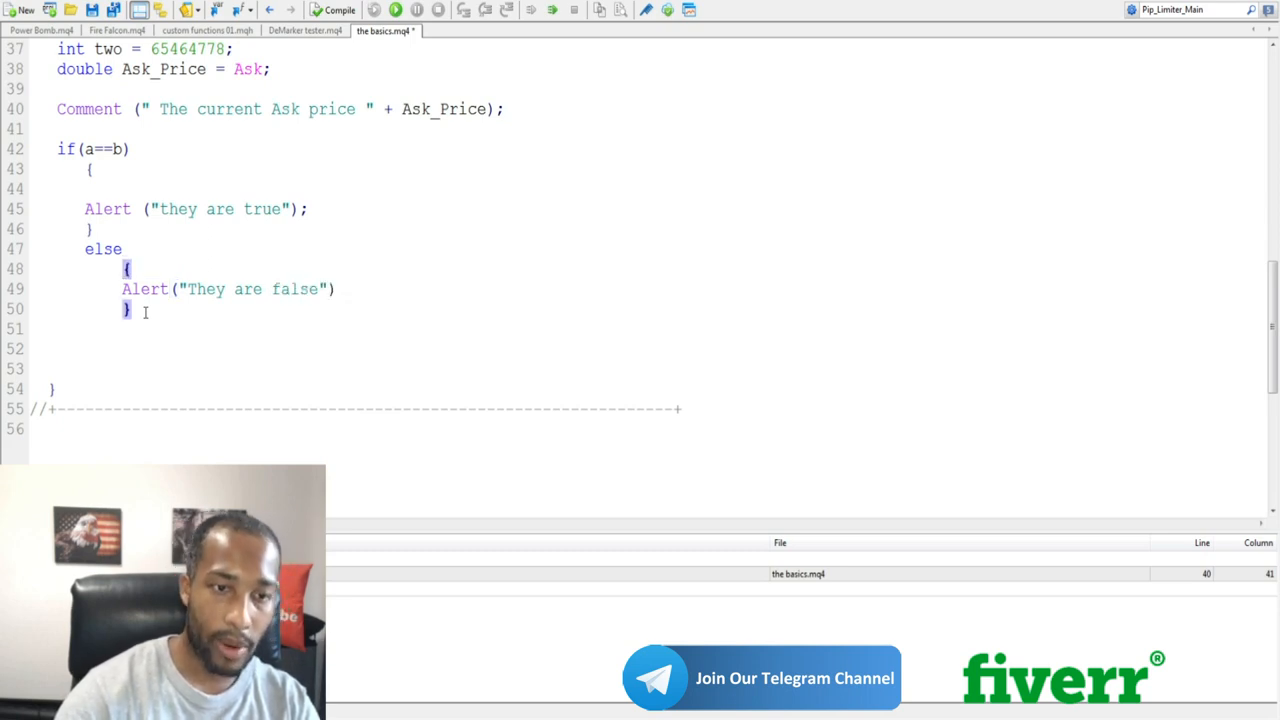
text(;)
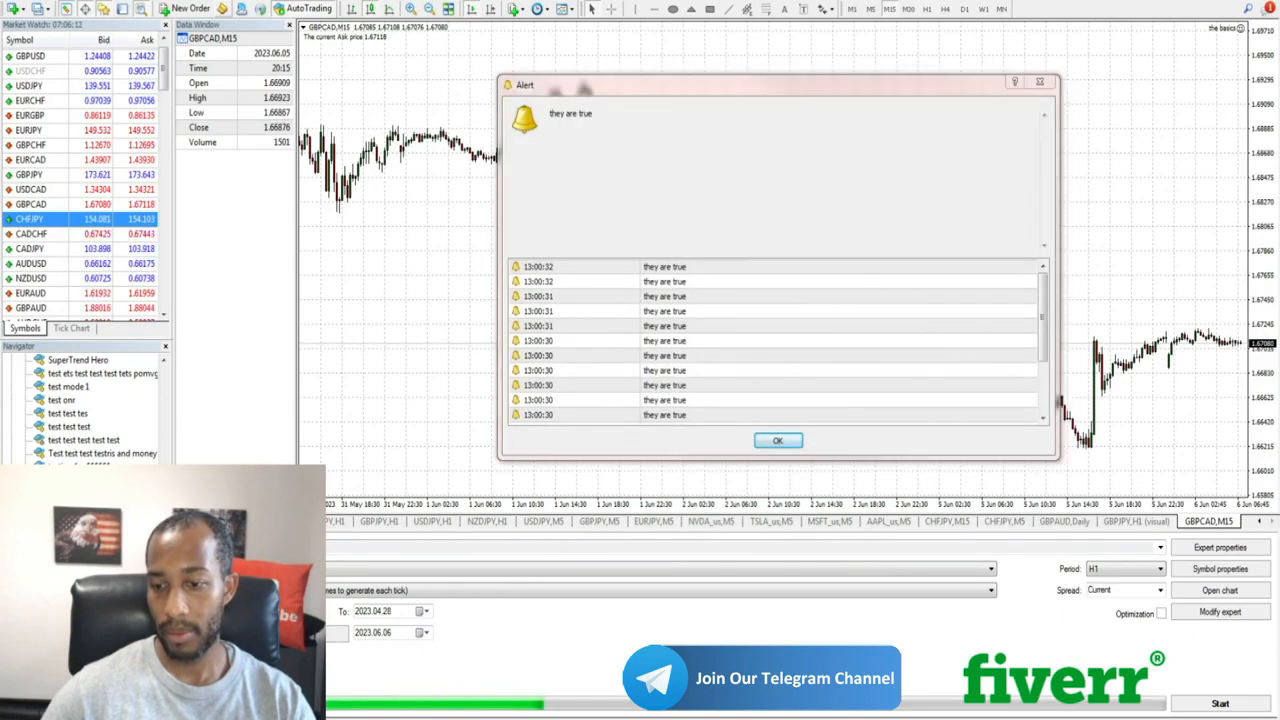
Step: Acknowledge the Alert window filled with "they are true" messages from the test run
click(776, 440)
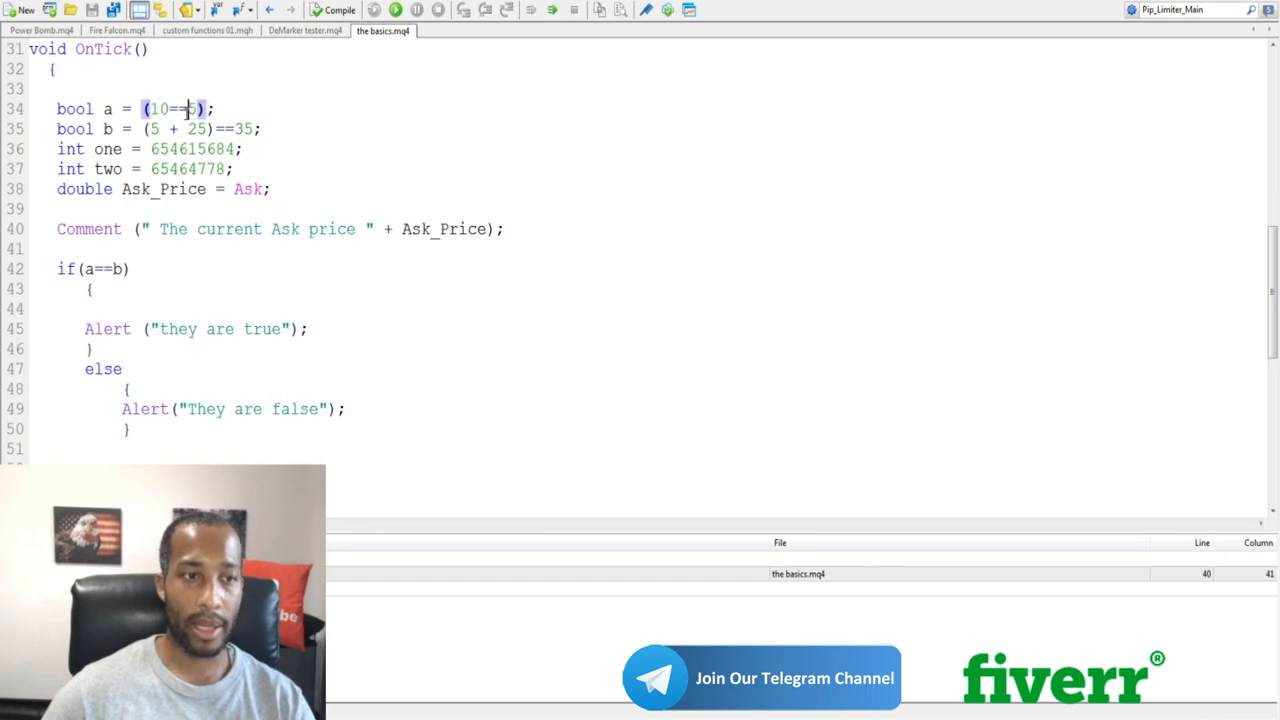
Step: Make bool a read (10==10) by replacing the 5 with 10
text(10)
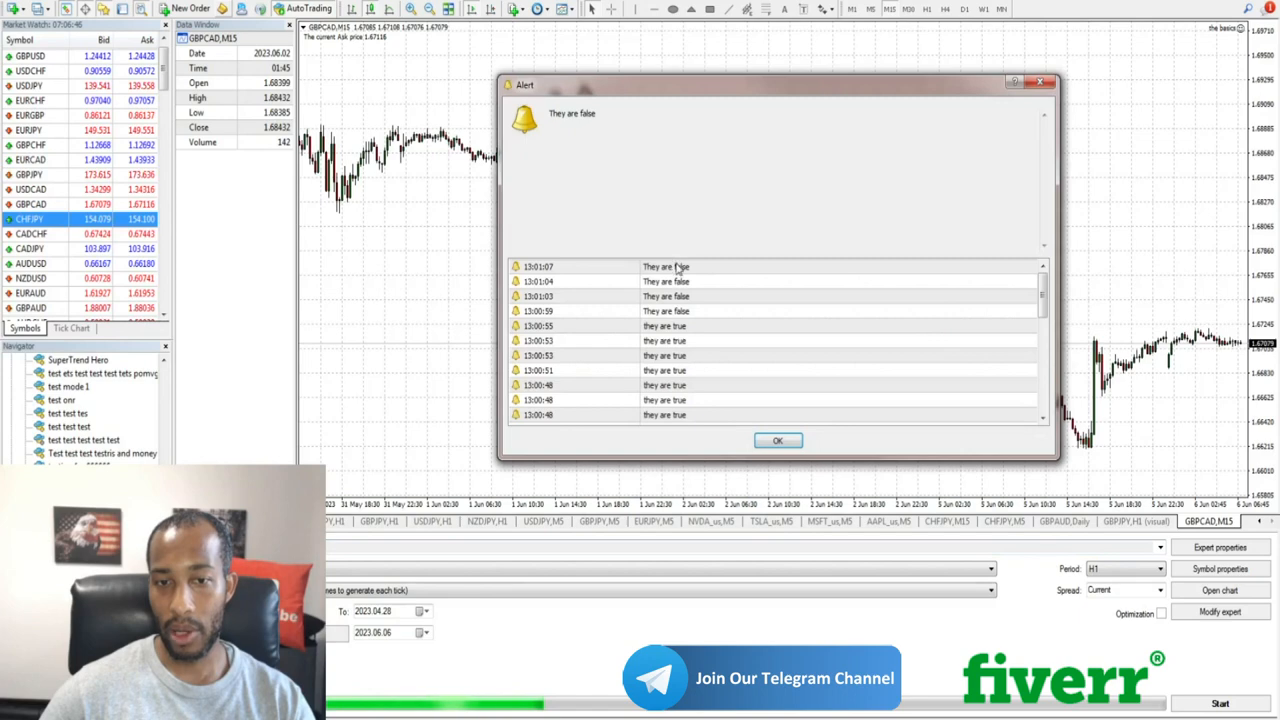
Step: Dismiss the Alert dialog listing the repeated "They are false" messages
click(664, 266)
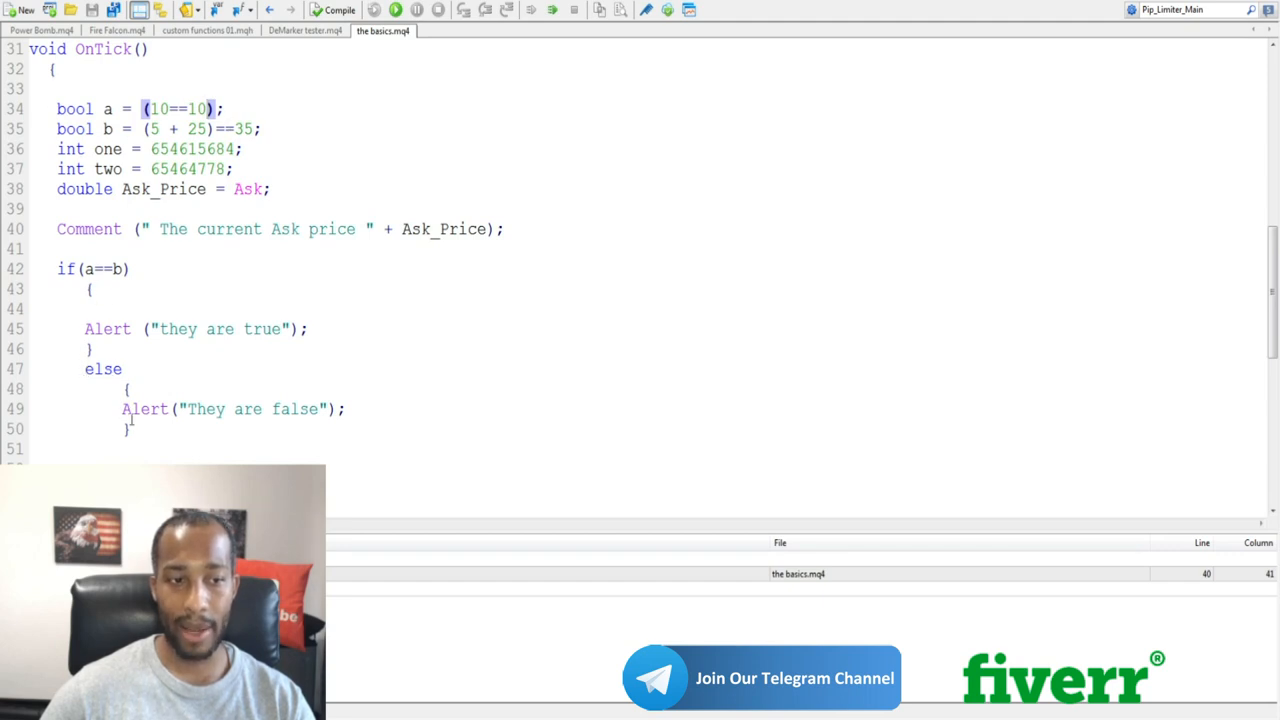
mouse_move(380, 418)
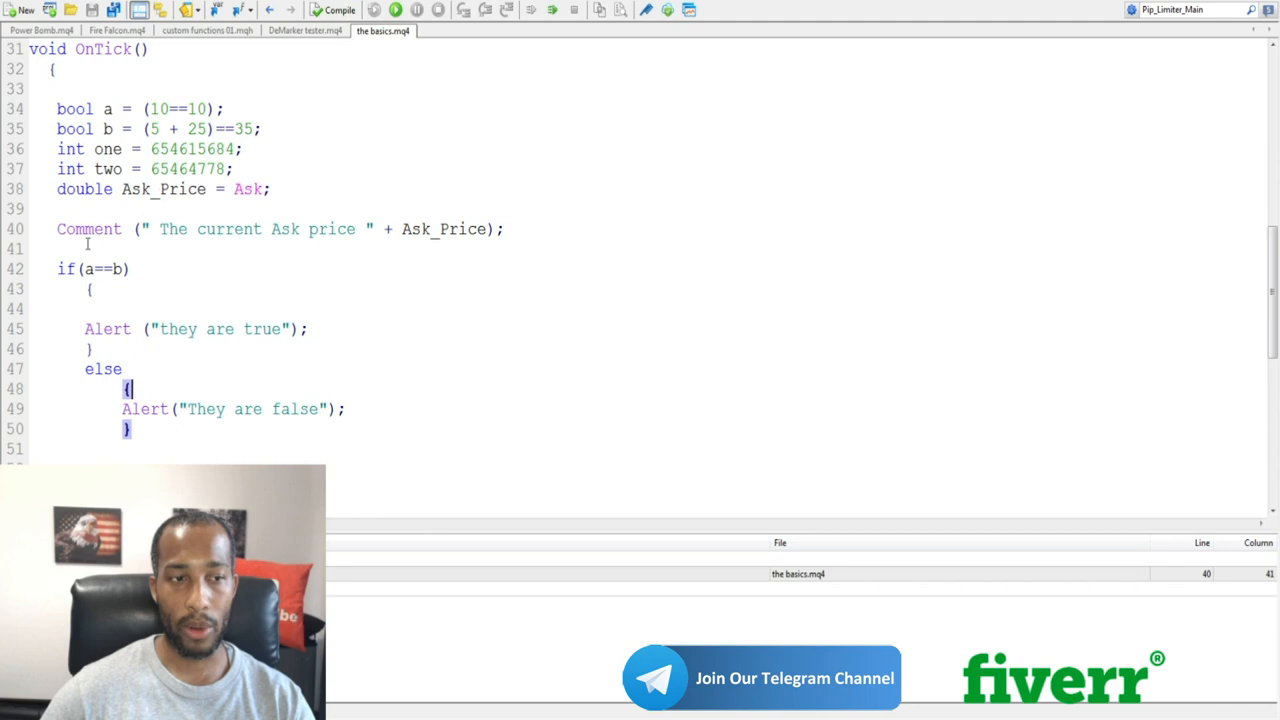
Step: Rewrite the if condition as ((one + two)> 56846) in place of a==b
scroll(down, 3)
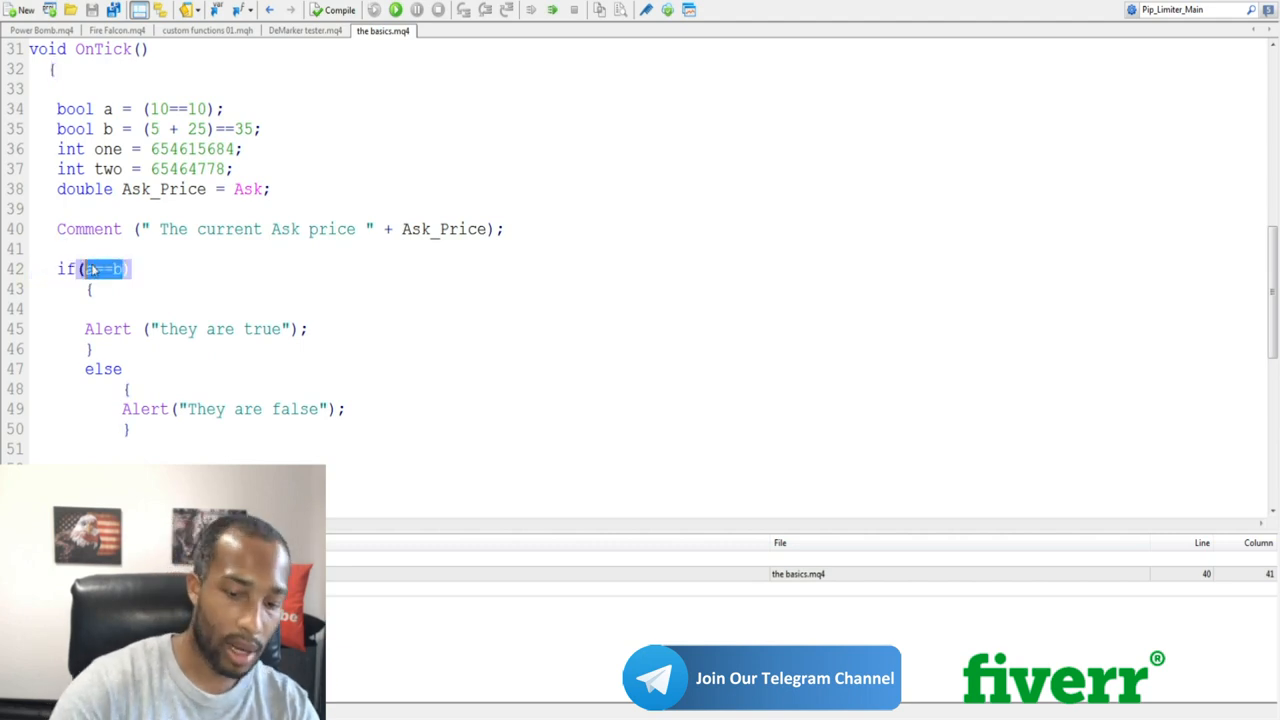
key(Delete)
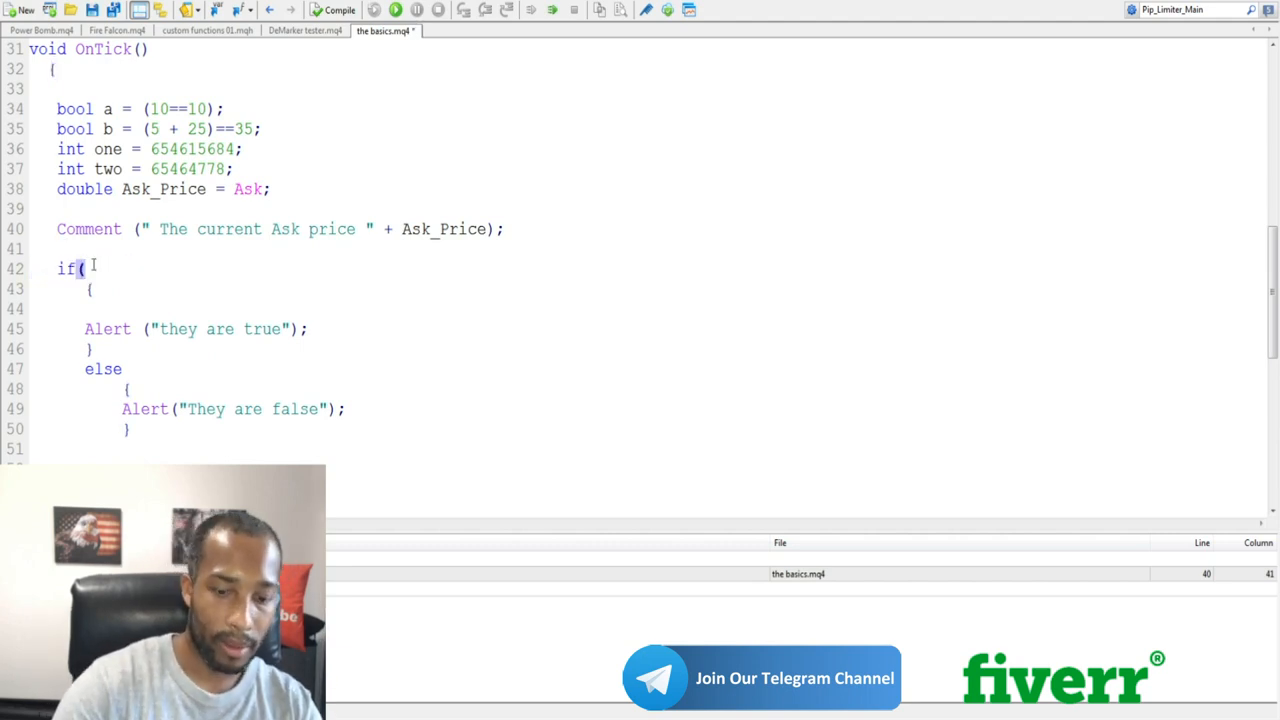
text())
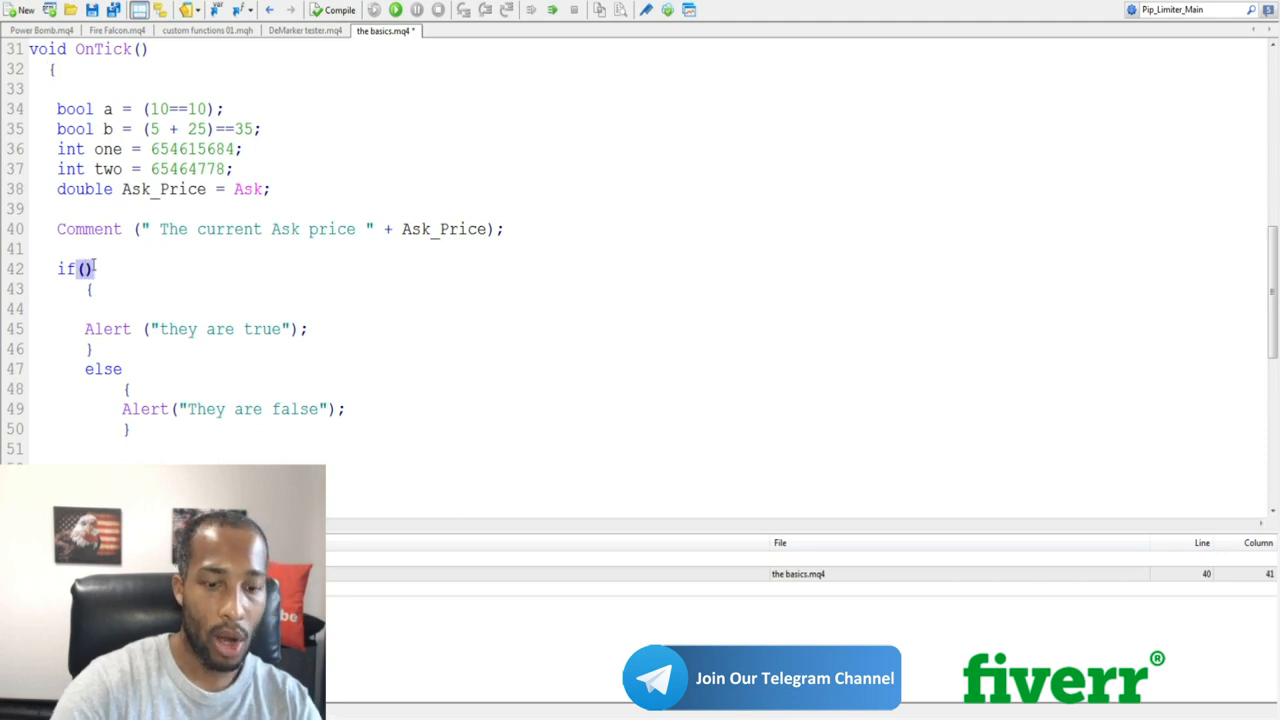
text(one +)
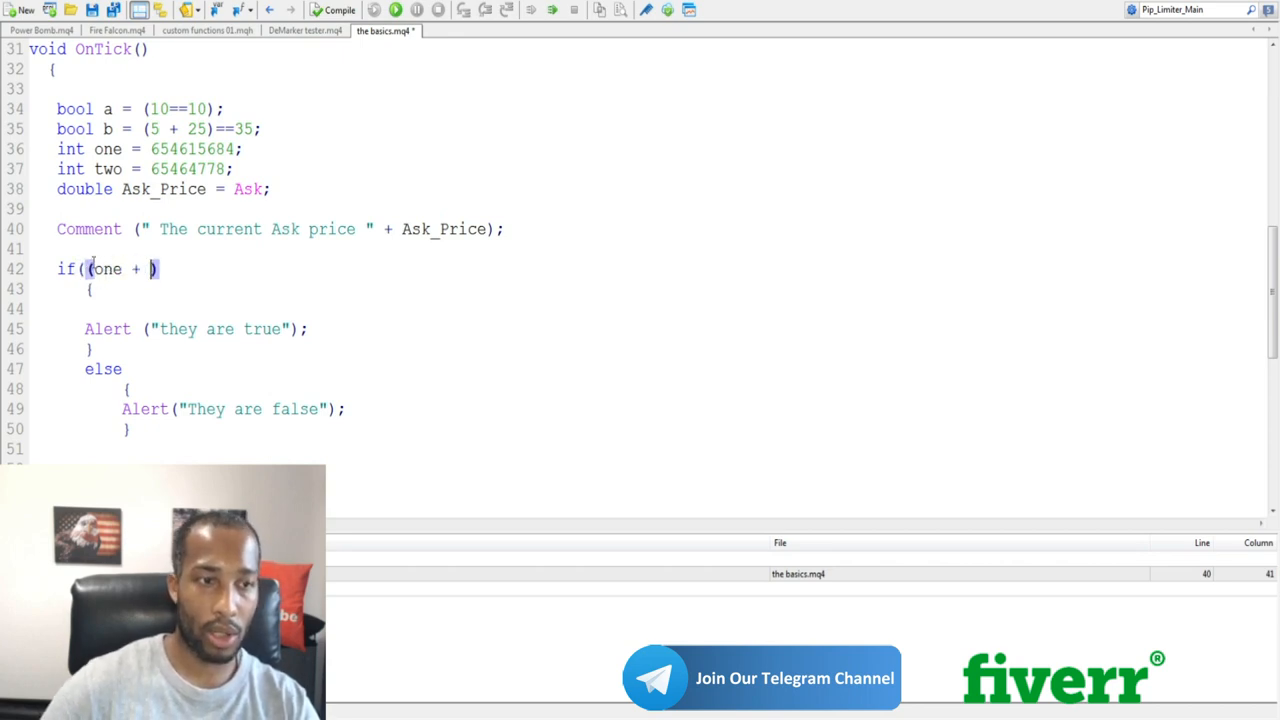
double_click(108, 168)
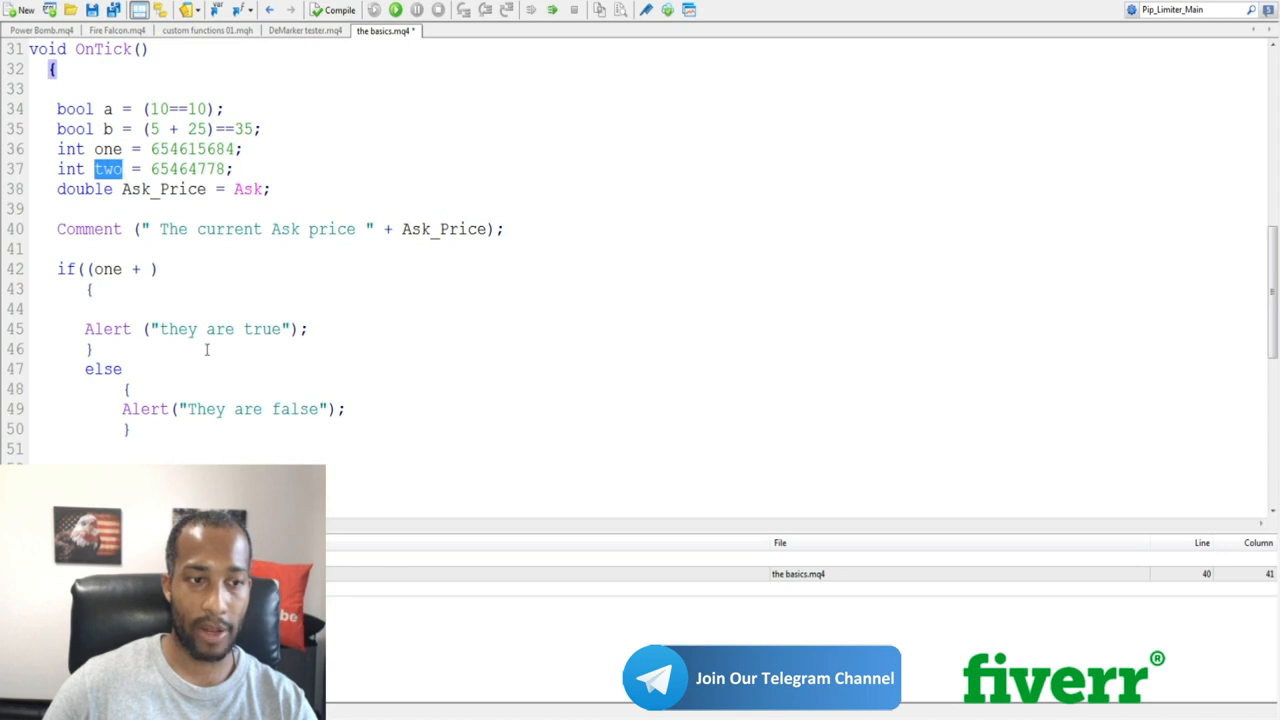
text(two)
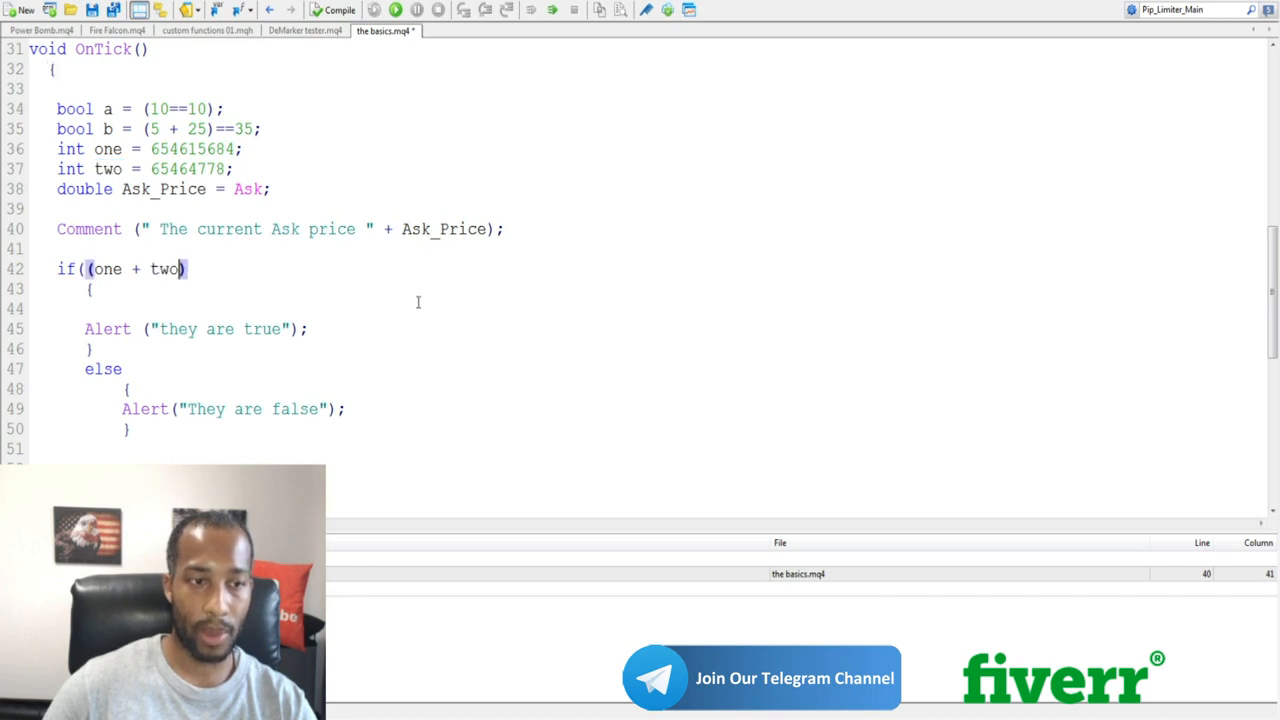
text()))
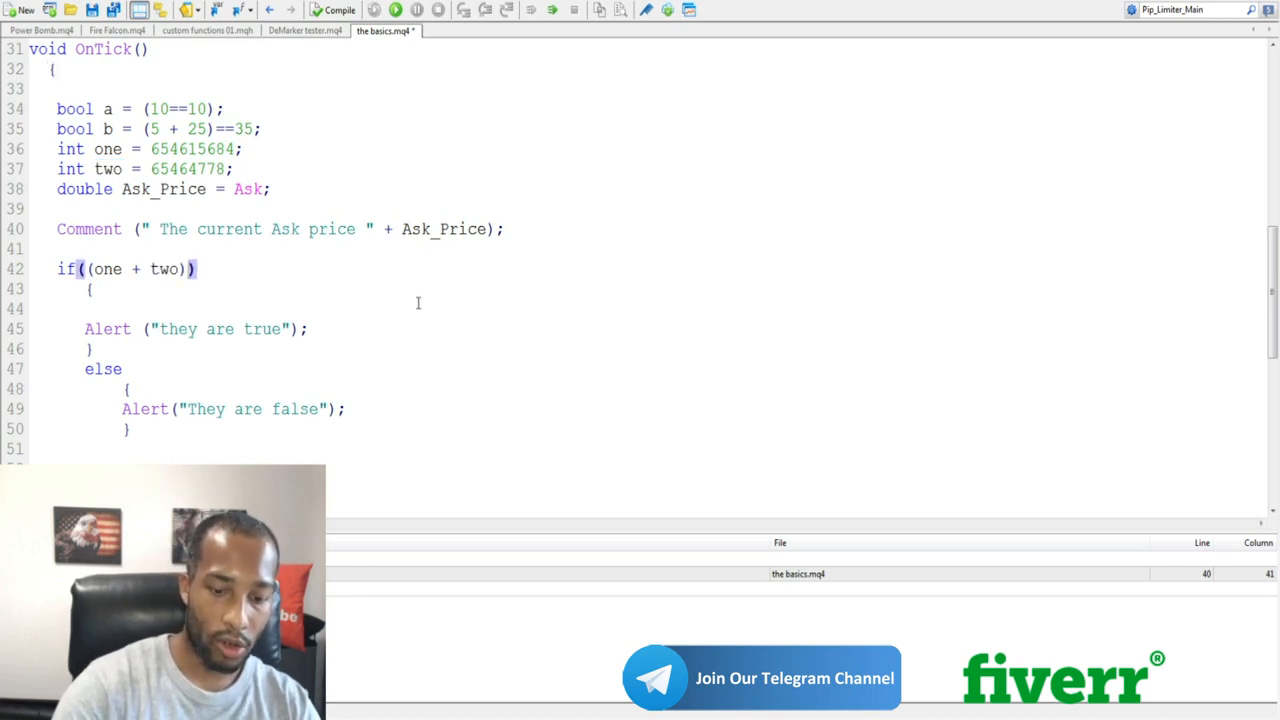
text(>)
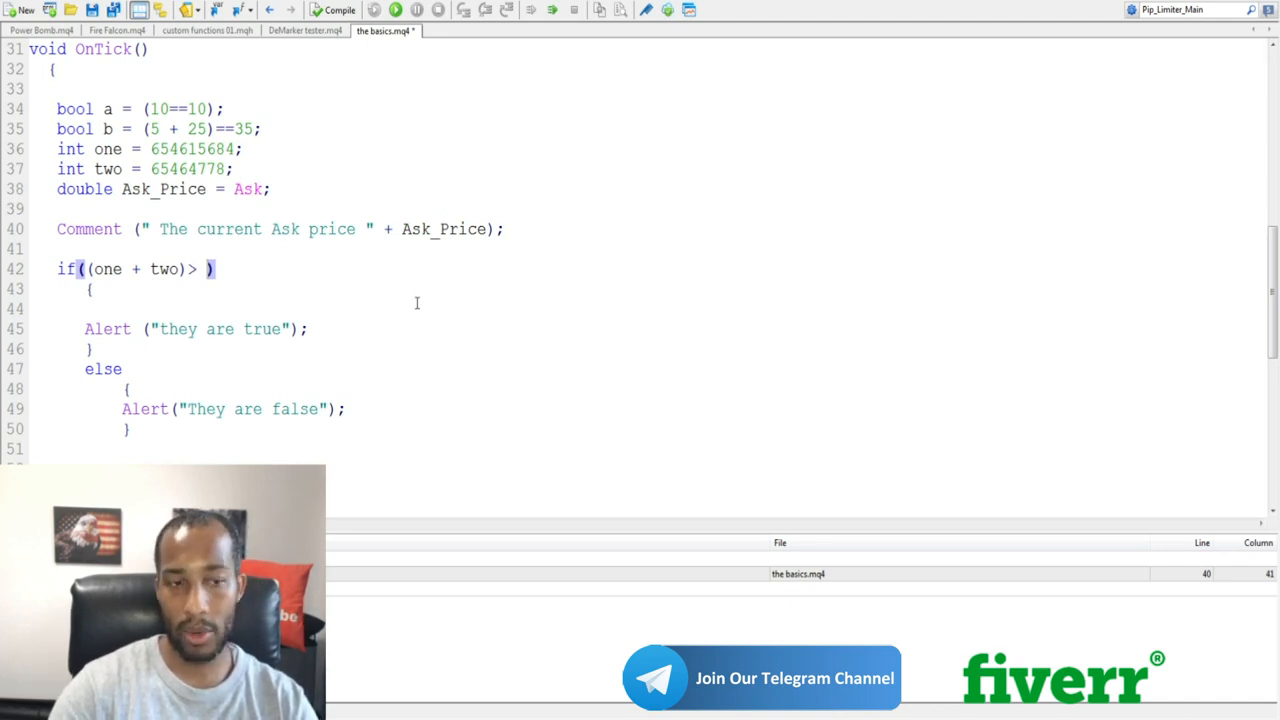
text(56846)
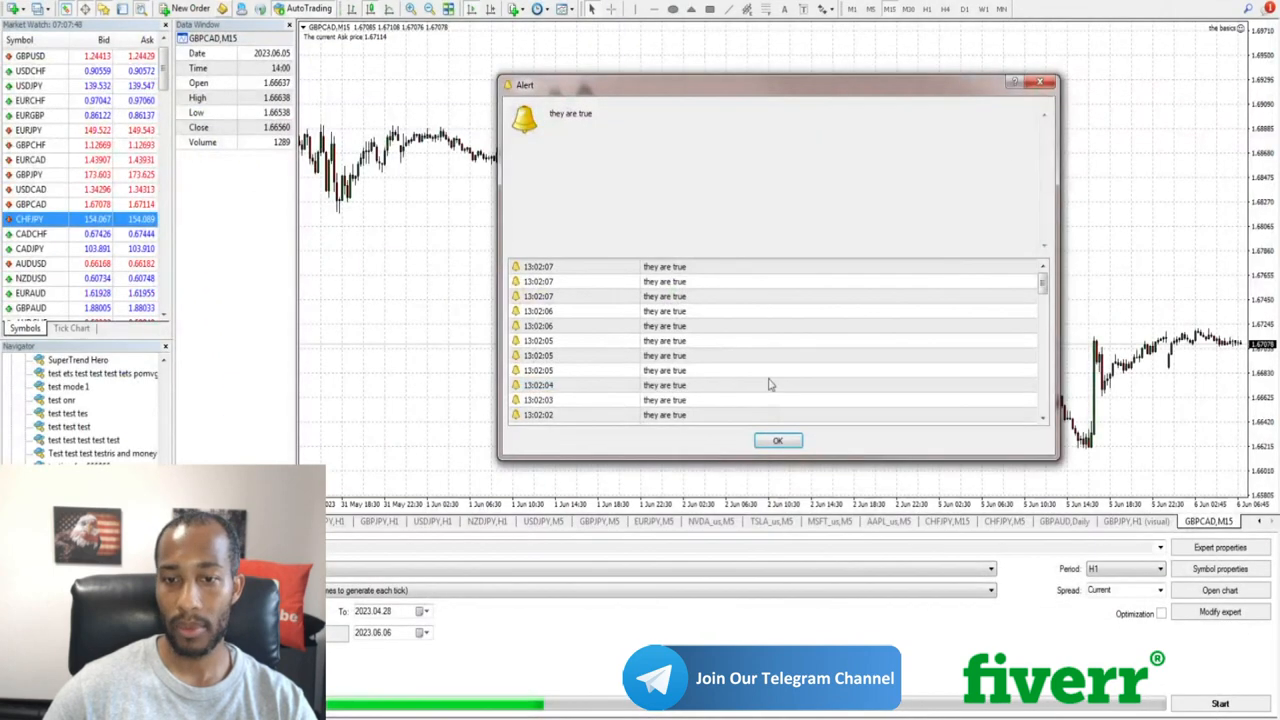
Step: Close the Alert dialog repeatedly reporting "they are true"
click(778, 440)
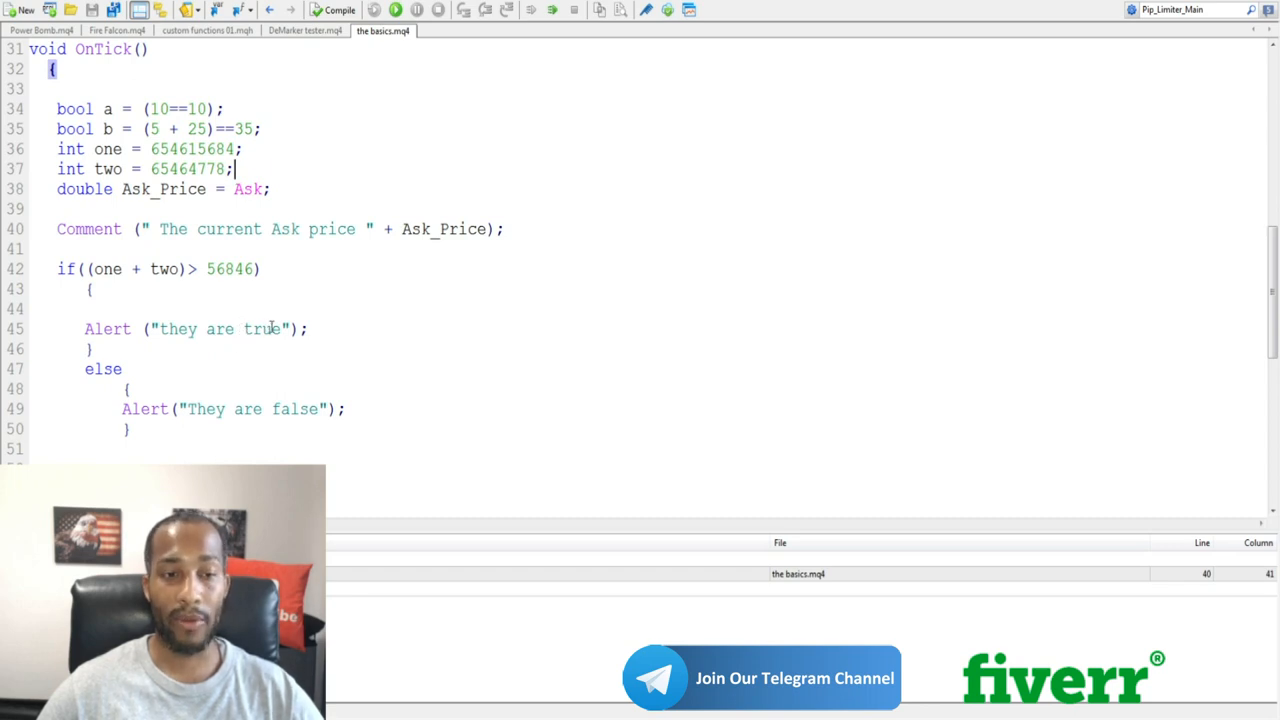
mouse_move(304, 432)
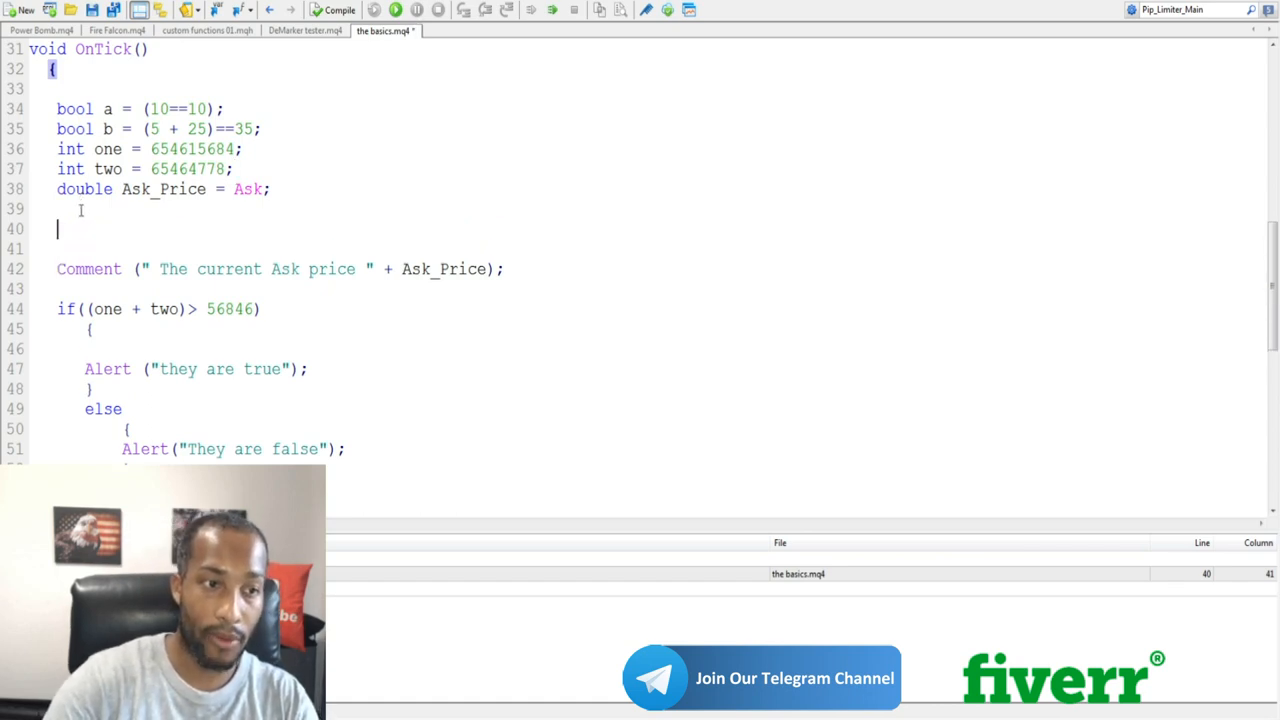
Step: Declare double Bid_Price = Bid; on the line below Ask_Price
text(doubl)
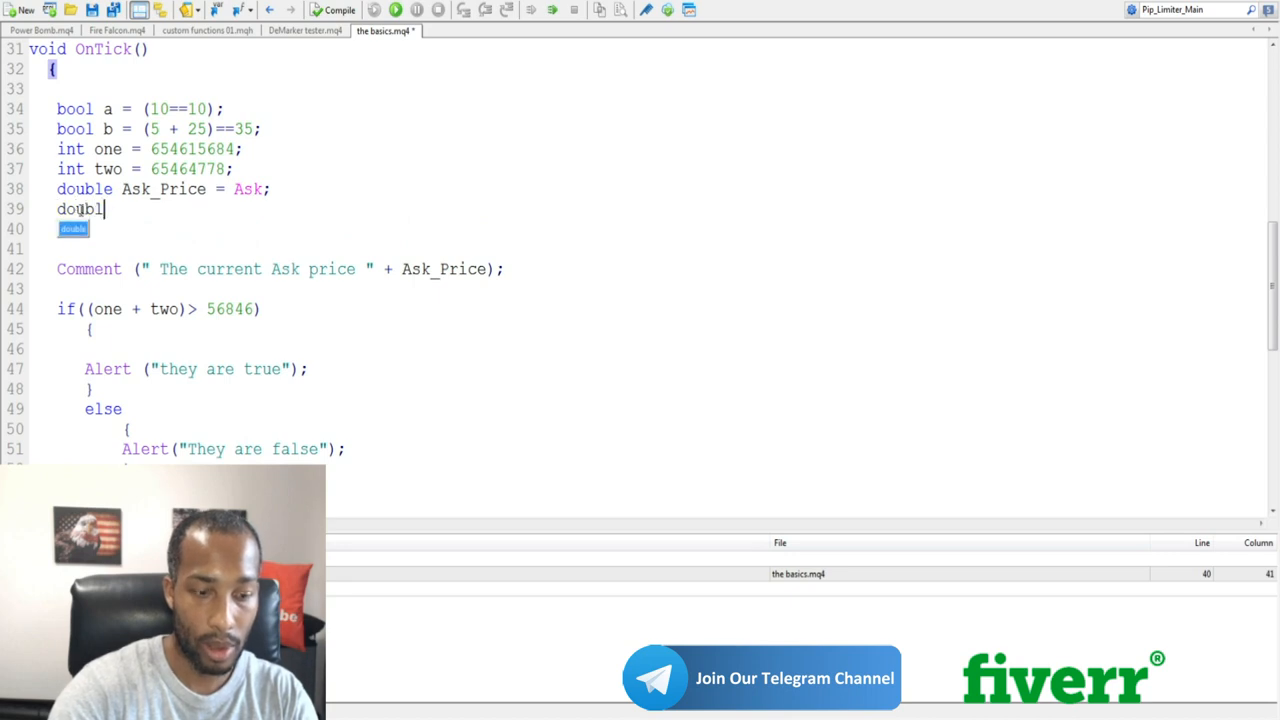
text(Bid)
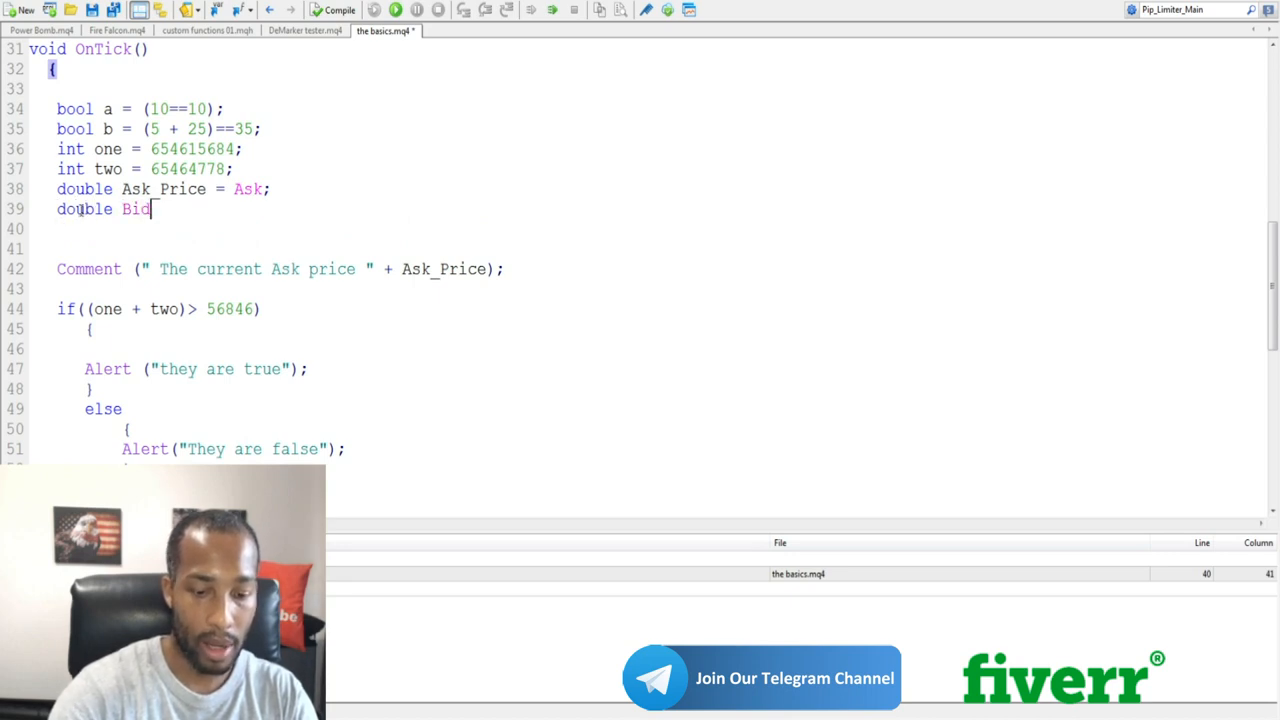
text(_Price =)
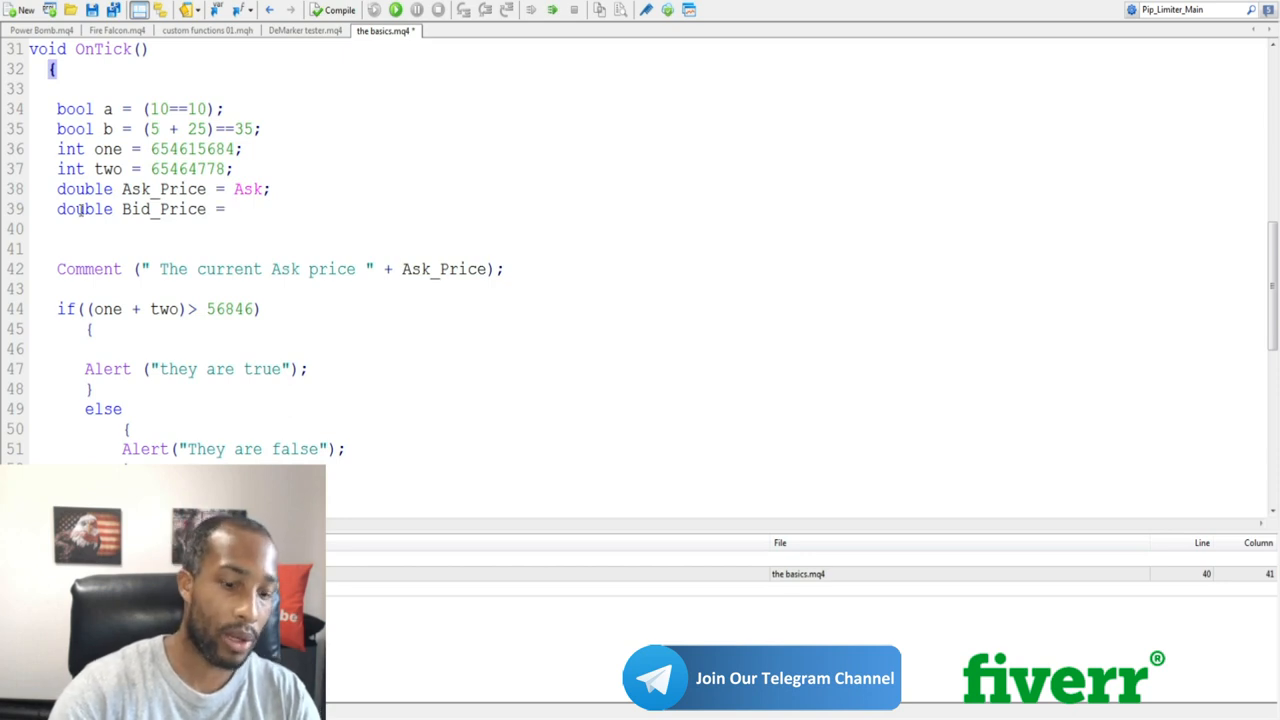
text(B)
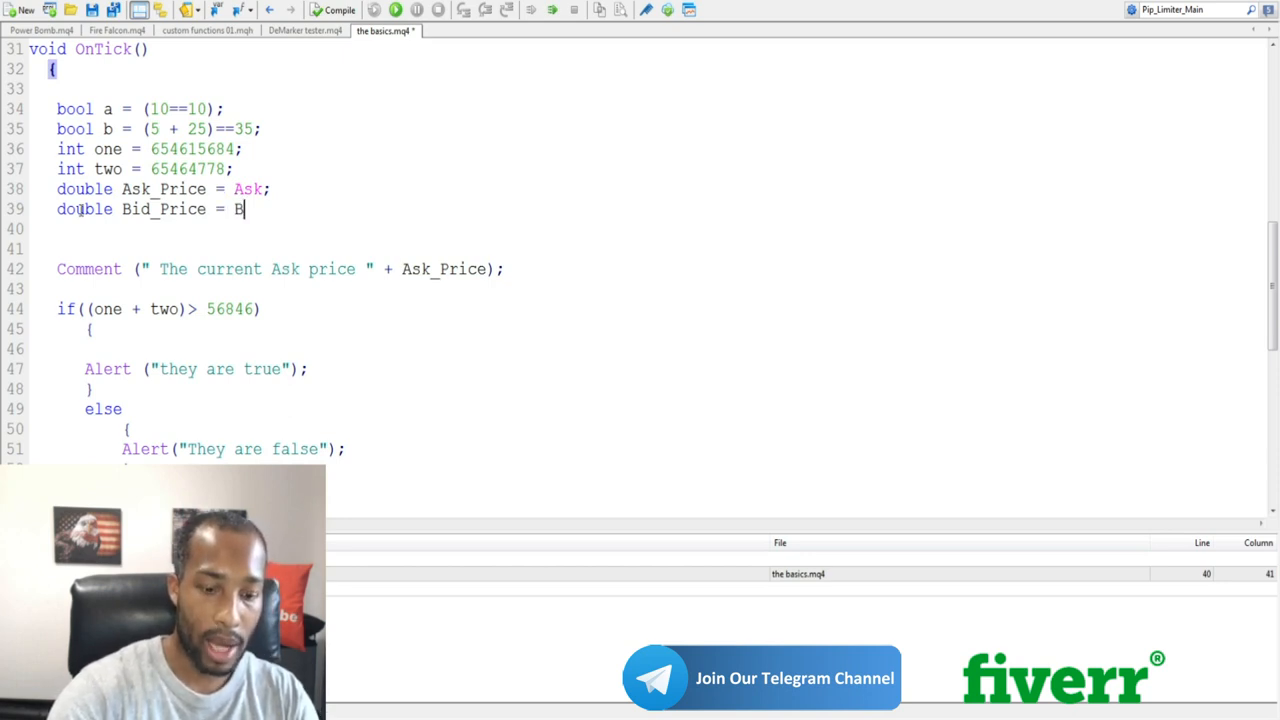
text(id;)
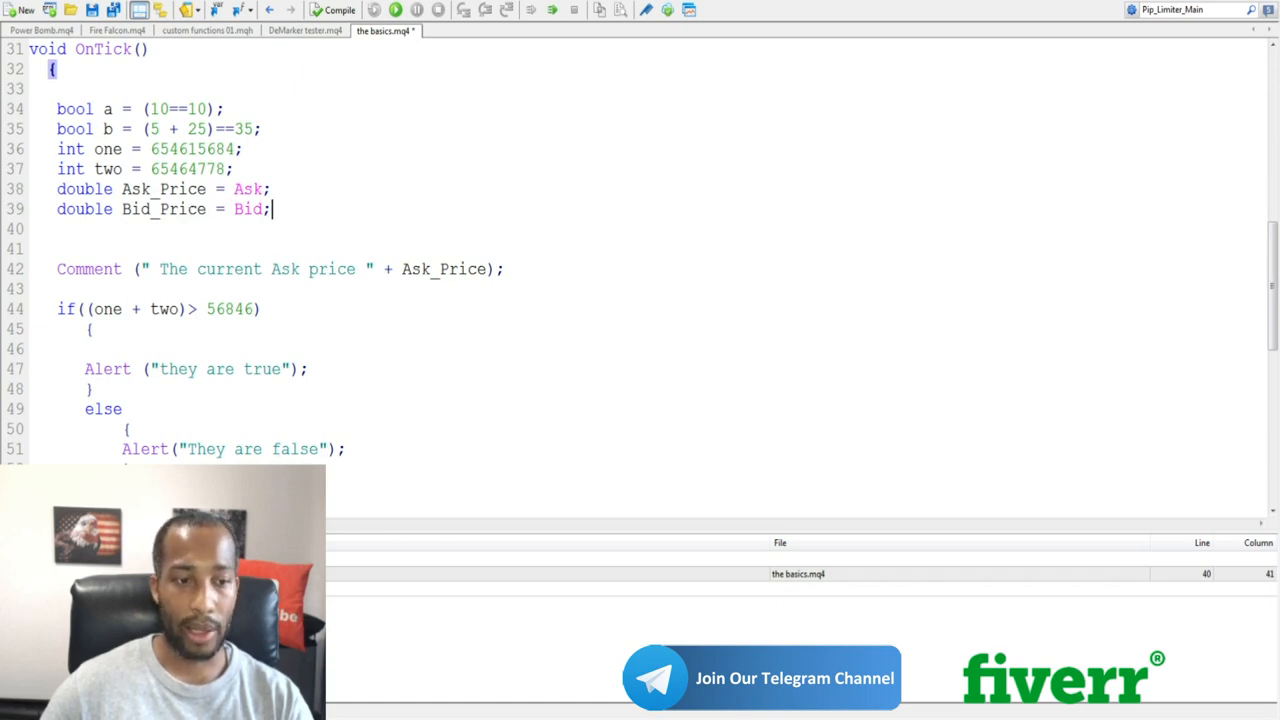
Step: Start a new if(Ask_Price>Bid_Price) check below the existing if/else block
drag(56, 308, 346, 448)
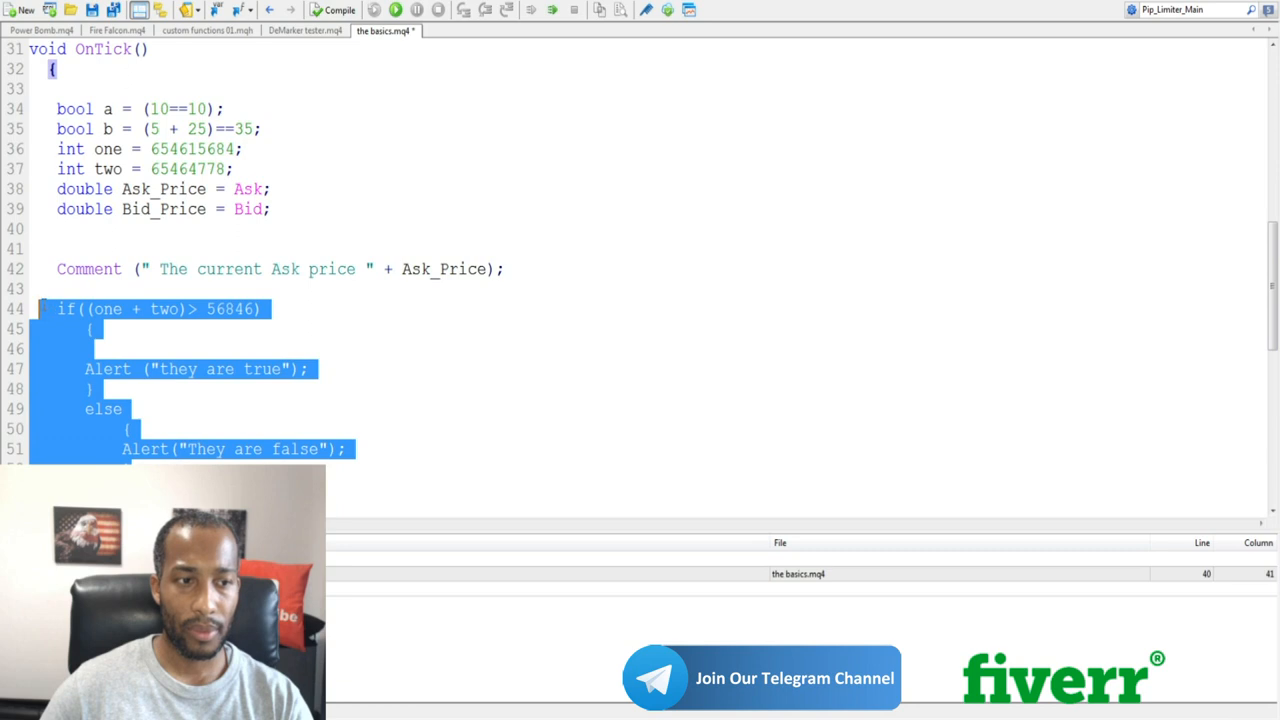
click(186, 268)
text(if(Ask_Price>)
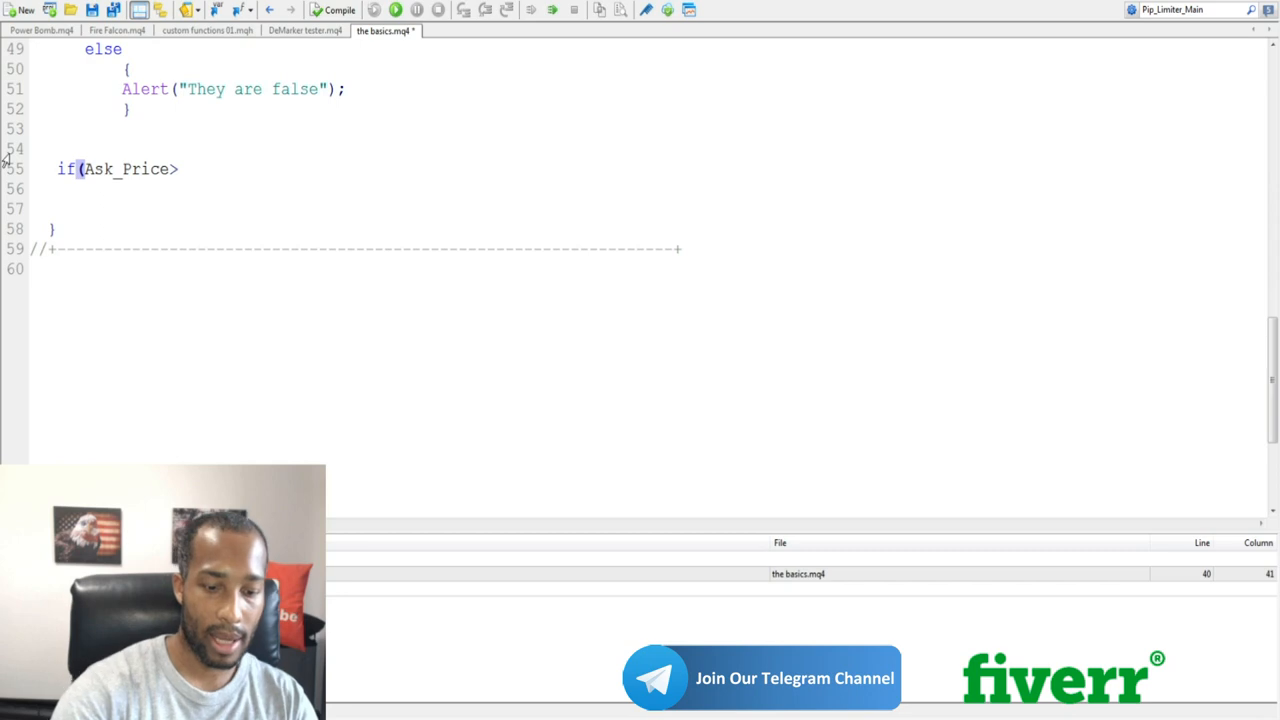
text(Bid_Price))
click(364, 188)
text({)
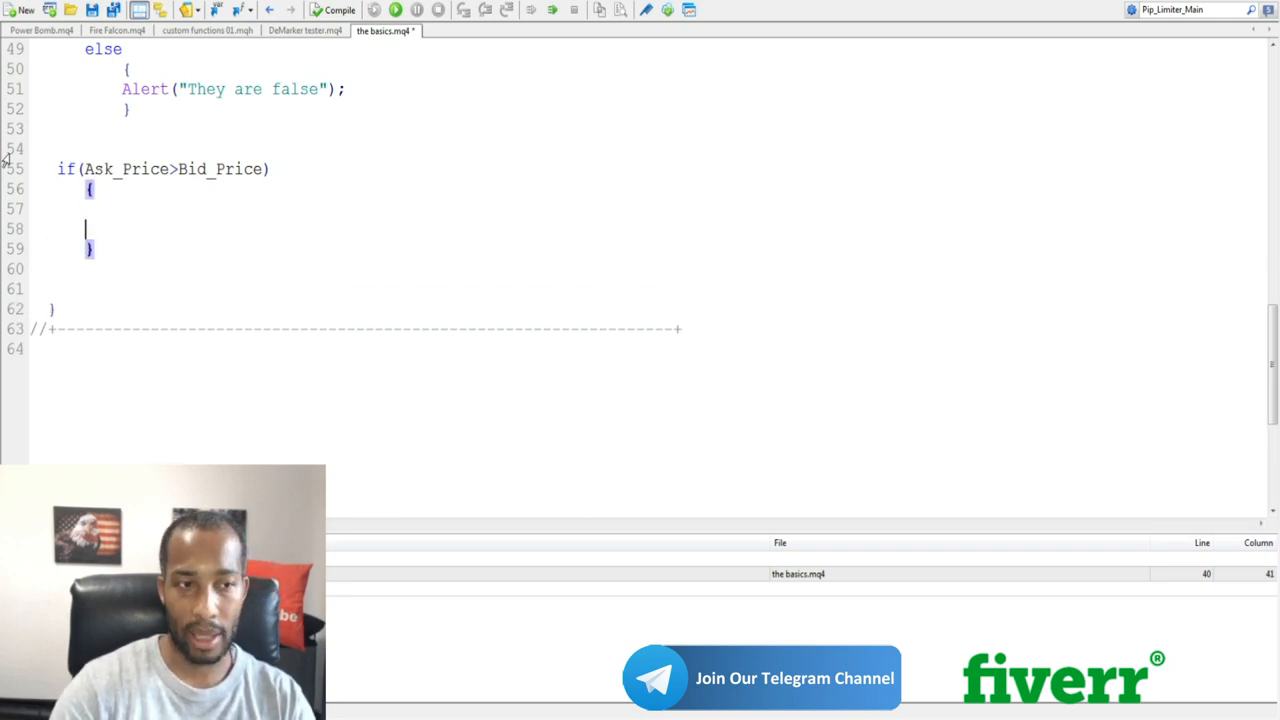
Step: Give the new if block the body Alert ("the Ask is greater than the bid");
text(Al)
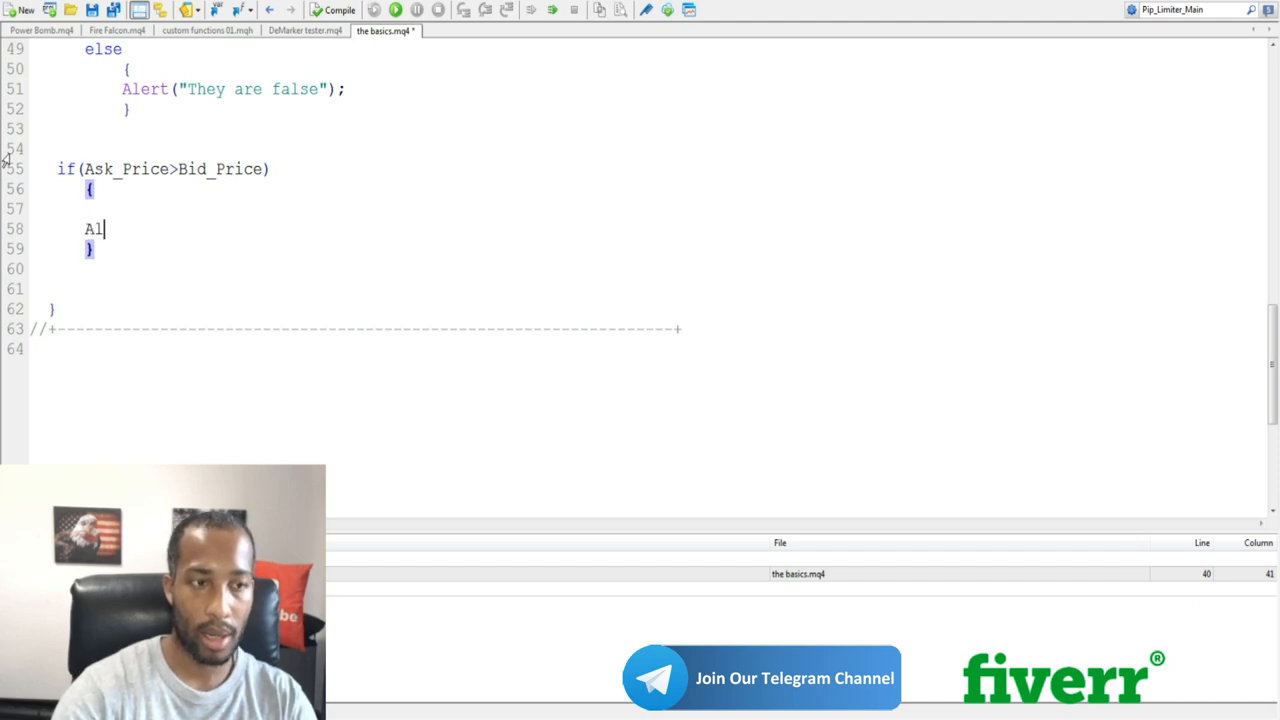
text(ert ("the Ask i)
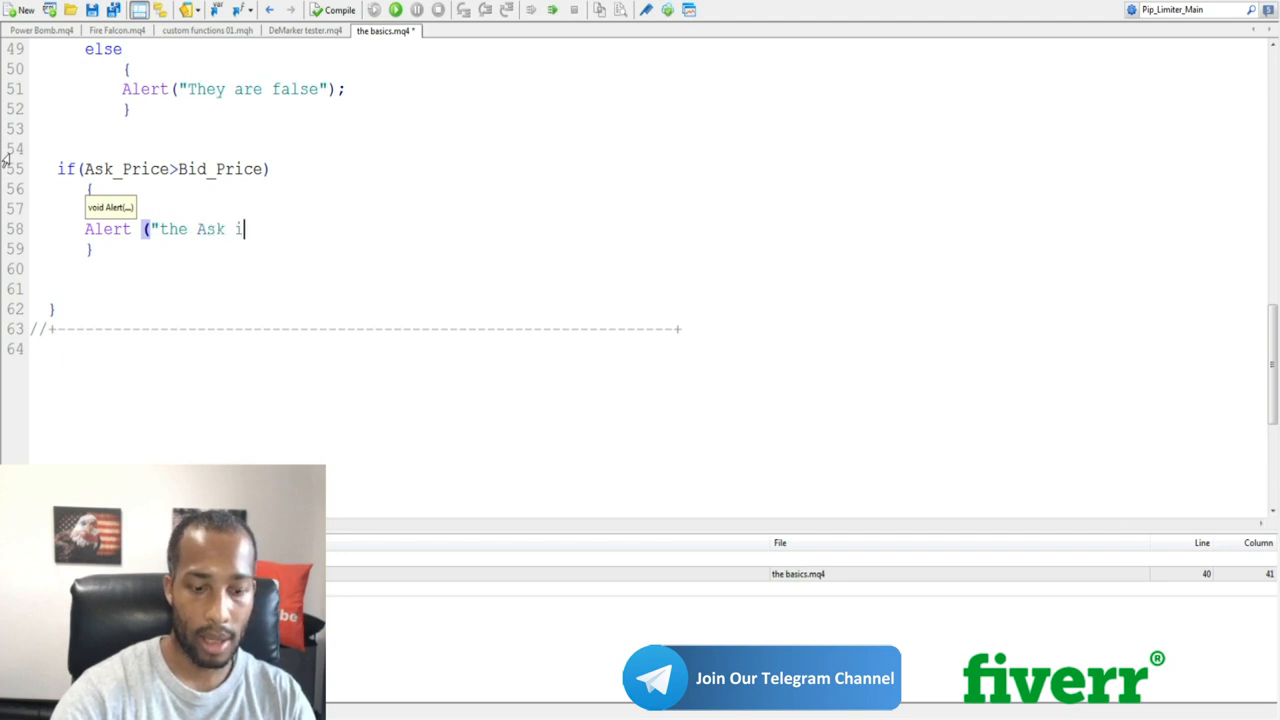
text(s greater than the b)
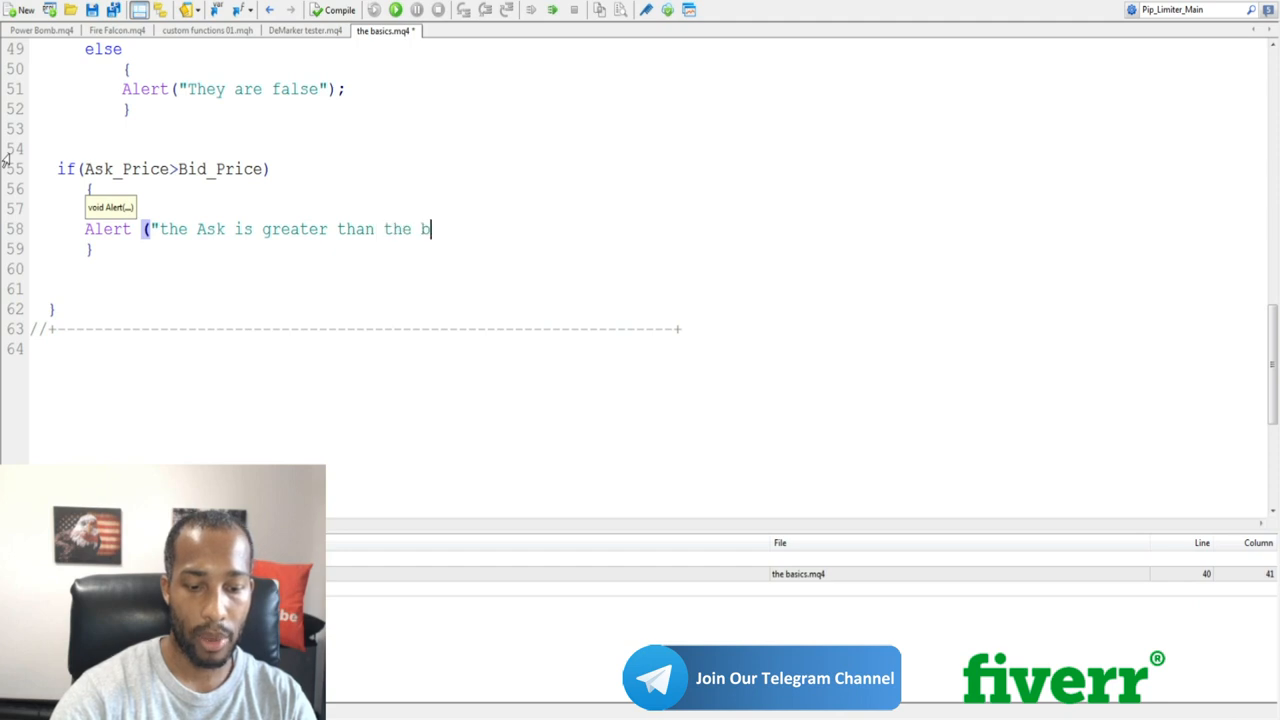
text(id")
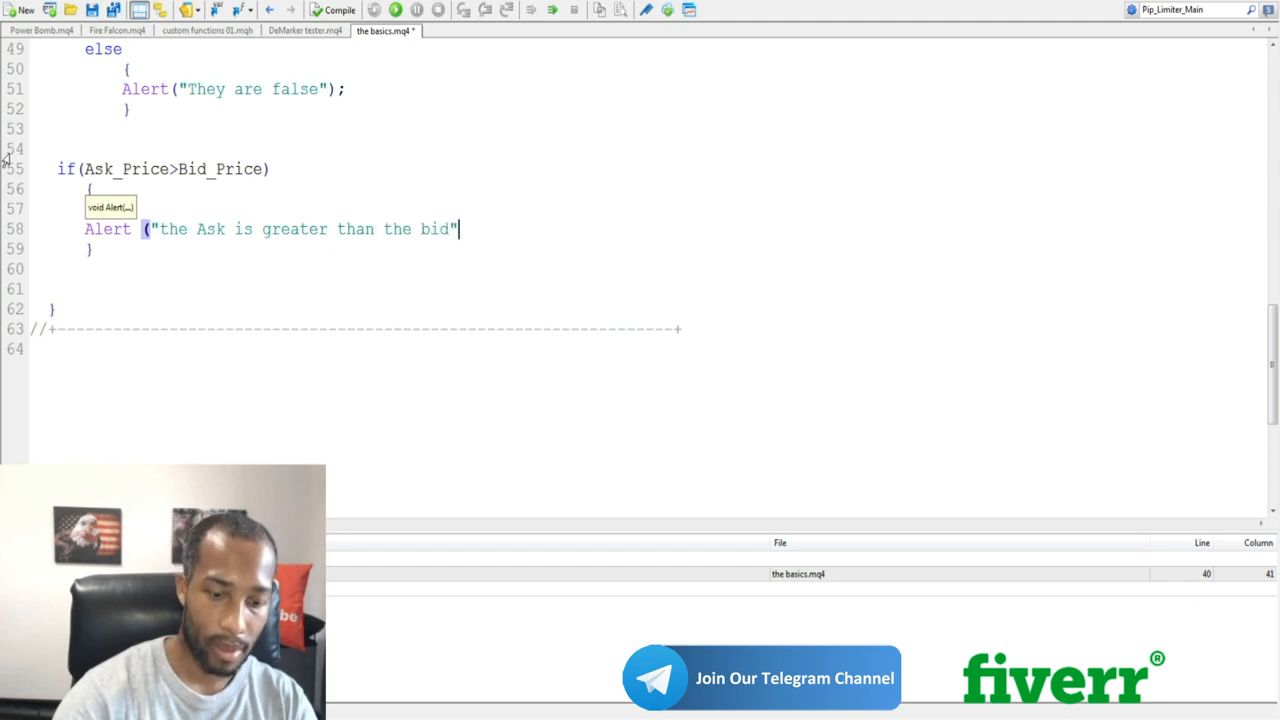
text();)
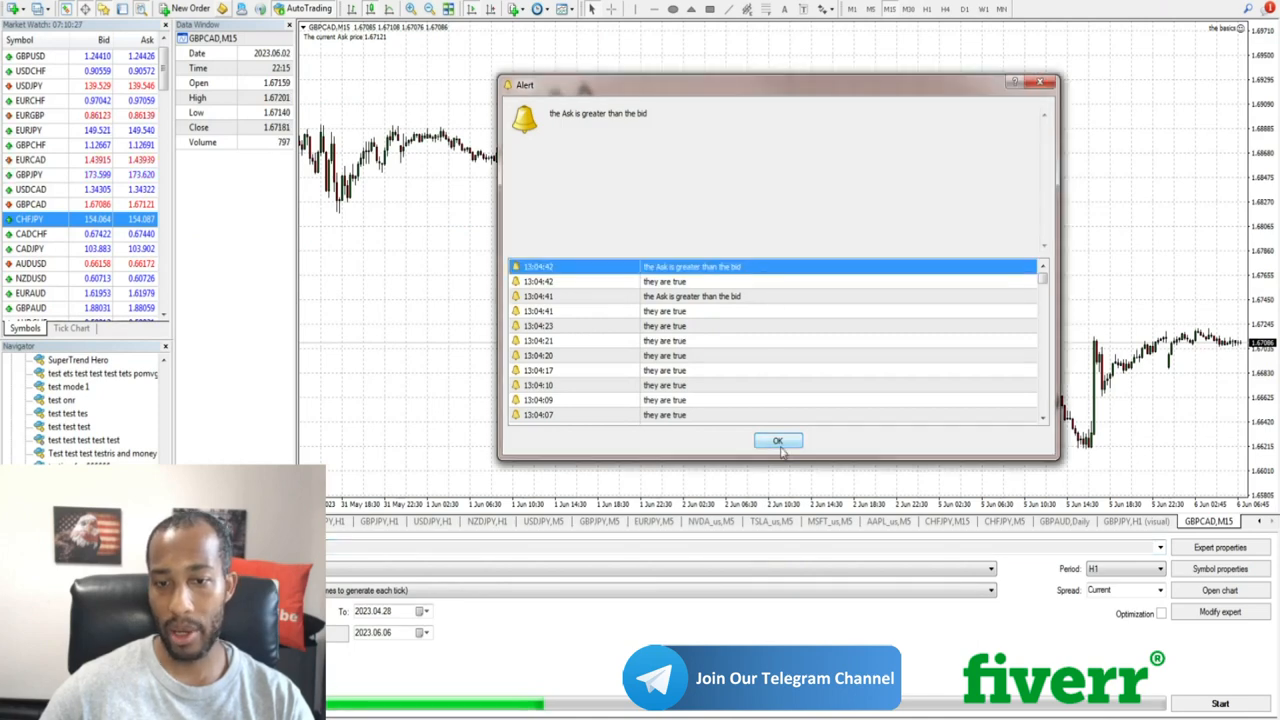
Step: Dismiss the Alert dialog twice as "the Ask is greater than the bid" messages reappear
click(776, 440)
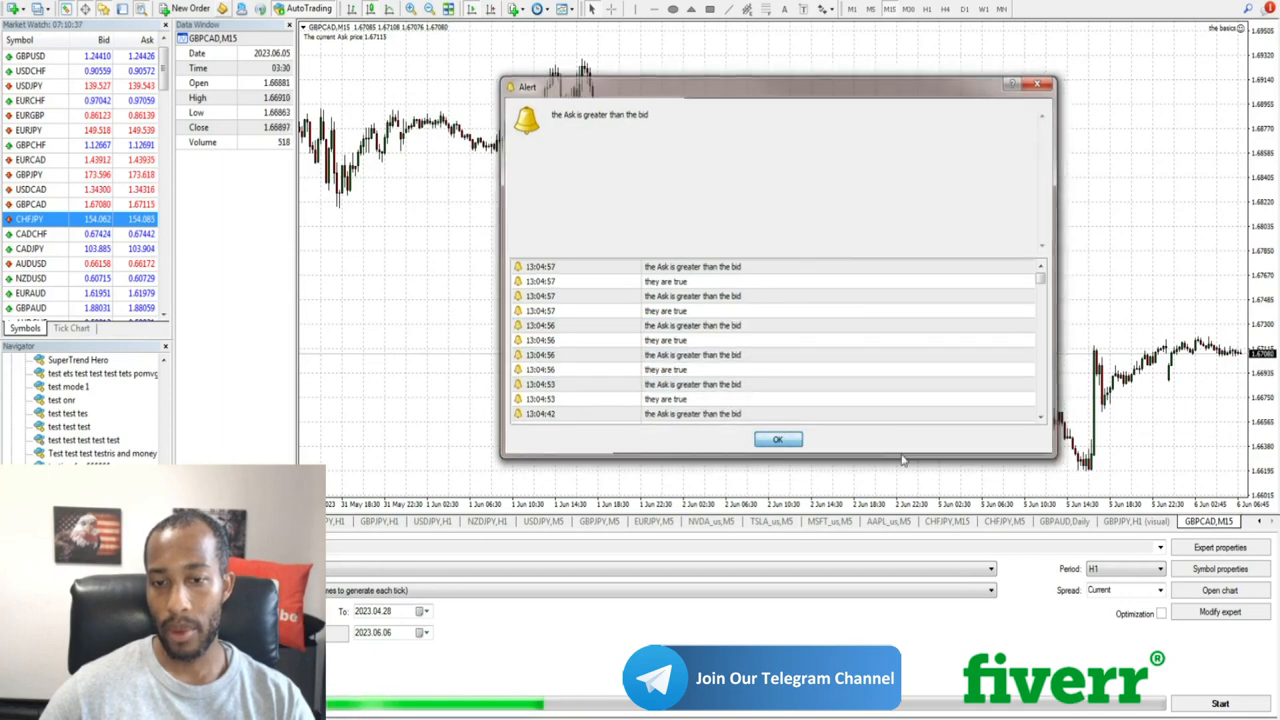
click(778, 440)
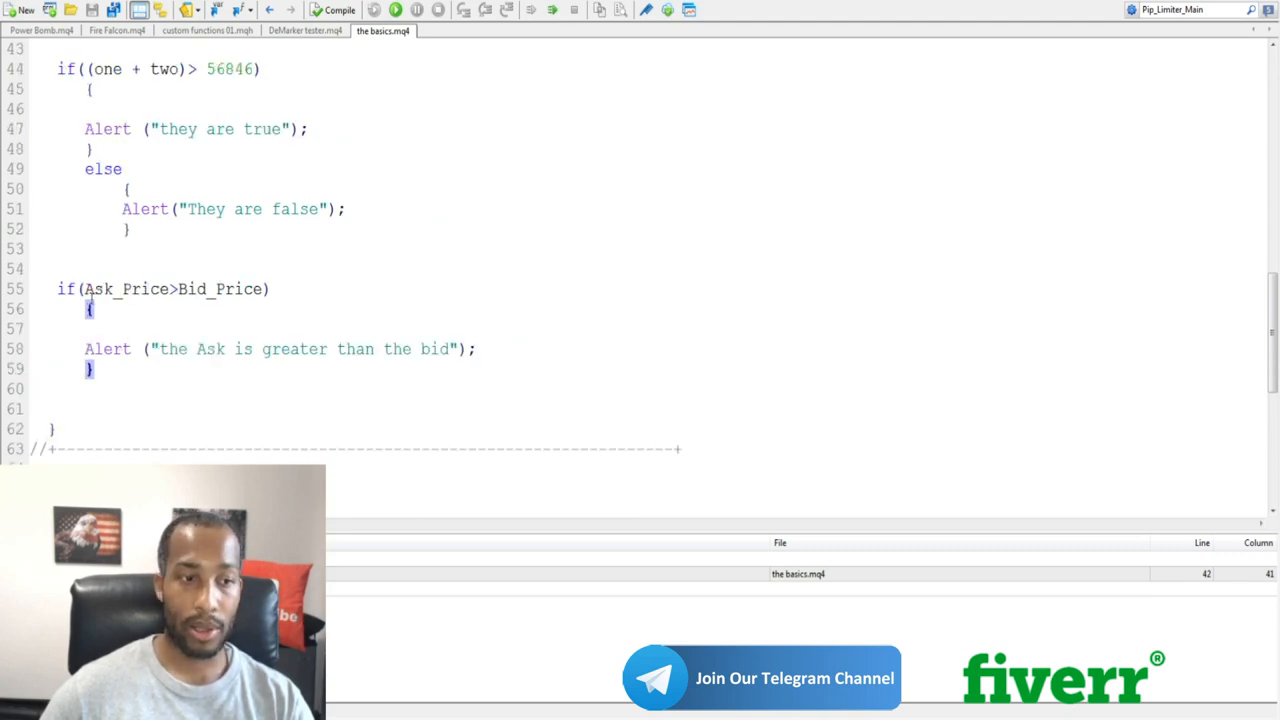
scroll(up, 3)
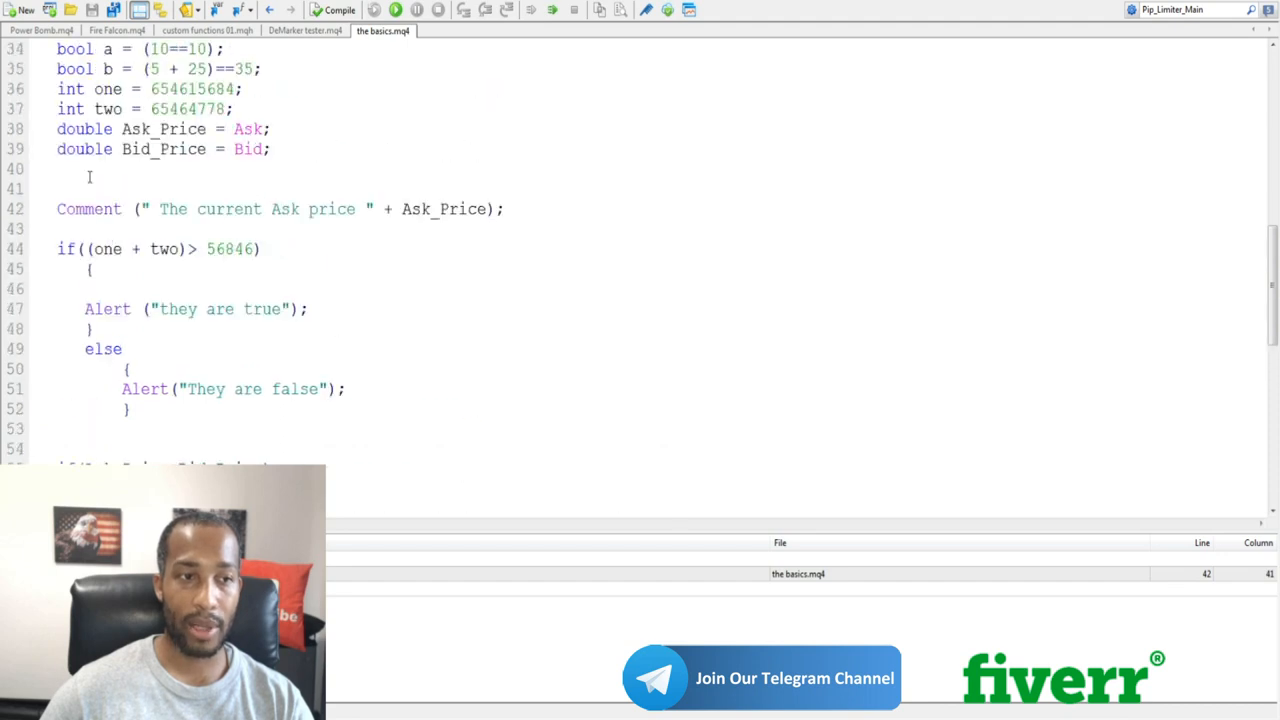